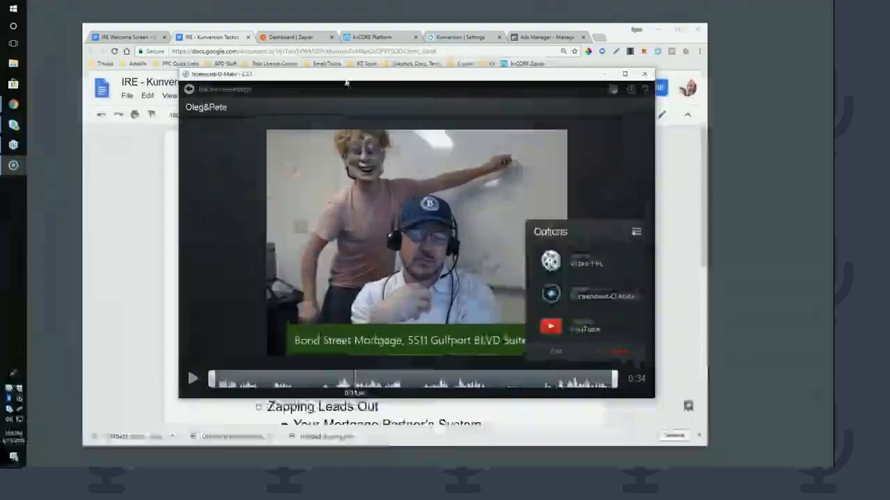
# Close the video player, show the IRE Welcome Screen document, and highlight the contact email
pyautogui.click(644, 74)
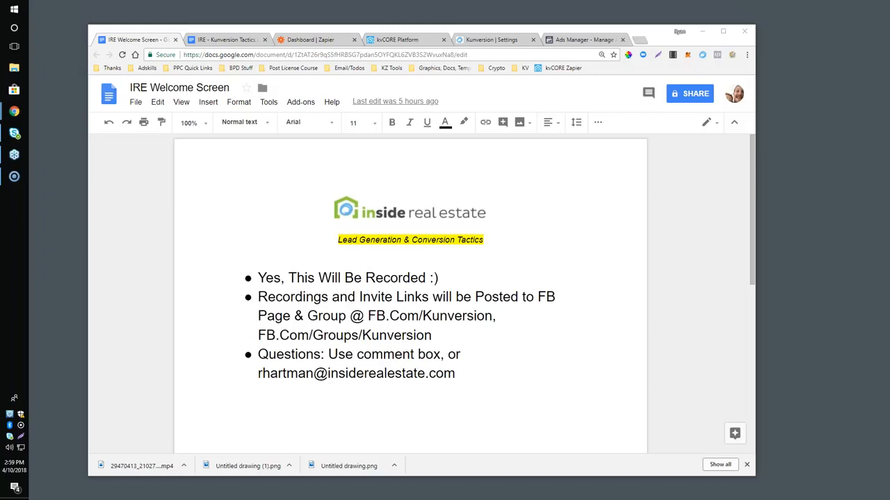
pyautogui.moveTo(875, 183)
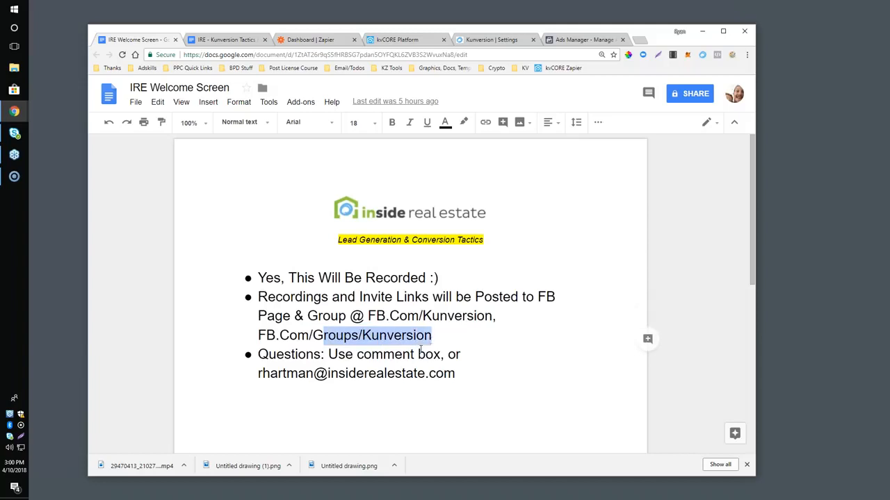
pyautogui.click(327, 354)
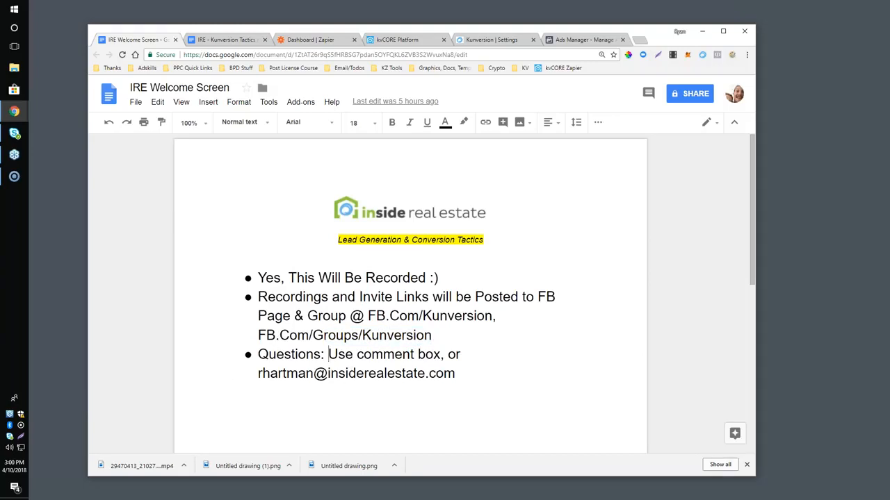
pyautogui.doubleClick(355, 373)
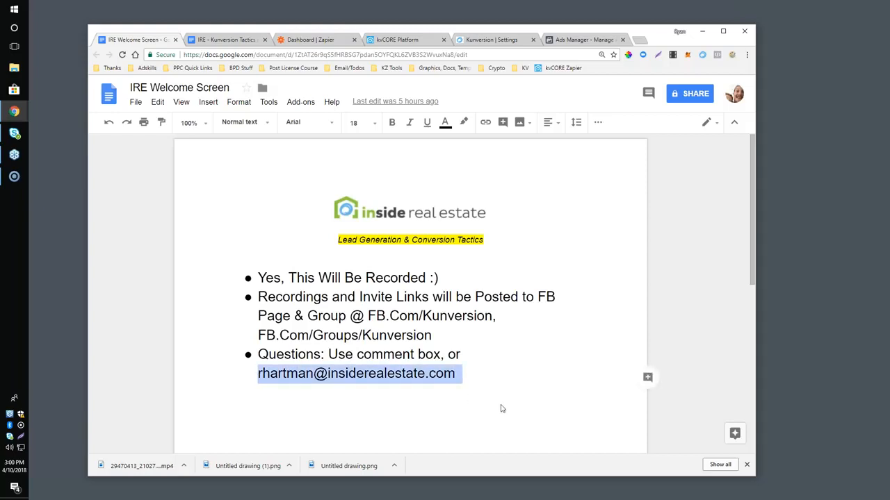
pyautogui.moveTo(211, 27)
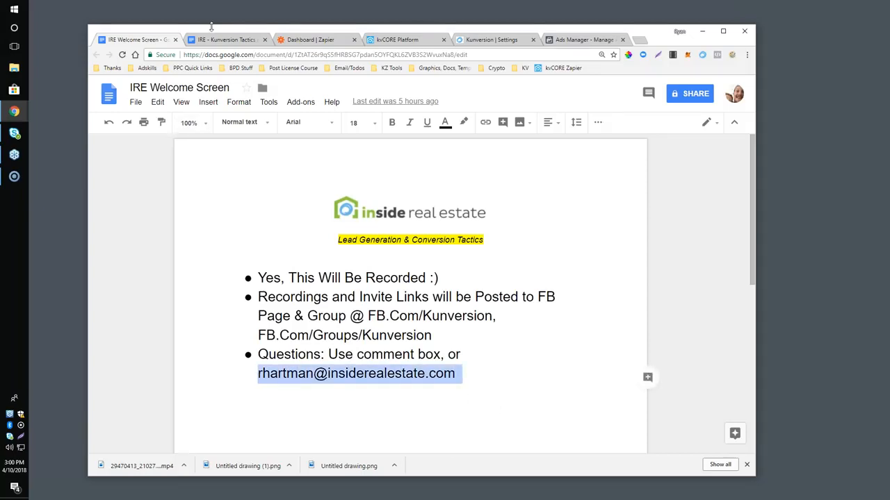
# Bring up the IRE - Kunversion Tactics outline and select text in it
pyautogui.click(226, 40)
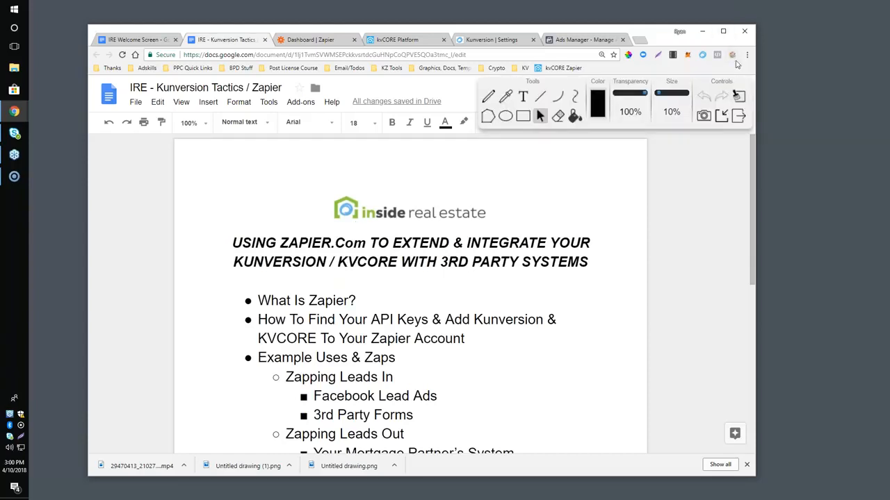
pyautogui.moveTo(237, 221); pyautogui.dragTo(275, 222)
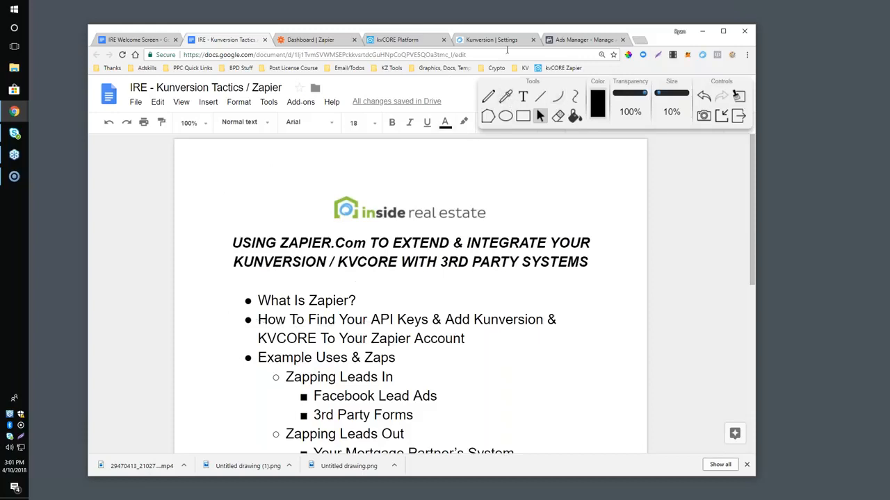
pyautogui.moveTo(309, 39)
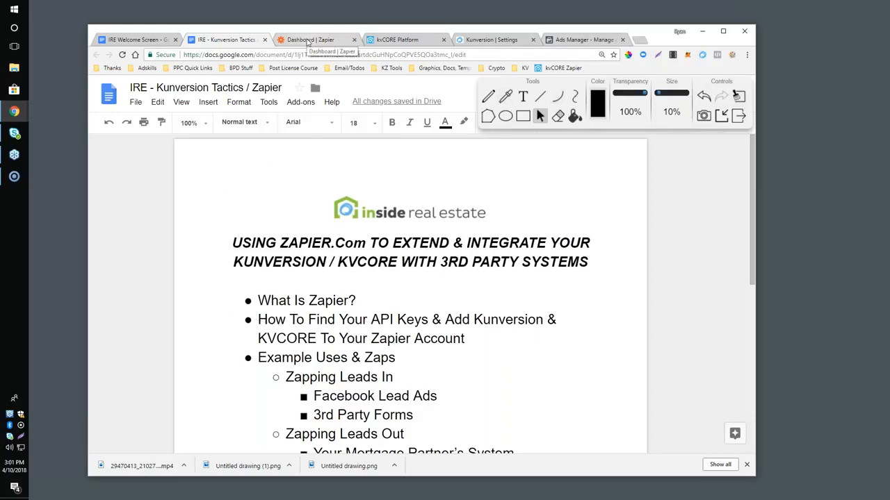
# Show the Dashboard | Zapier tab to reach the zapier.com homepage
pyautogui.click(313, 40)
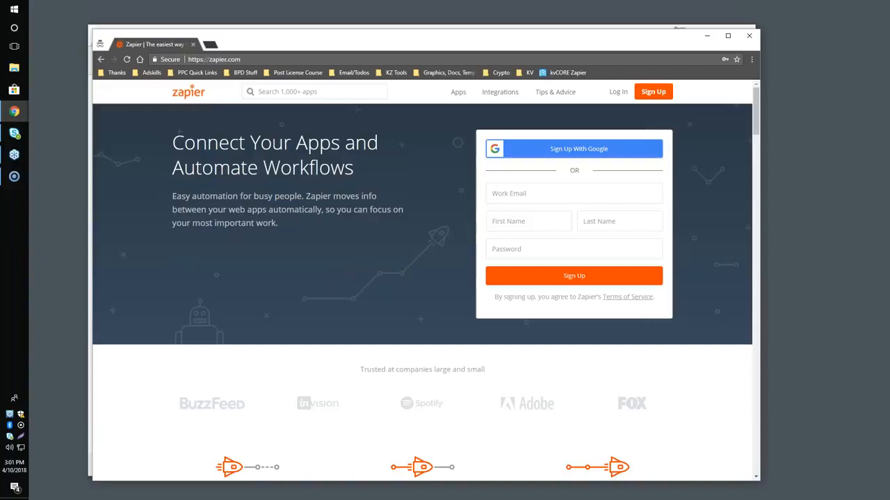
pyautogui.moveTo(417, 191)
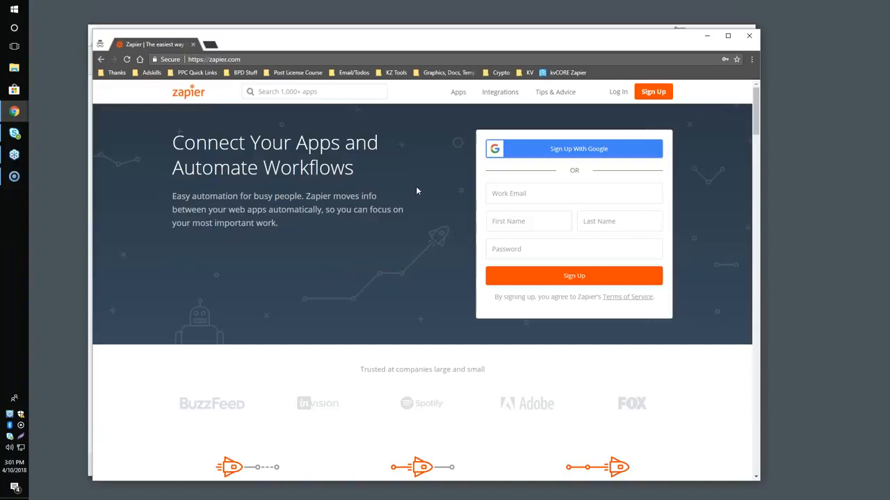
pyautogui.moveTo(152, 114)
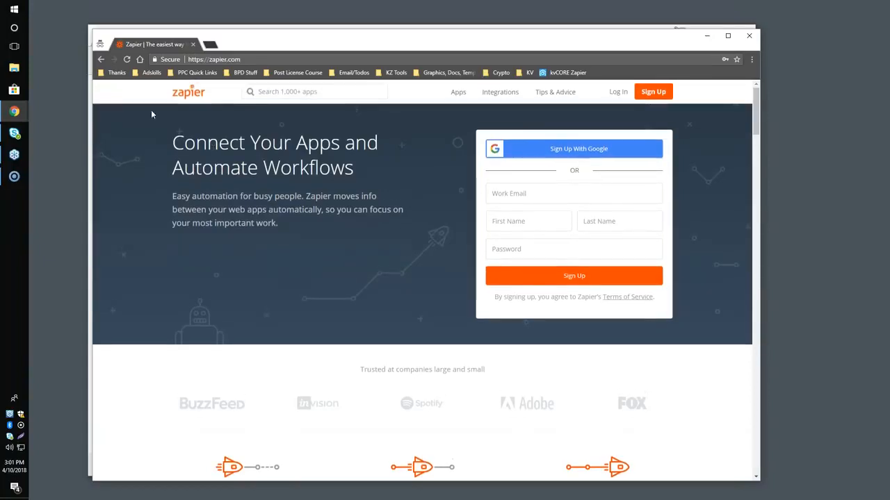
pyautogui.moveTo(408, 285)
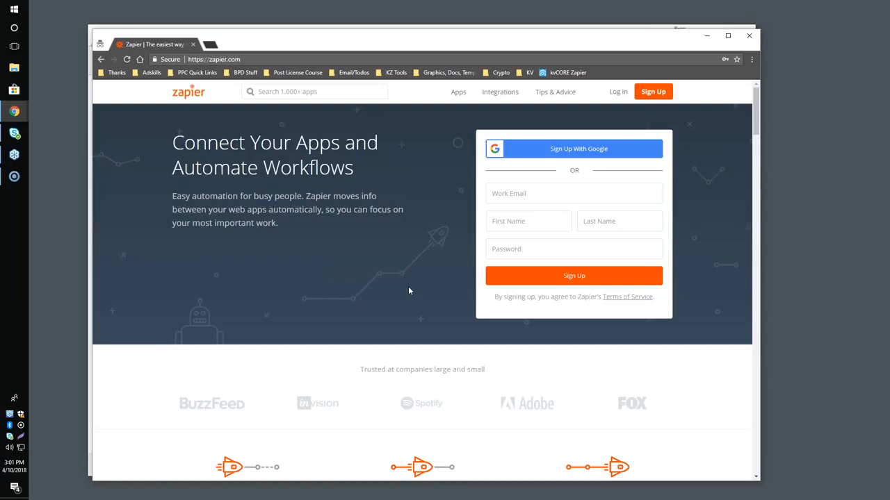
pyautogui.moveTo(282, 46)
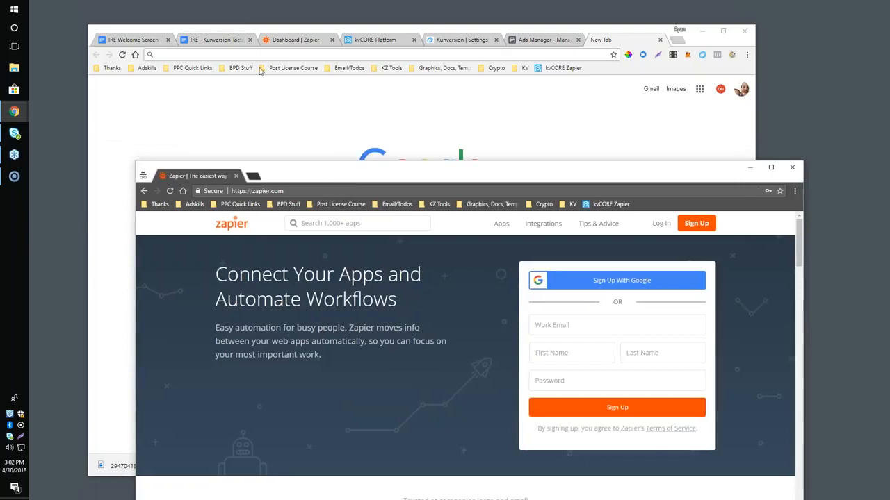
# Bring the IRE - Kunversion Tactics tab back to the front
pyautogui.click(215, 40)
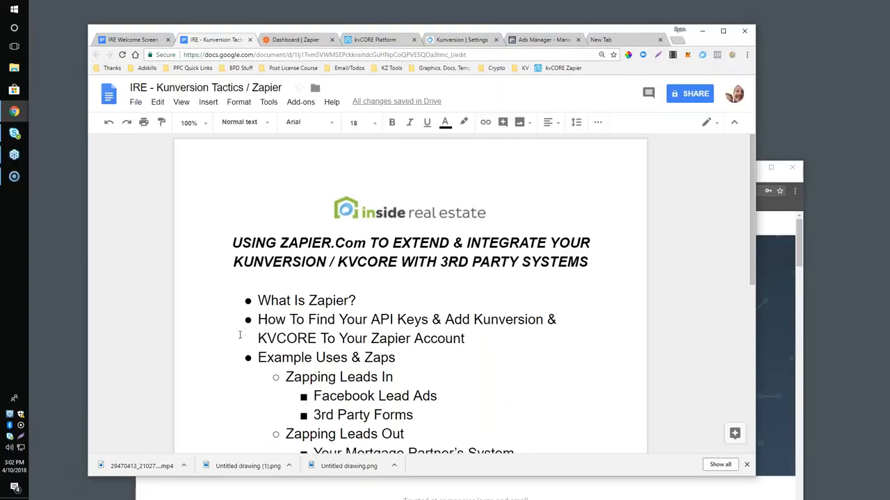
pyautogui.moveTo(289, 325)
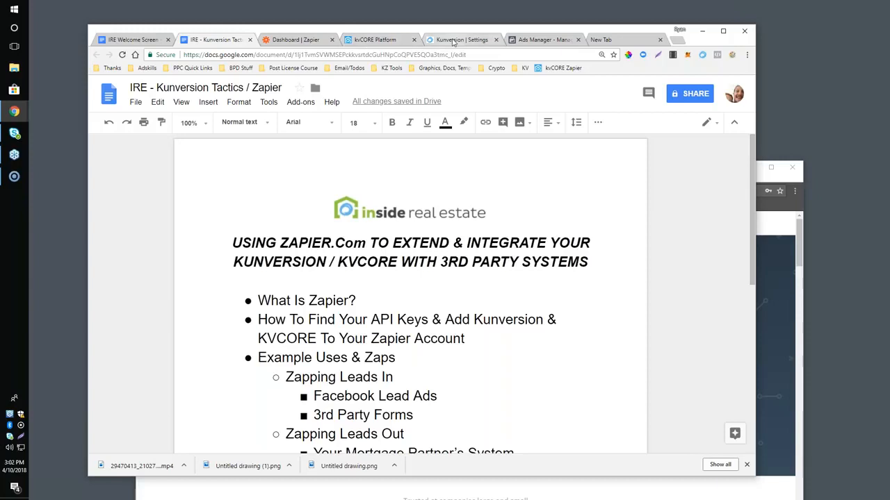
# Locate the Kunversion Zapier Key under the Hi, Ryan account settings
pyautogui.click(460, 40)
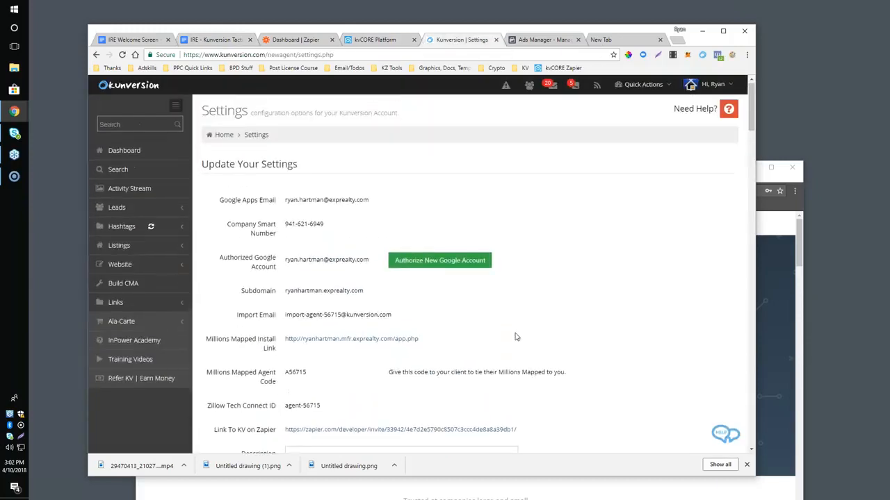
pyautogui.click(713, 84)
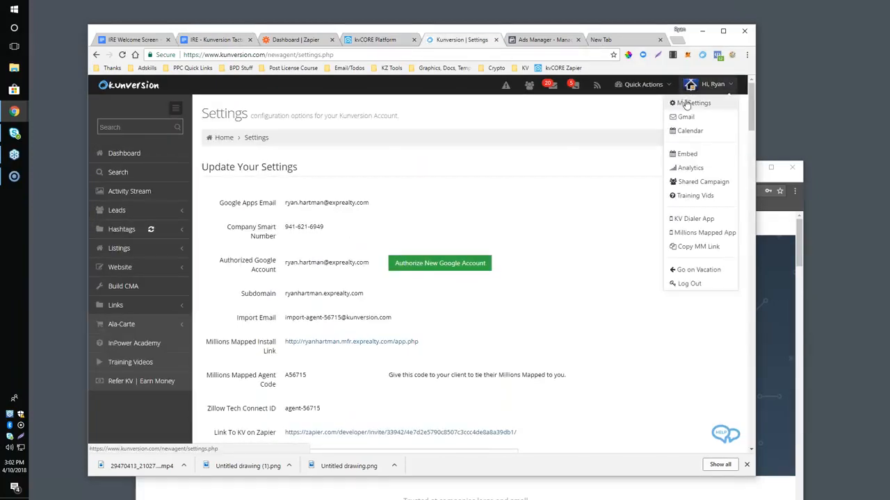
pyautogui.moveTo(726, 129)
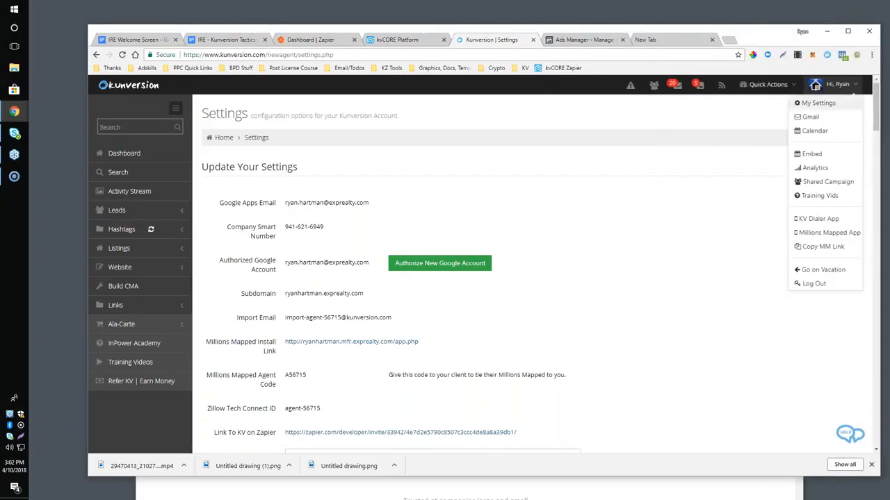
pyautogui.scroll(-3)
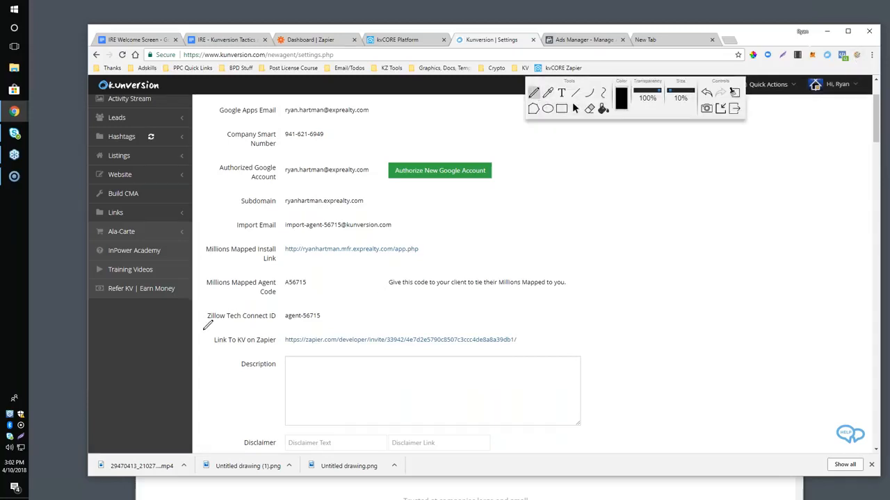
pyautogui.moveTo(211, 344)
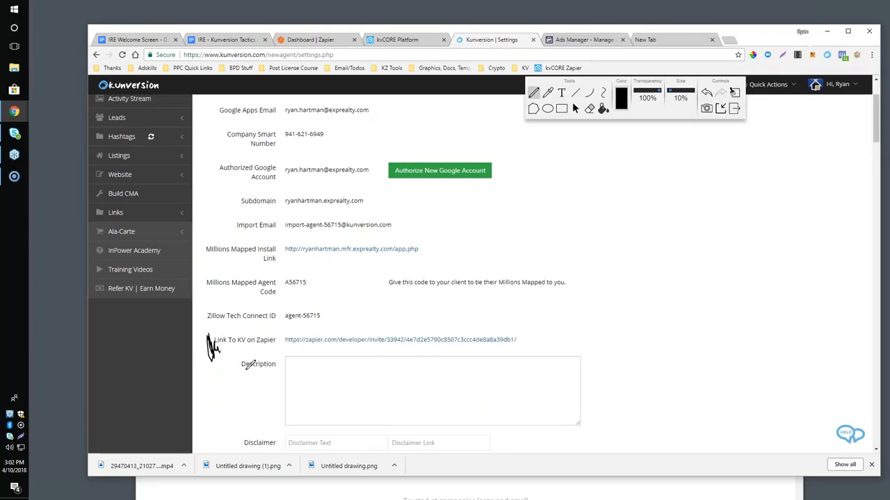
pyautogui.scroll(3)
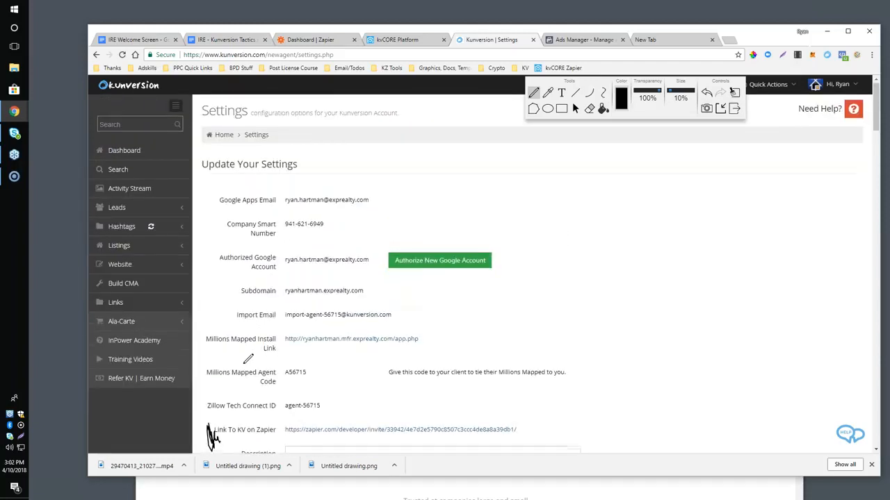
pyautogui.scroll(-3)
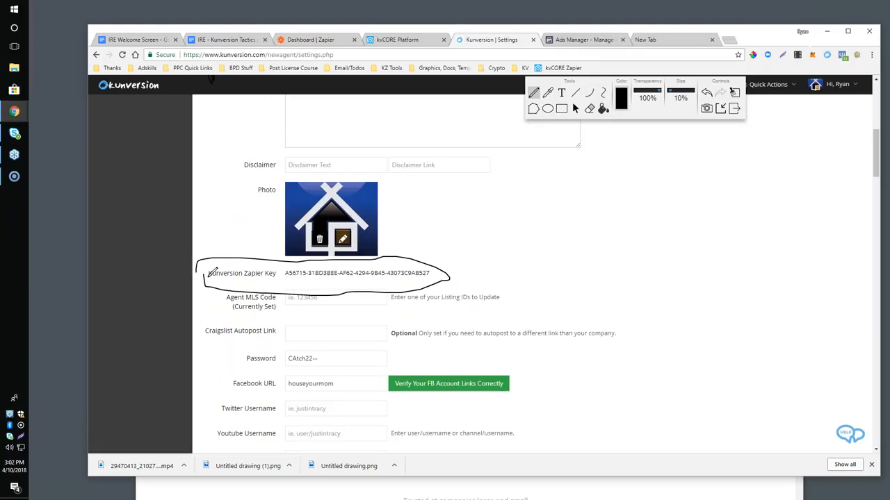
pyautogui.scroll(3)
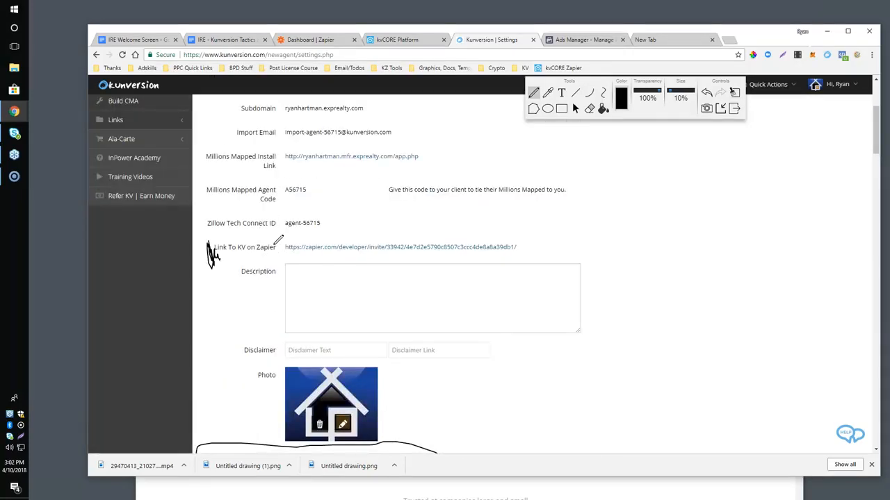
pyautogui.scroll(-3)
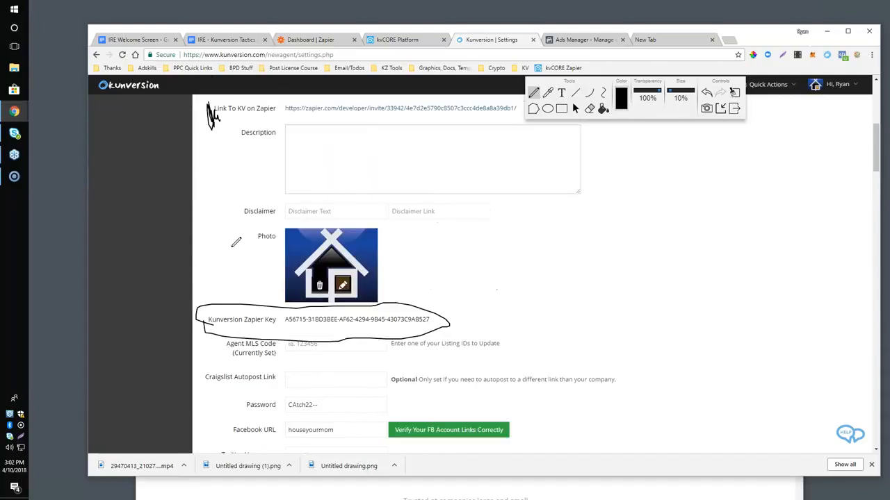
pyautogui.scroll(3)
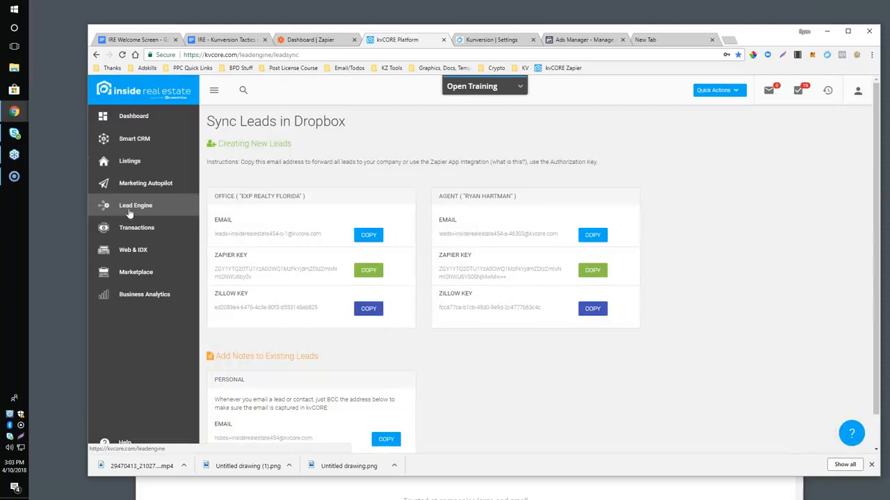
# Annotate the office email on kvCORE's Lead Dropbox sync page, then return to the outline
pyautogui.click(136, 205)
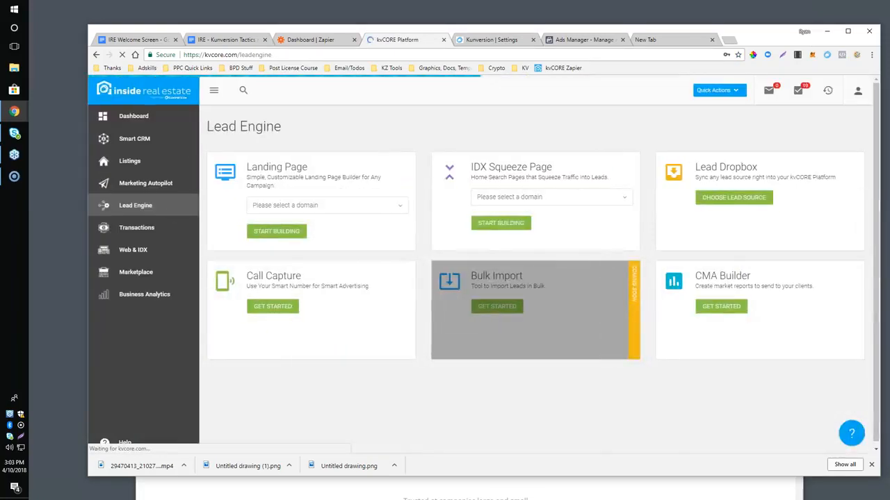
pyautogui.moveTo(182, 225)
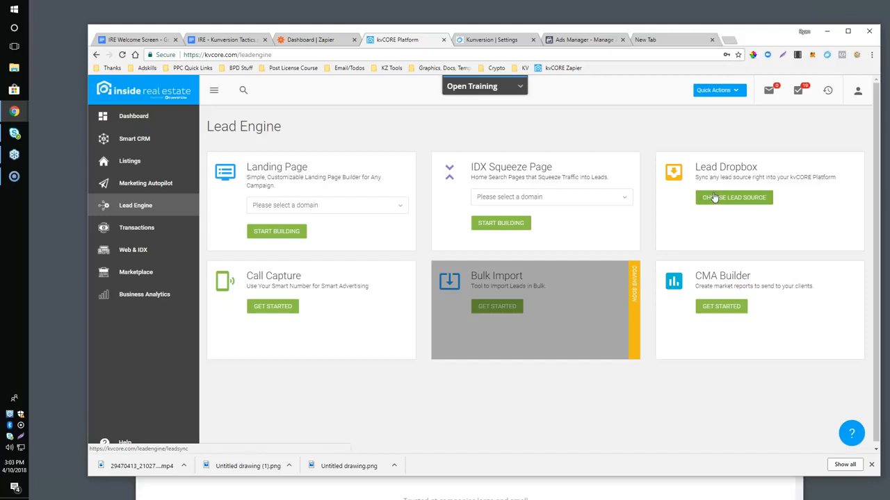
pyautogui.click(733, 198)
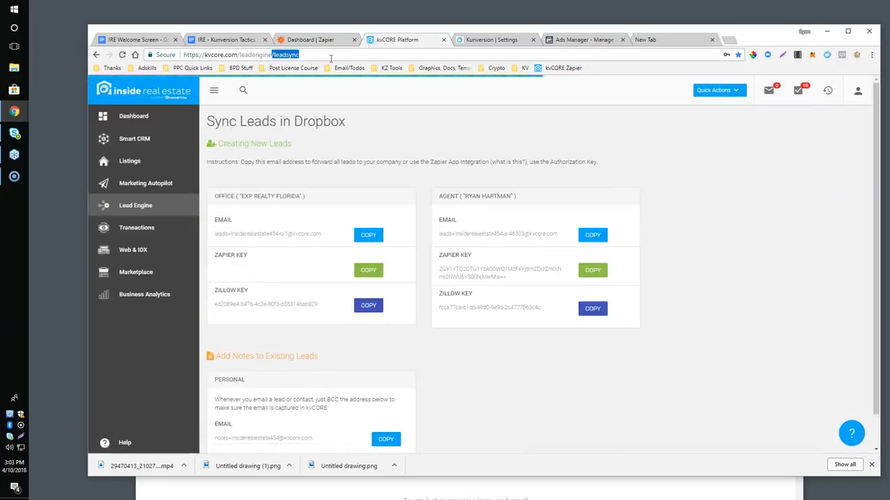
pyautogui.scroll(-3)
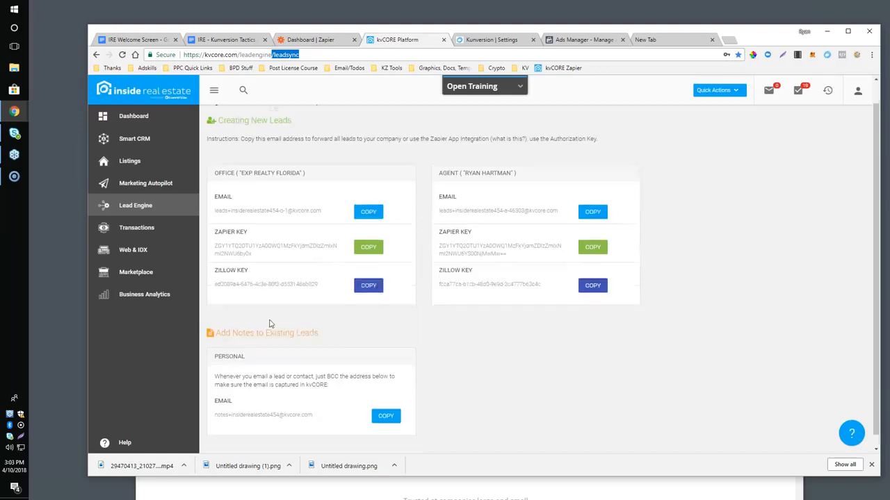
pyautogui.scroll(3)
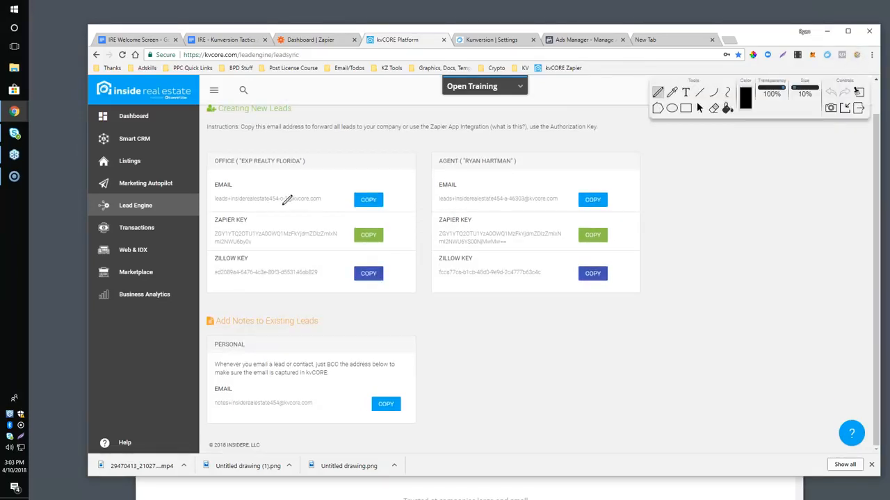
pyautogui.moveTo(285, 202); pyautogui.dragTo(299, 240)
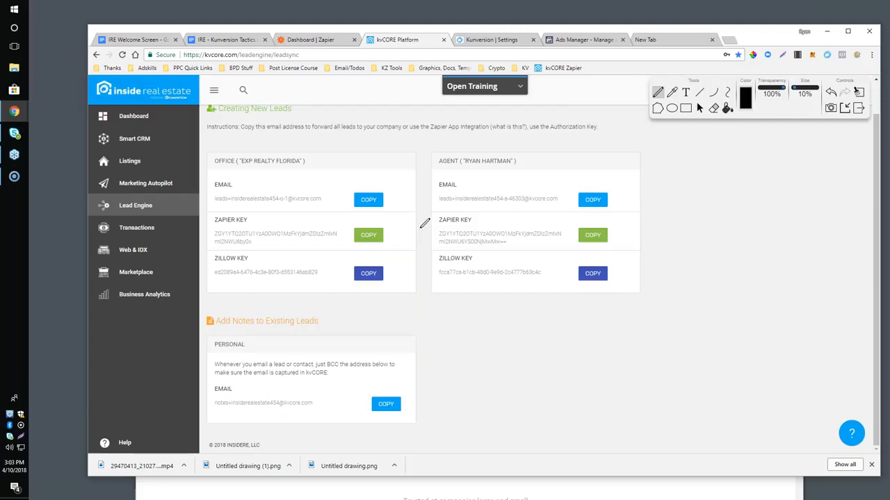
pyautogui.moveTo(466, 230)
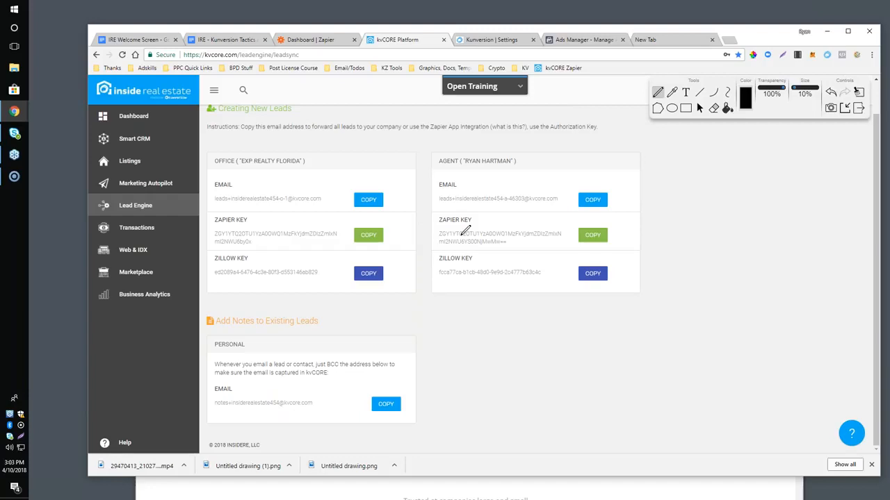
pyautogui.click(308, 40)
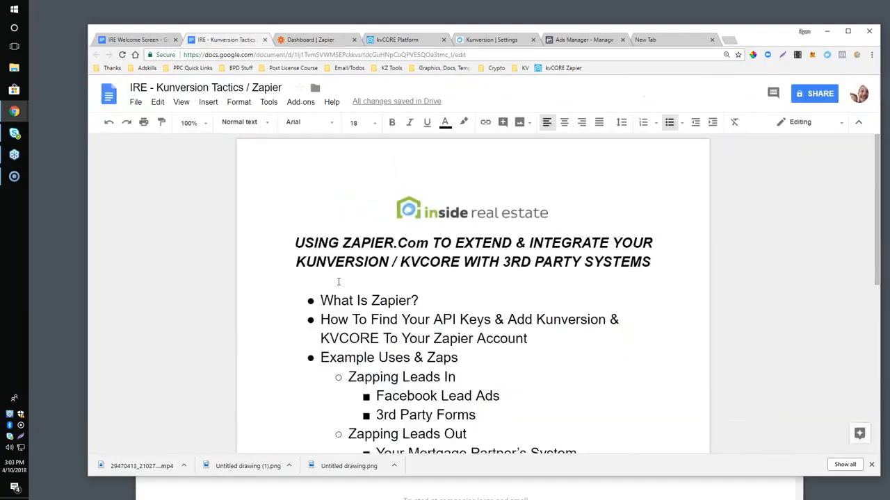
# Highlight the Facebook Lead Ads bullet, then switch to the Ads Manager tab
pyautogui.scroll(-3)
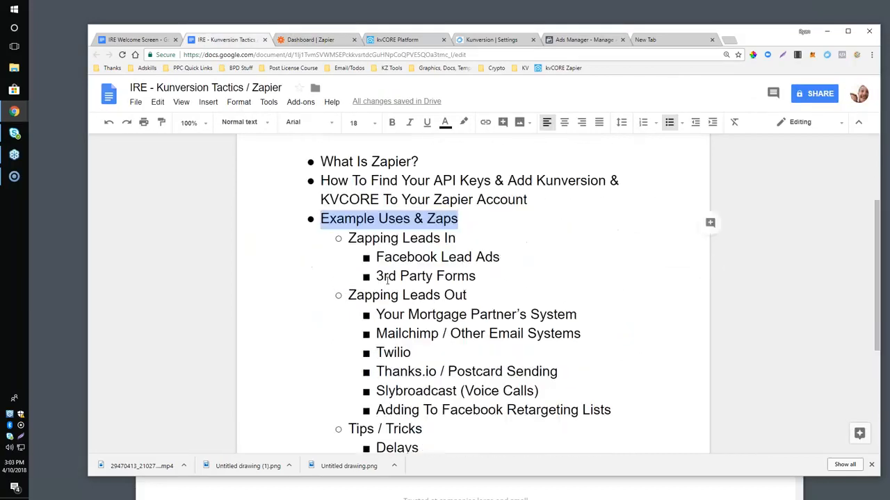
pyautogui.doubleClick(437, 256)
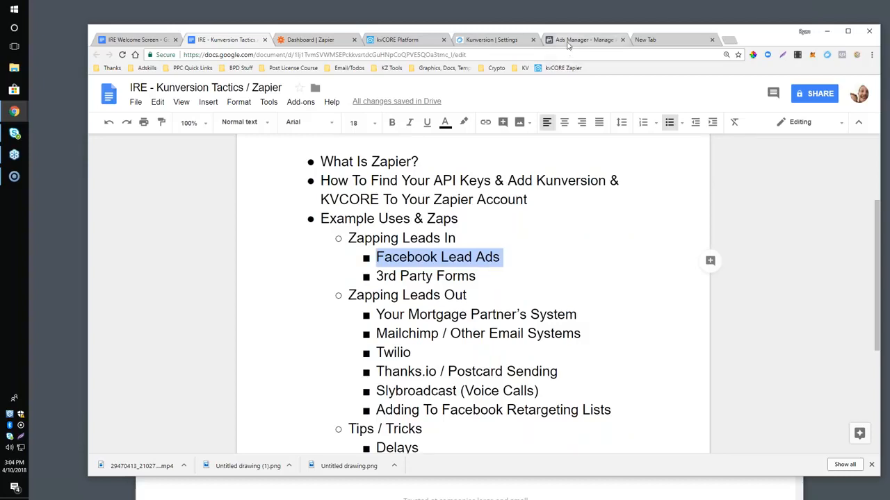
pyautogui.click(582, 40)
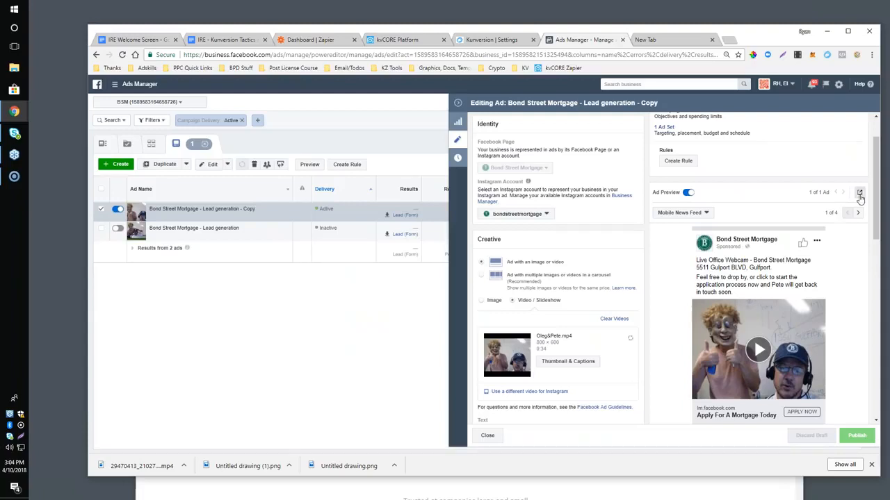
# Open the ad's fb.me/2dvNSUXWqVgP9N4 share link and show it in News Feed
pyautogui.click(859, 193)
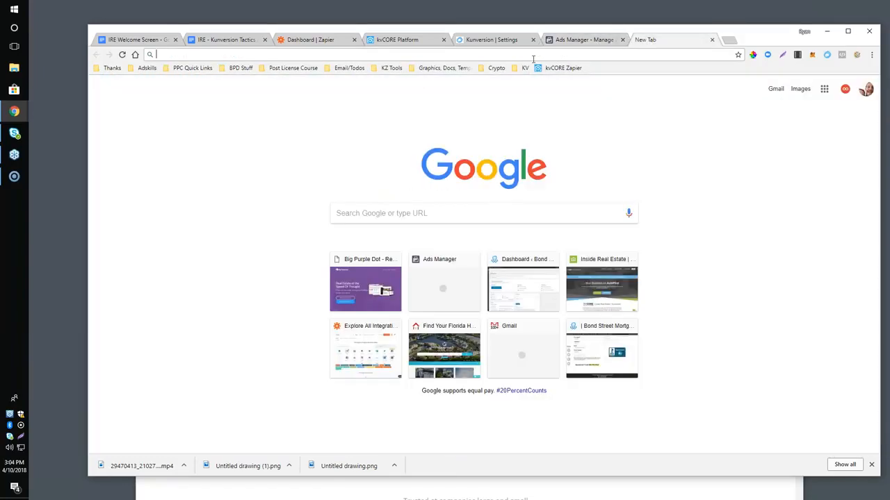
pyautogui.write('https://fb.me/2dvNSUXWqVgP9N4')
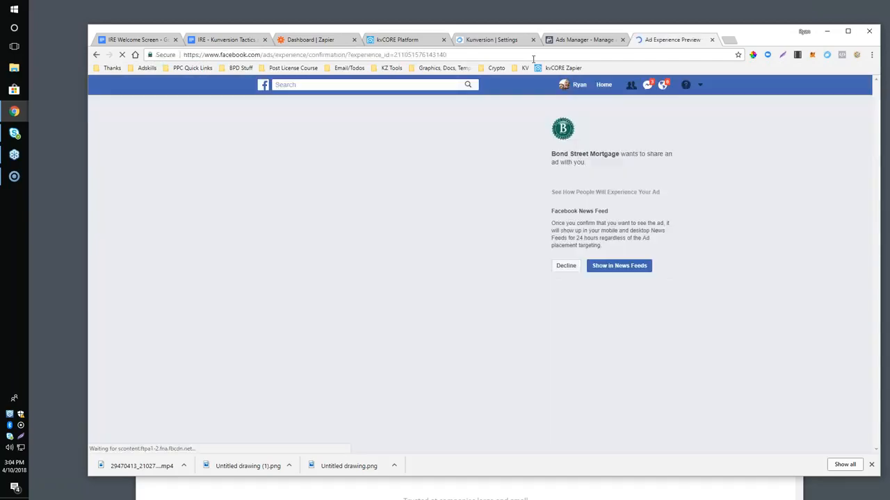
pyautogui.click(617, 266)
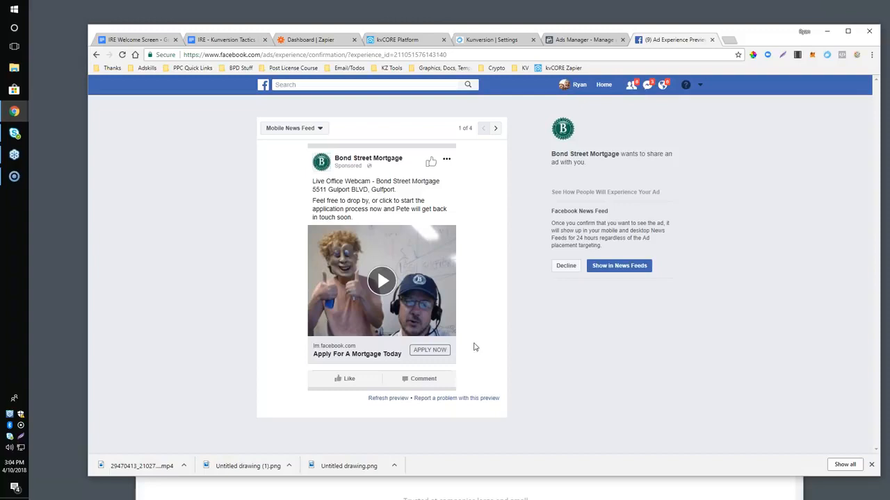
pyautogui.click(619, 266)
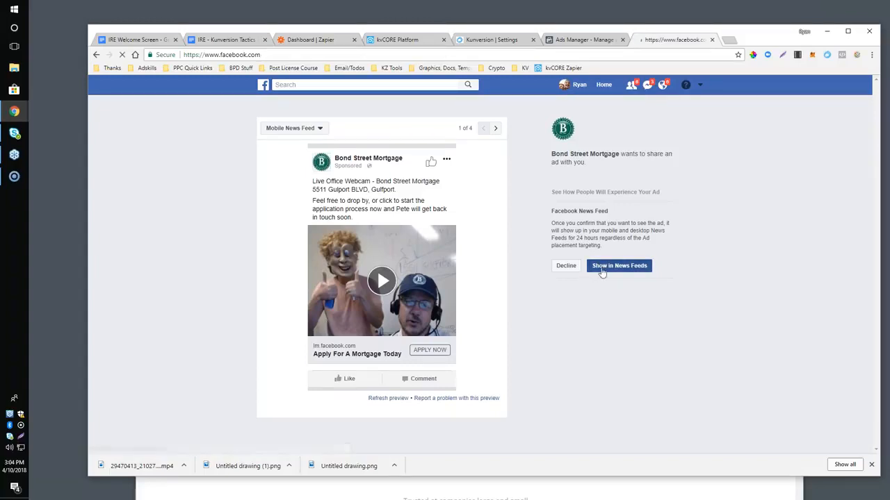
pyautogui.moveTo(549, 250)
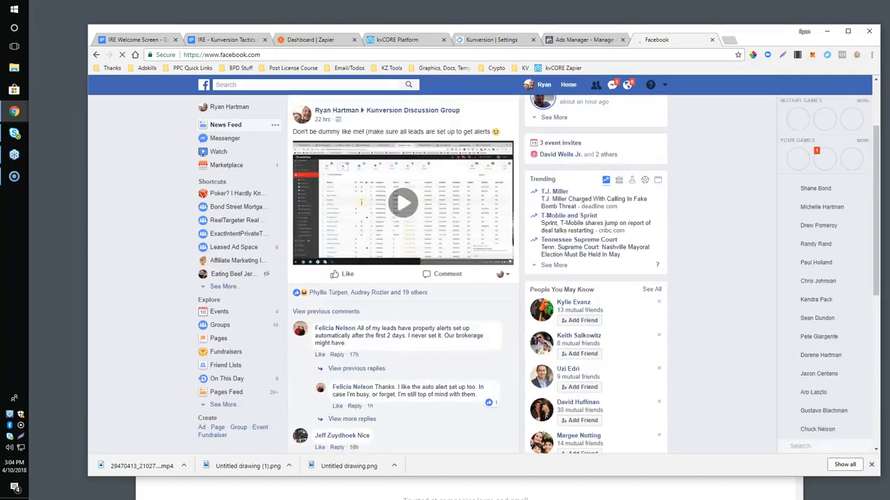
# Play the ad video and open its Apply Now application form
pyautogui.scroll(-3)
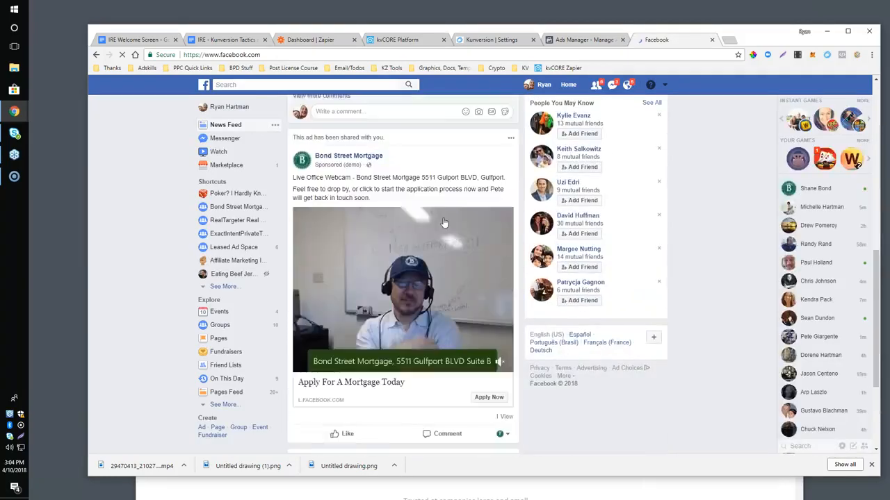
pyautogui.click(403, 289)
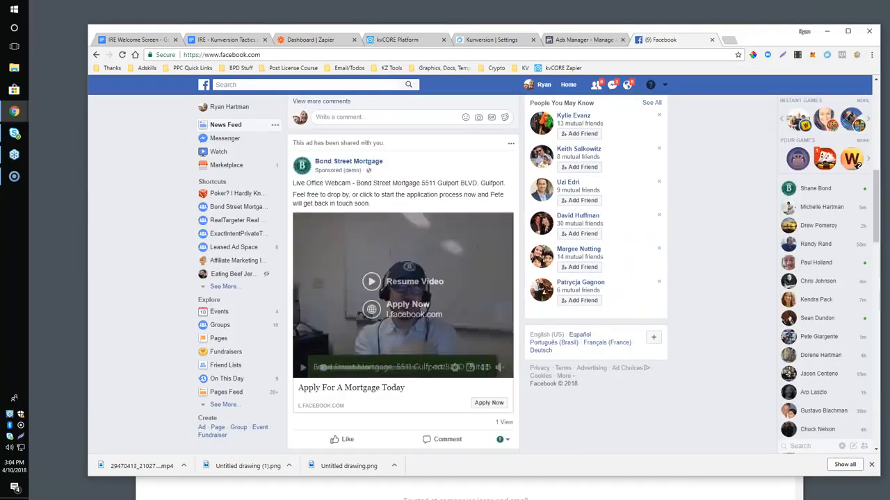
pyautogui.scroll(-3)
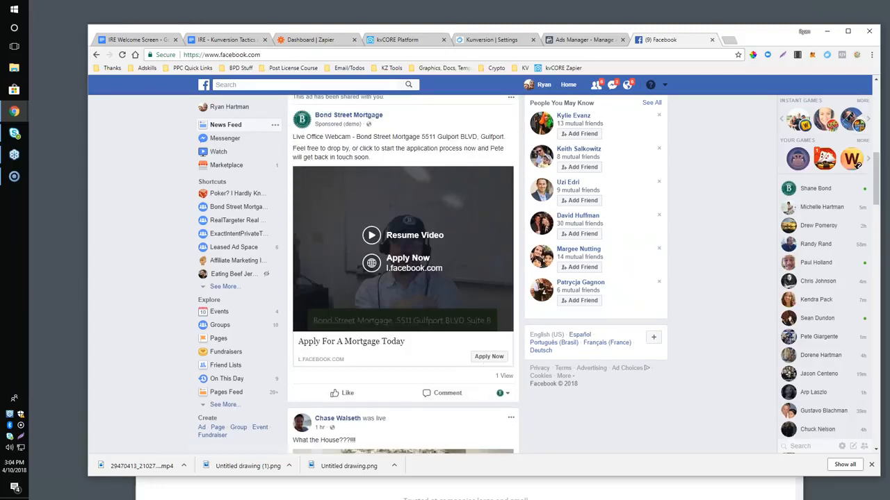
pyautogui.click(489, 356)
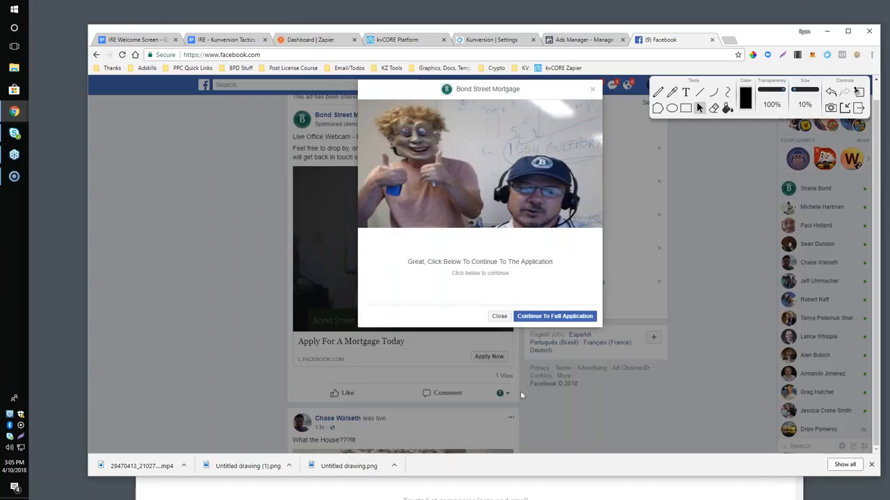
pyautogui.moveTo(560, 346)
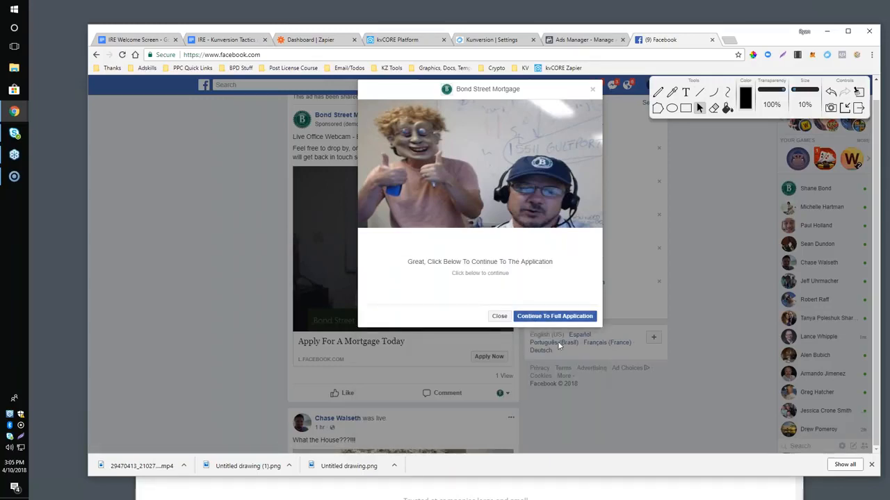
pyautogui.moveTo(554, 315)
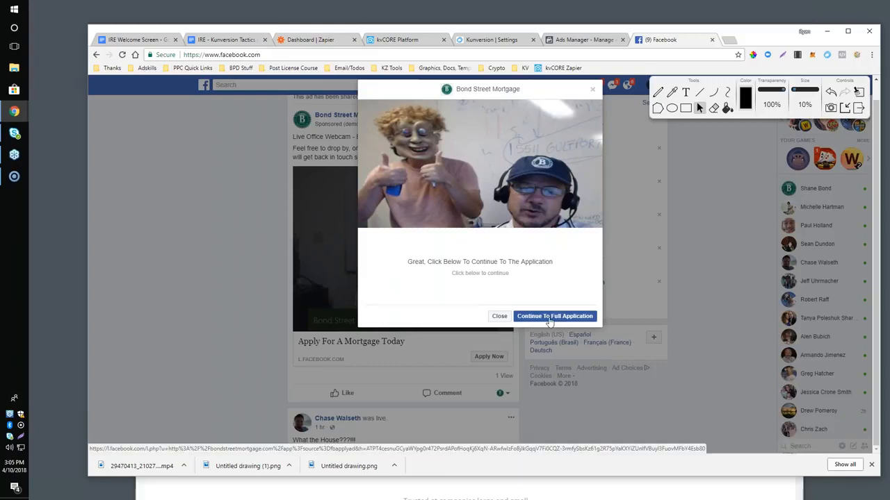
pyautogui.moveTo(594, 191)
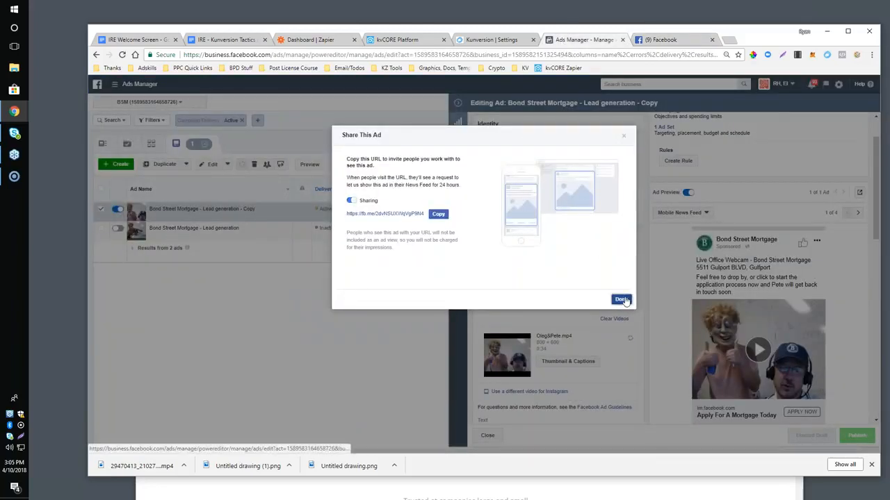
# Close the Share This Ad dialog and leave the ad editor
pyautogui.click(620, 299)
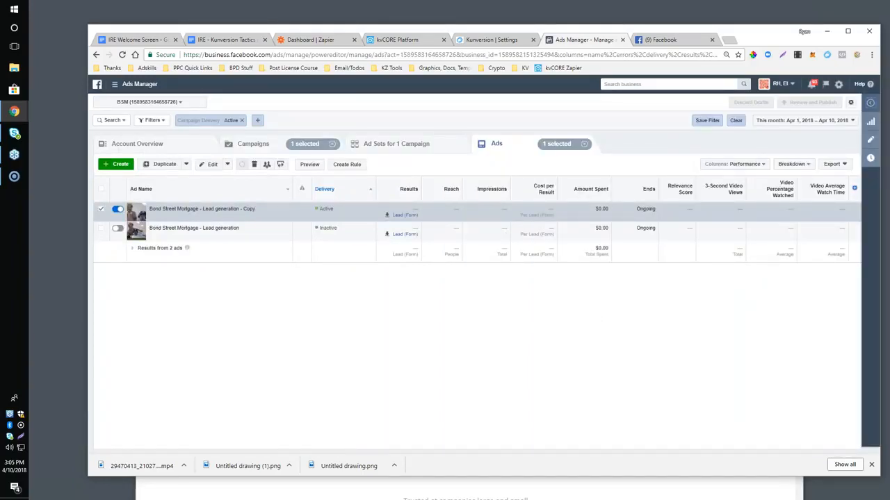
pyautogui.click(116, 164)
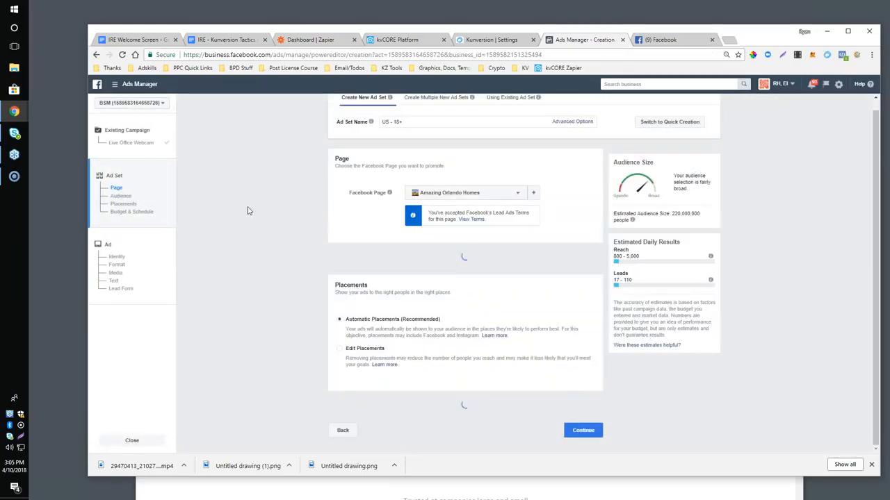
pyautogui.scroll(-3)
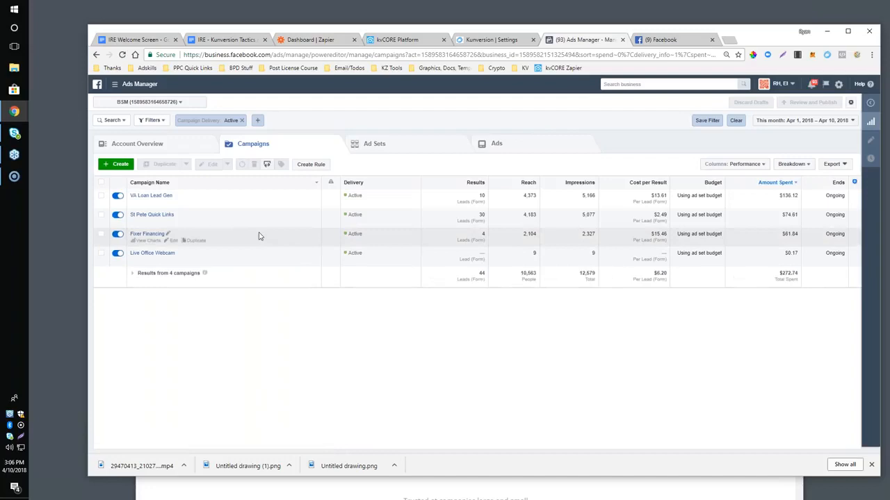
pyautogui.moveTo(146, 195)
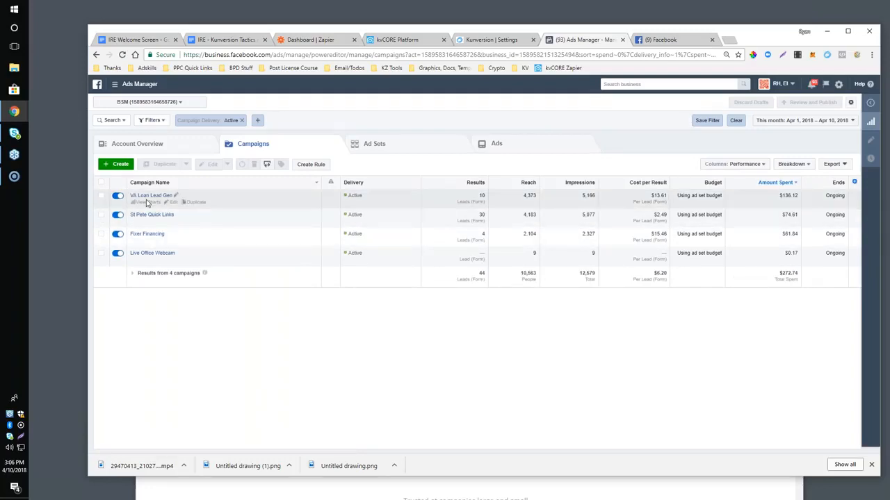
pyautogui.moveTo(410, 172)
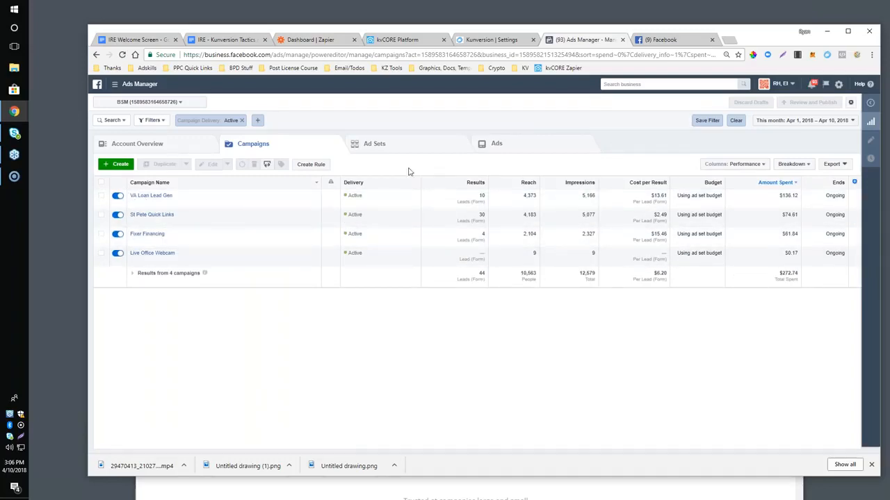
# Create a campaign with the Lead generation objective and scroll to its budget settings
pyautogui.click(116, 164)
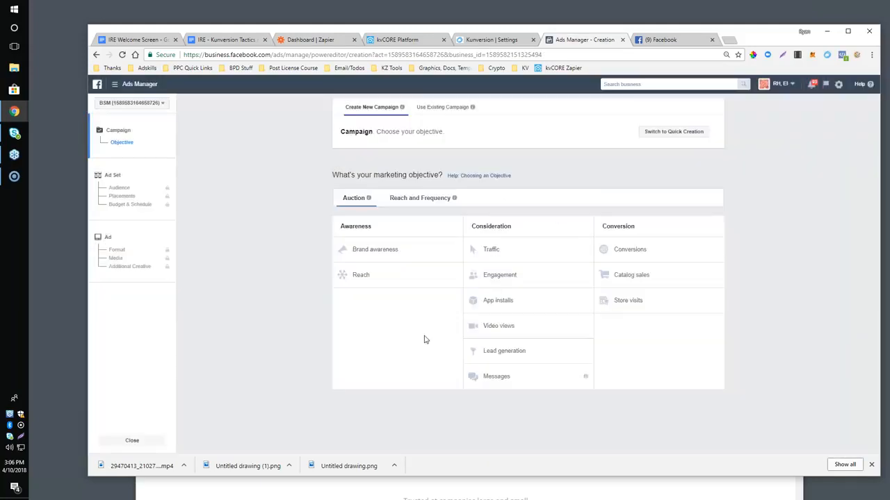
pyautogui.moveTo(482, 347)
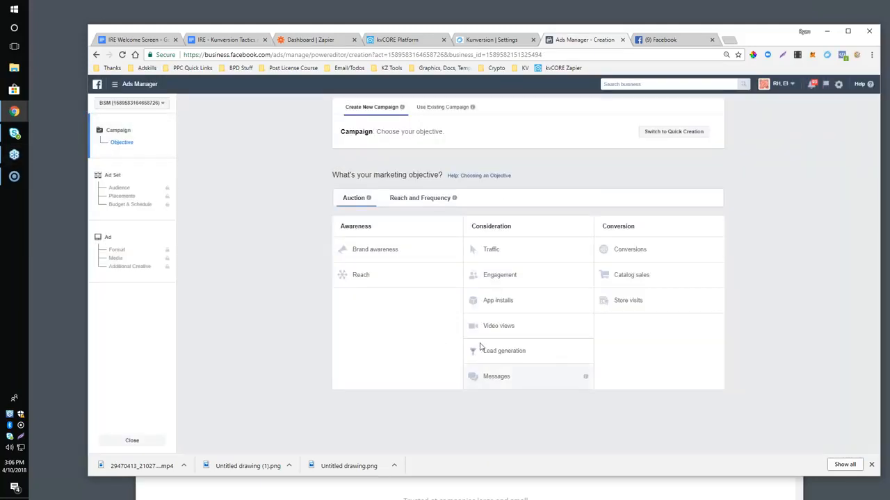
pyautogui.click(503, 350)
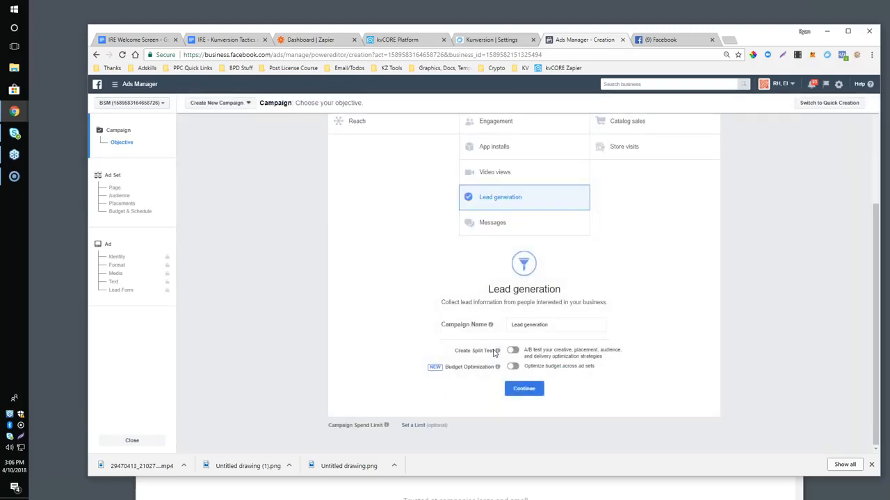
pyautogui.moveTo(751, 40)
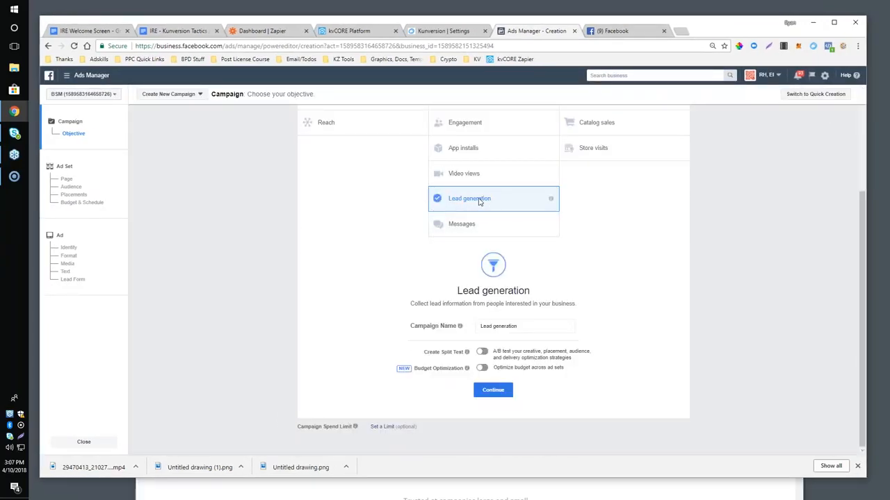
pyautogui.moveTo(417, 222)
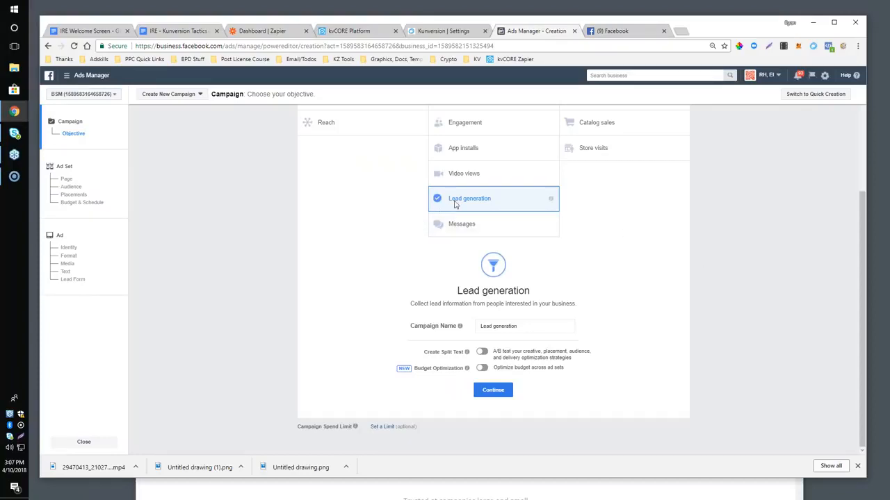
pyautogui.scroll(3)
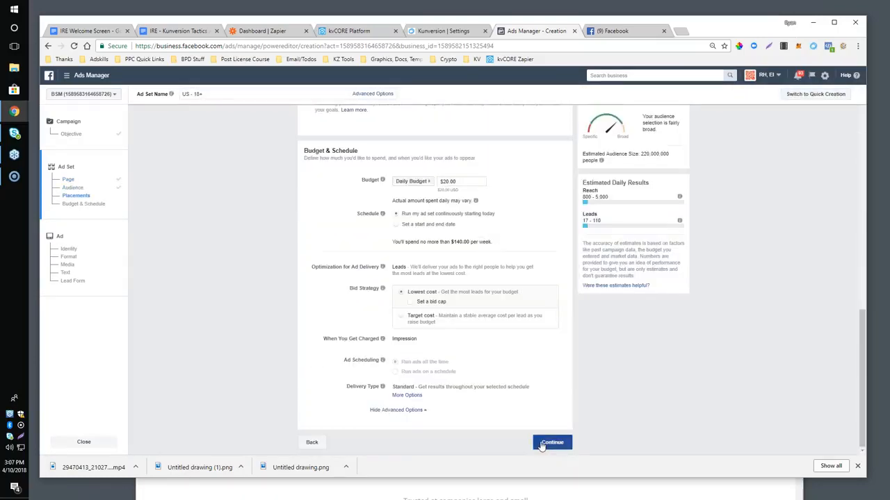
# Advance from the ad set to the ad and start a new lead form
pyautogui.click(552, 443)
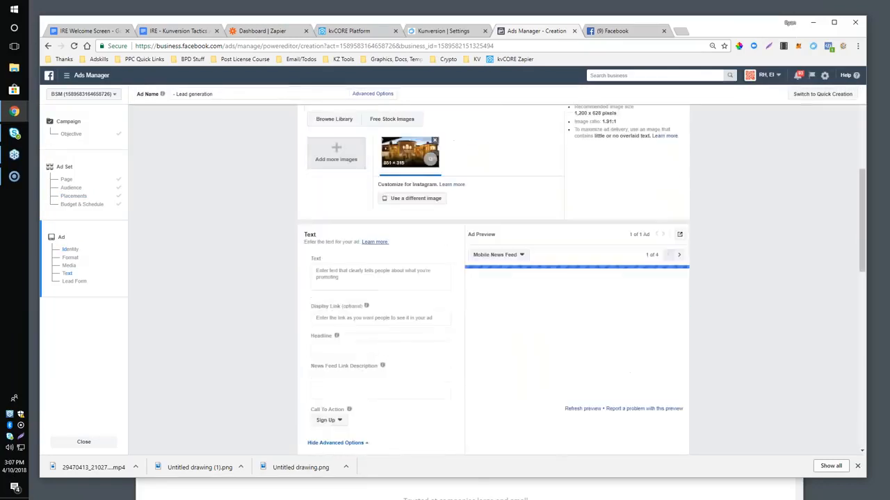
pyautogui.scroll(-3)
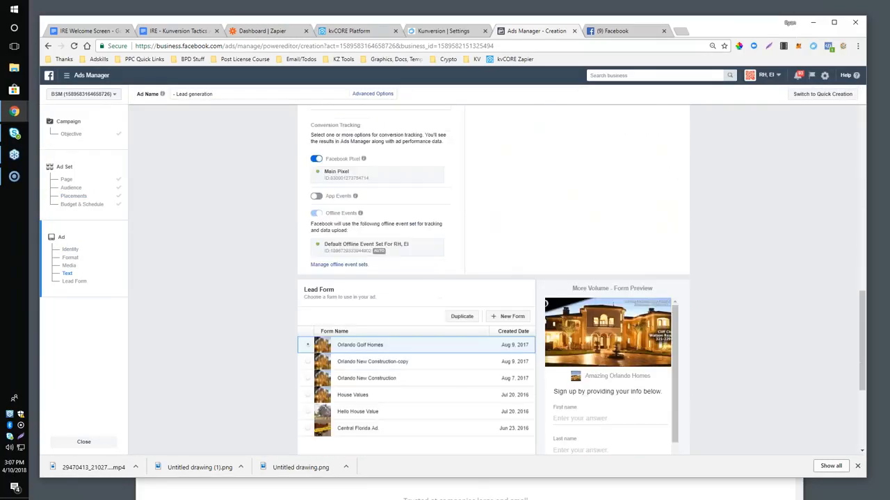
pyautogui.scroll(-3)
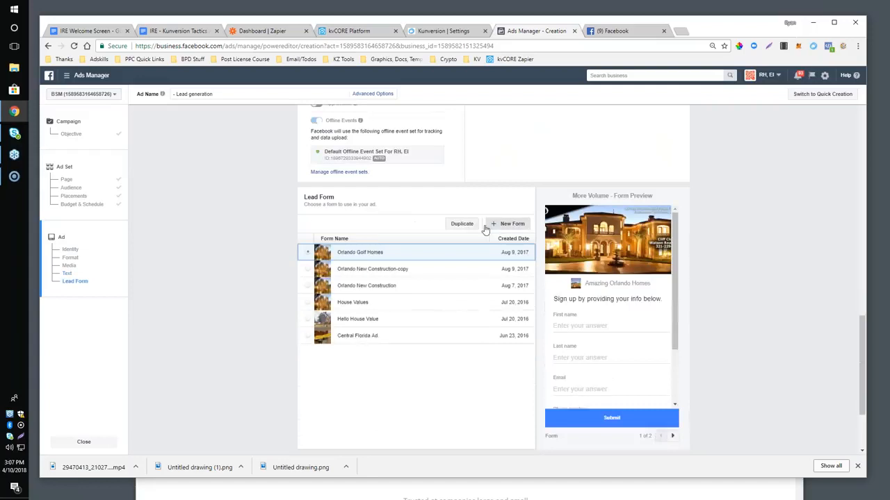
pyautogui.click(511, 223)
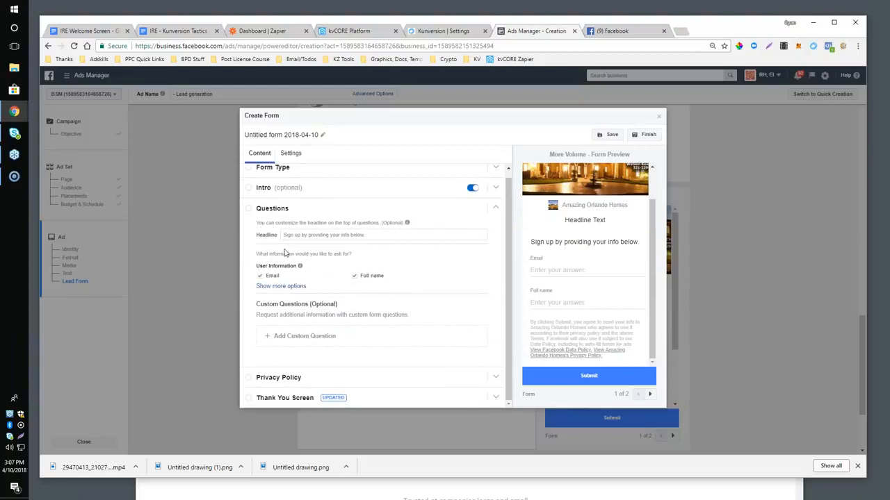
# Make the lead form ask for first name, last name, email and phone number
pyautogui.click(371, 234)
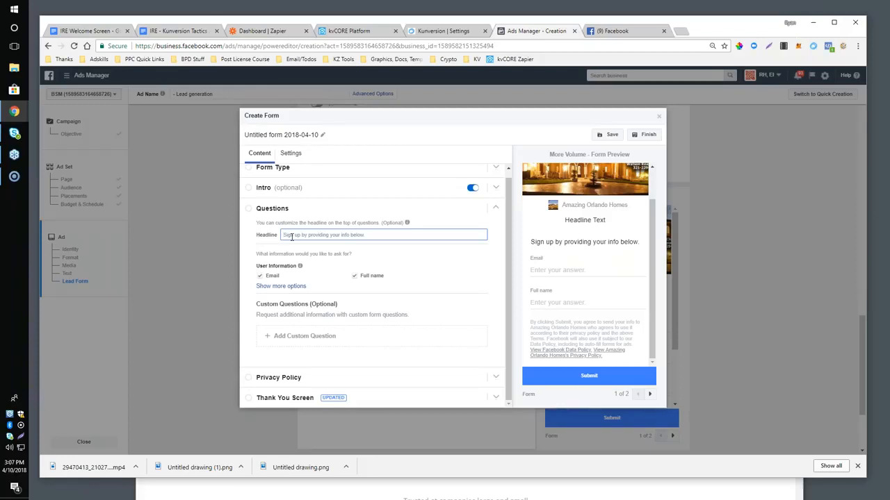
pyautogui.click(281, 286)
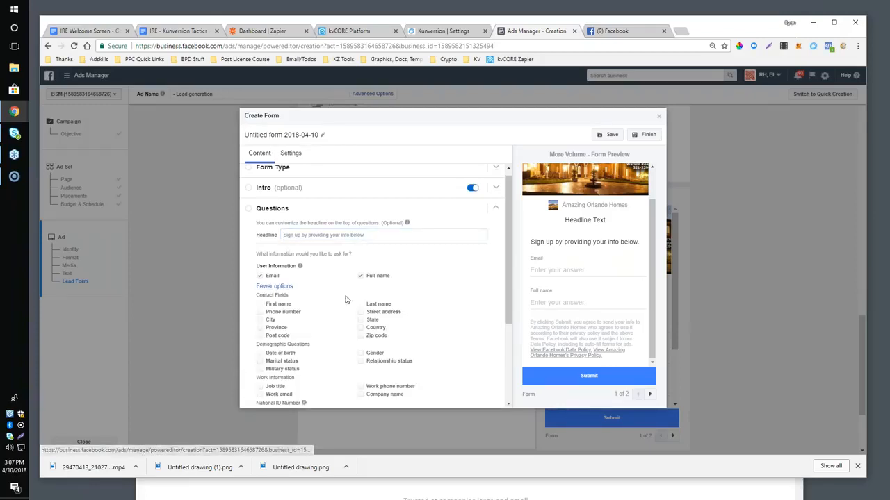
pyautogui.click(360, 275)
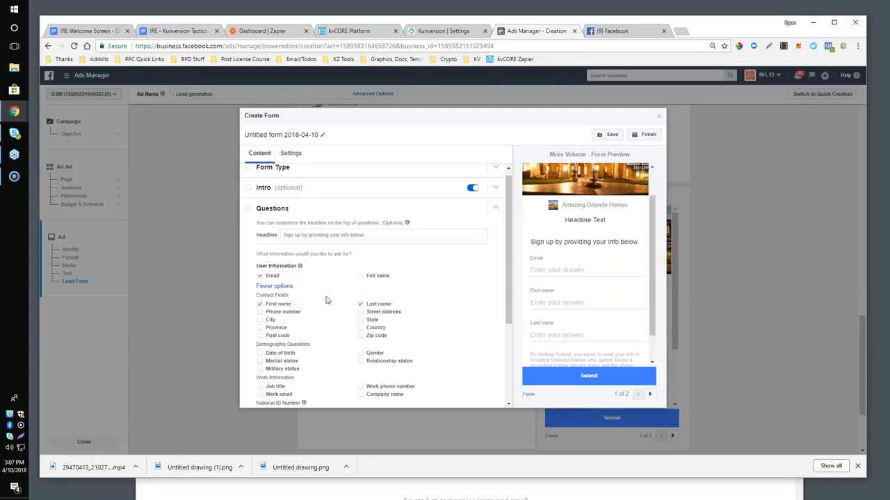
pyautogui.click(260, 275)
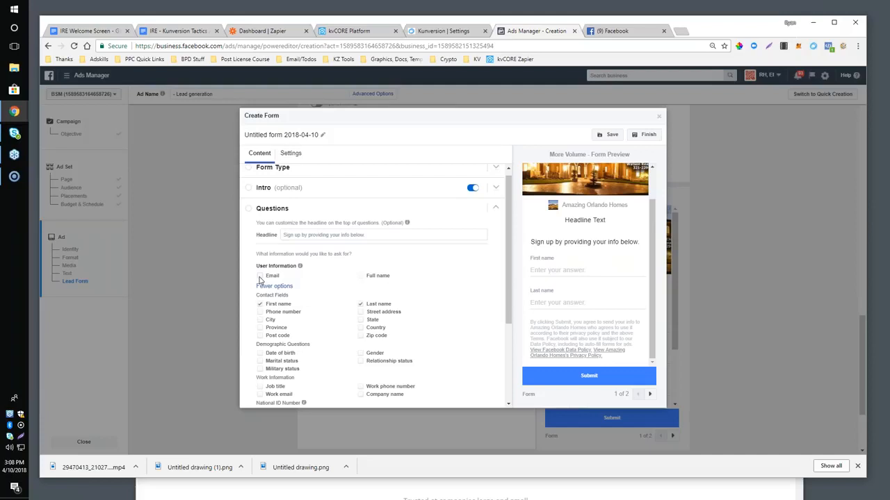
pyautogui.click(260, 275)
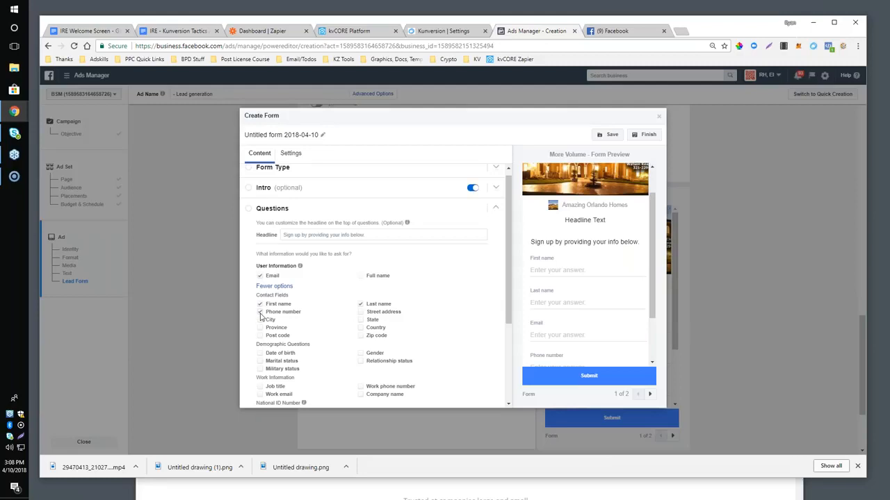
# Close the draft lead form without saving and switch to the Zapier dashboard
pyautogui.scroll(-3)
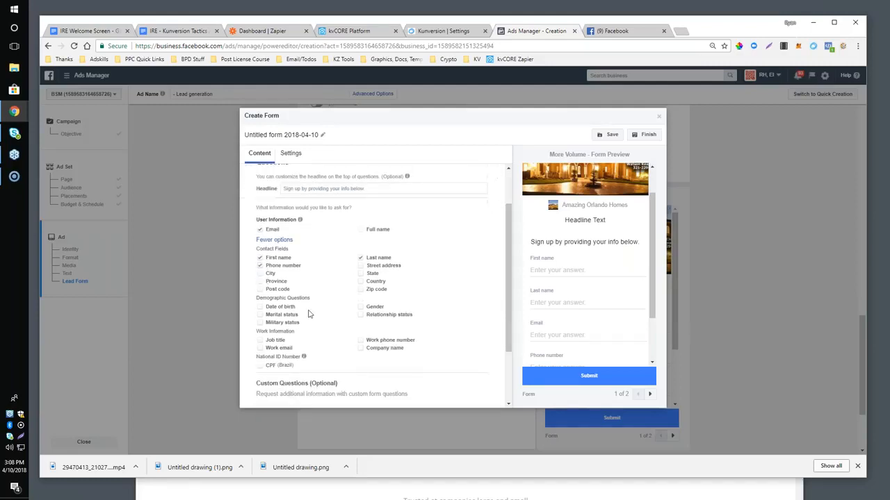
pyautogui.moveTo(252, 244)
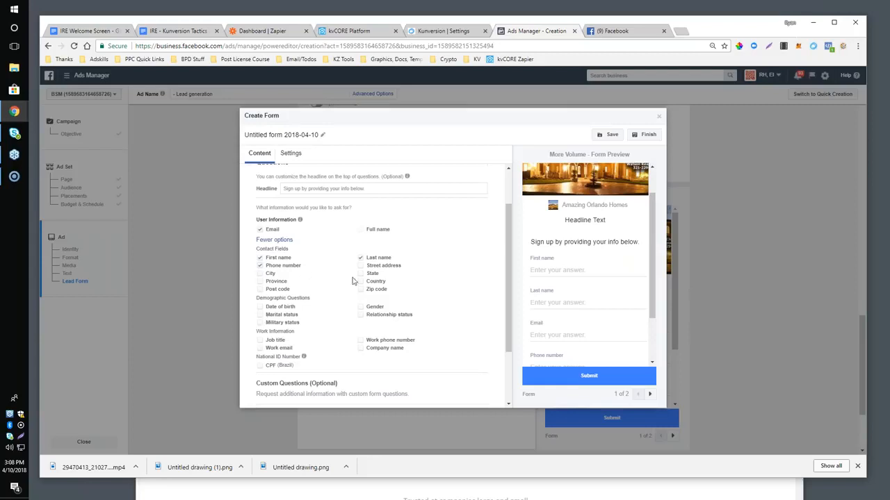
pyautogui.moveTo(308, 319)
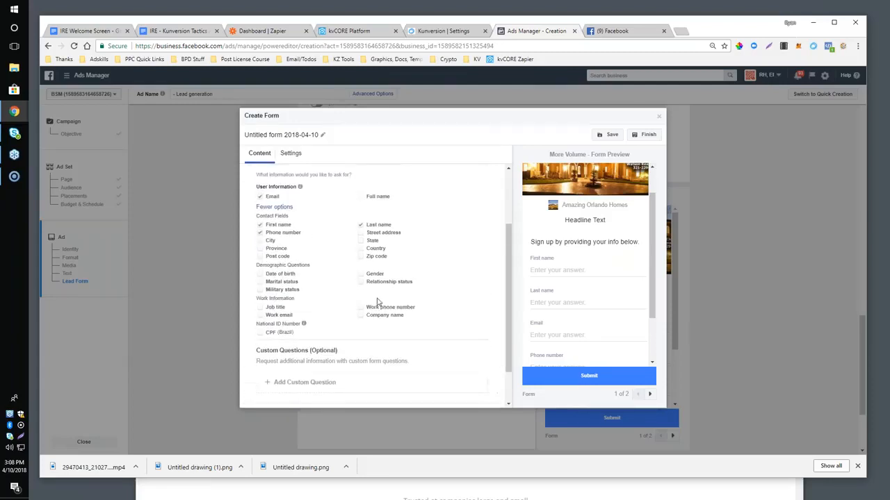
pyautogui.moveTo(389, 296)
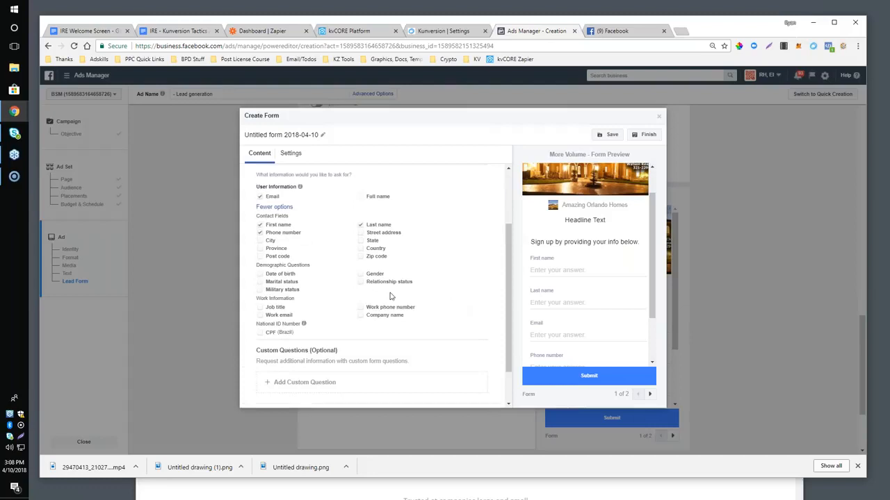
pyautogui.moveTo(465, 250)
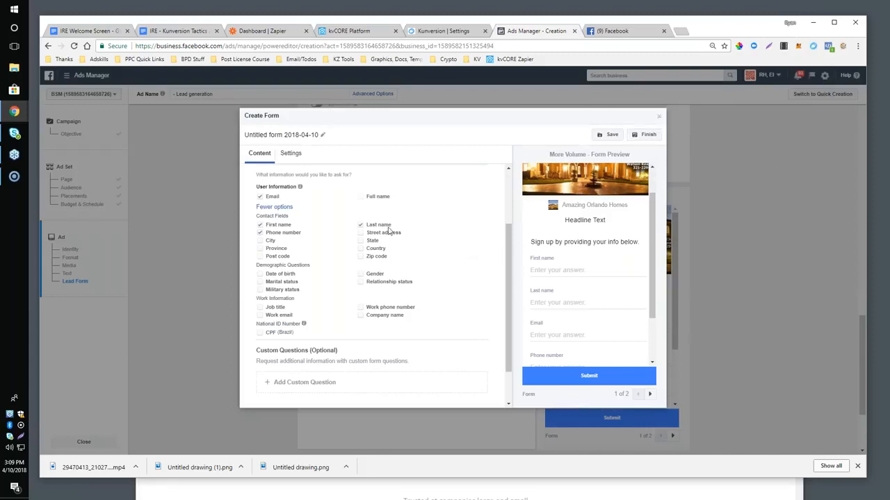
pyautogui.scroll(-3)
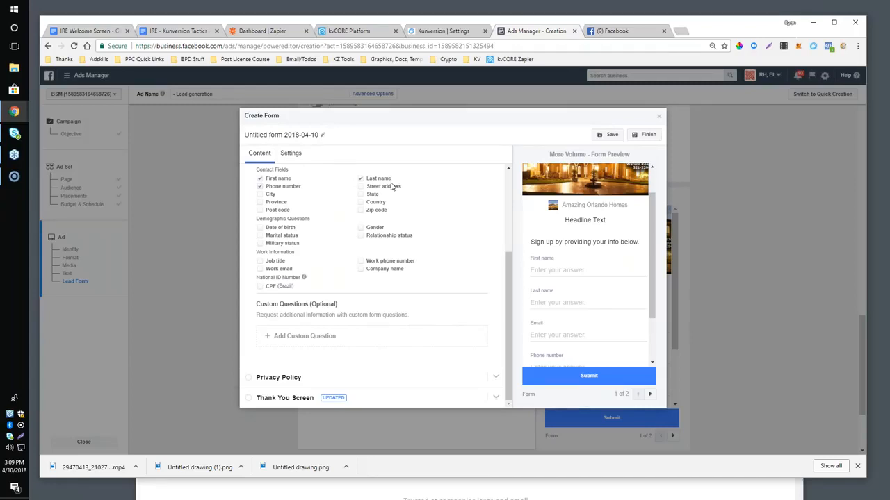
pyautogui.moveTo(663, 116)
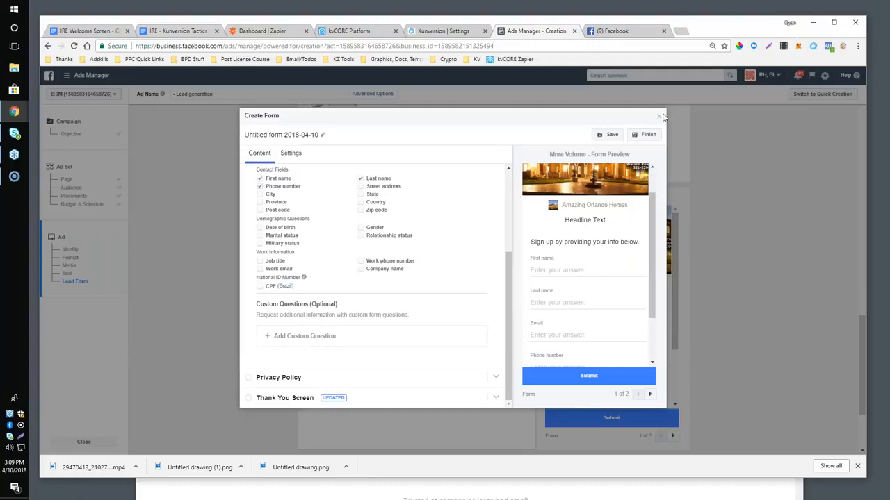
pyautogui.click(659, 116)
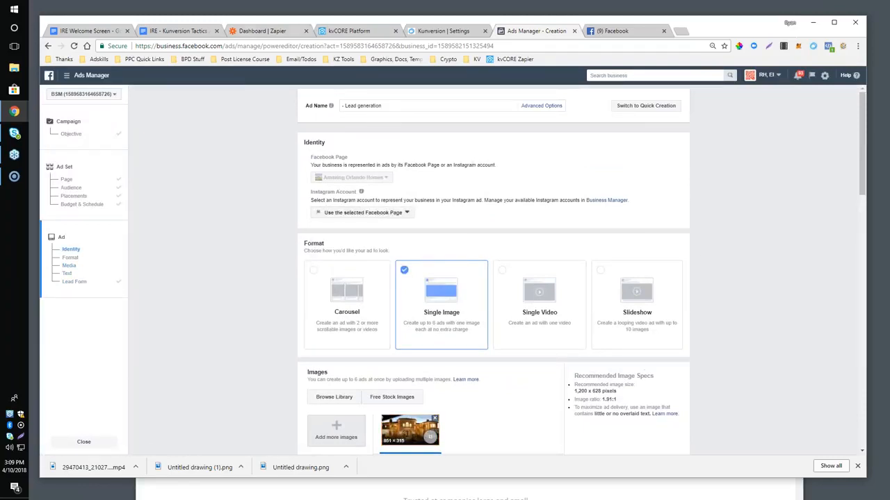
pyautogui.click(268, 31)
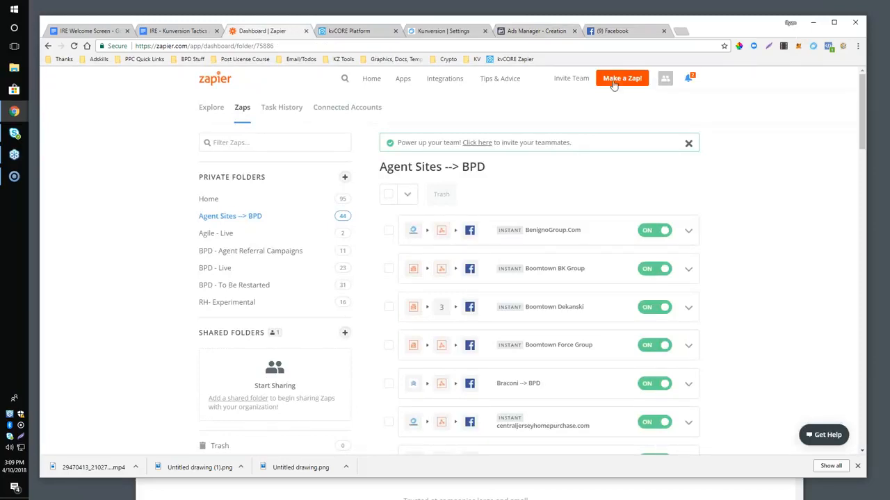
# Start a new zap from the Zapier dashboard's Make a Zap! button
pyautogui.click(621, 78)
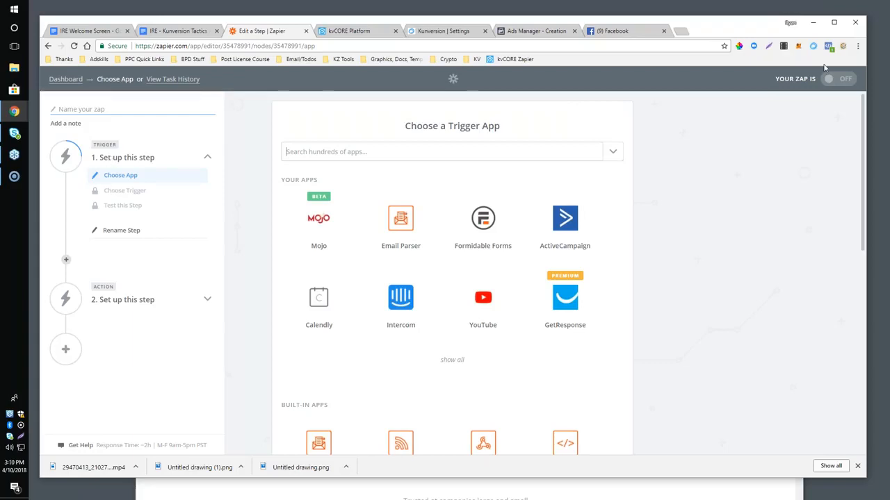
pyautogui.moveTo(849, 57)
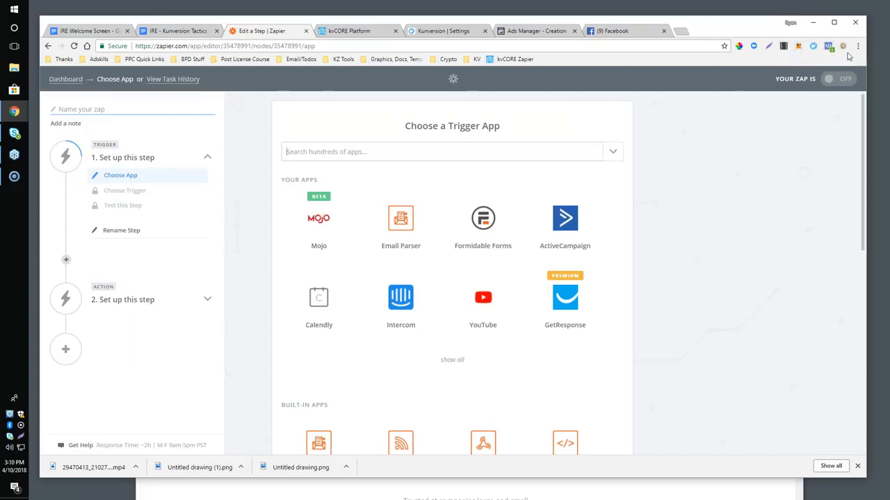
# Set Facebook Lead Ads 'New Lead' as the trigger using a newly connected account
pyautogui.click(843, 46)
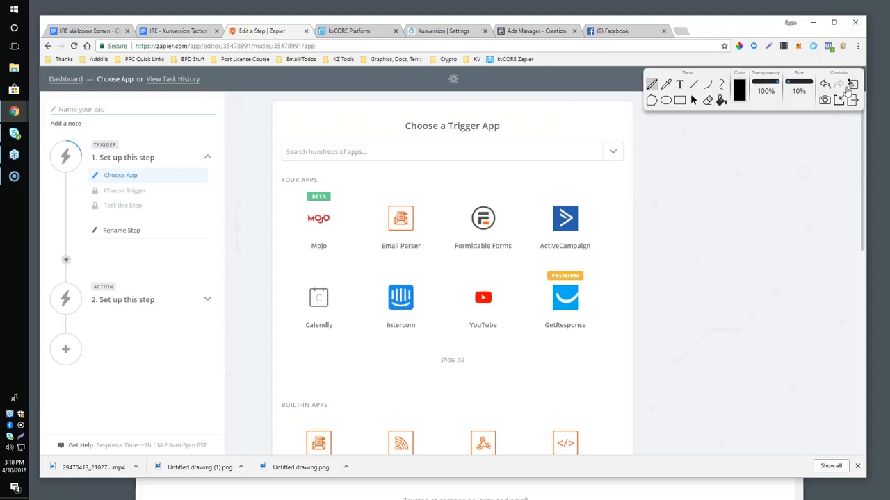
pyautogui.click(444, 151)
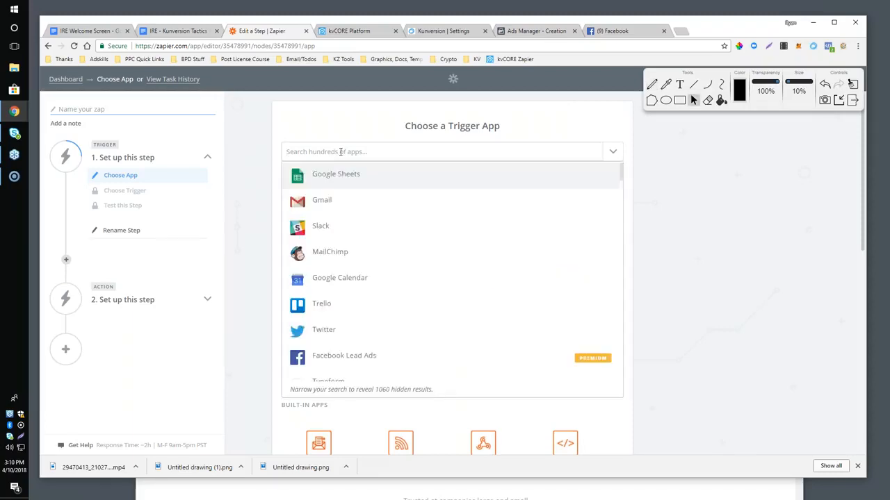
pyautogui.write('facebook')
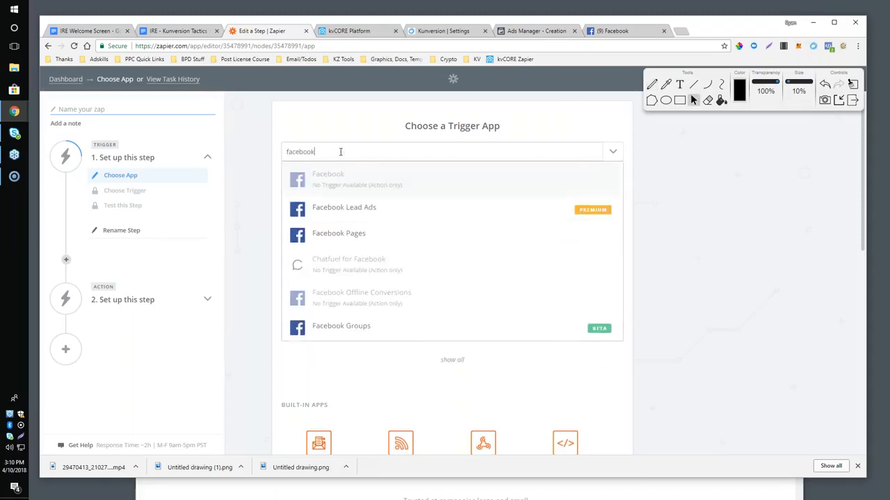
pyautogui.moveTo(333, 211)
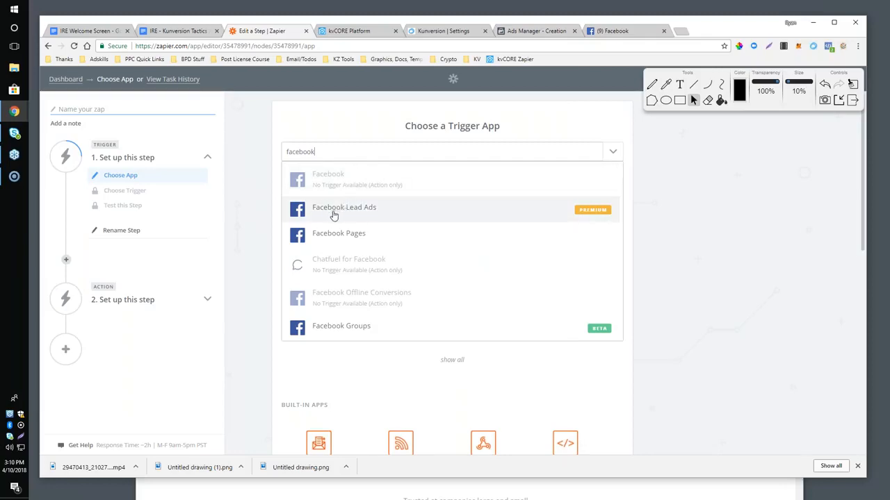
pyautogui.click(344, 207)
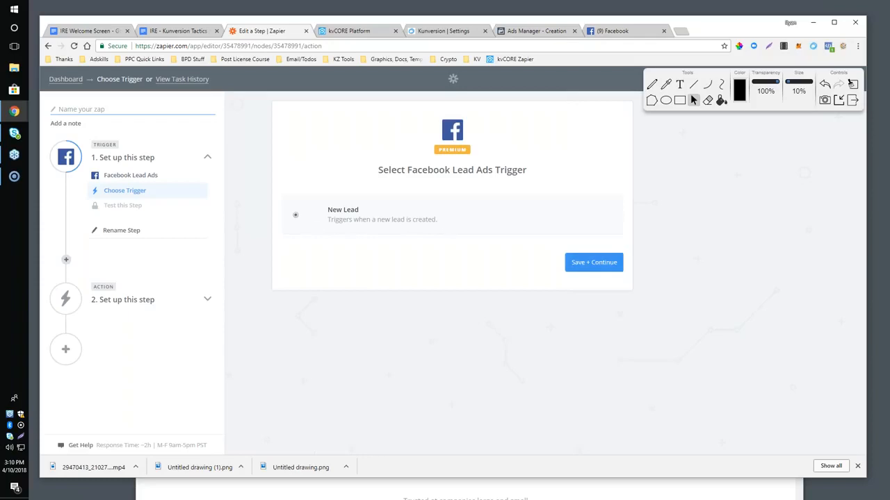
pyautogui.click(593, 262)
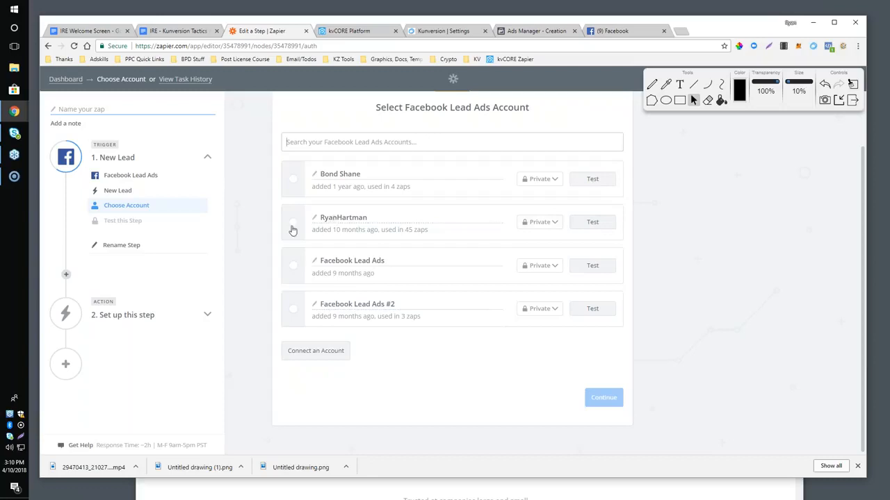
pyautogui.moveTo(314, 350)
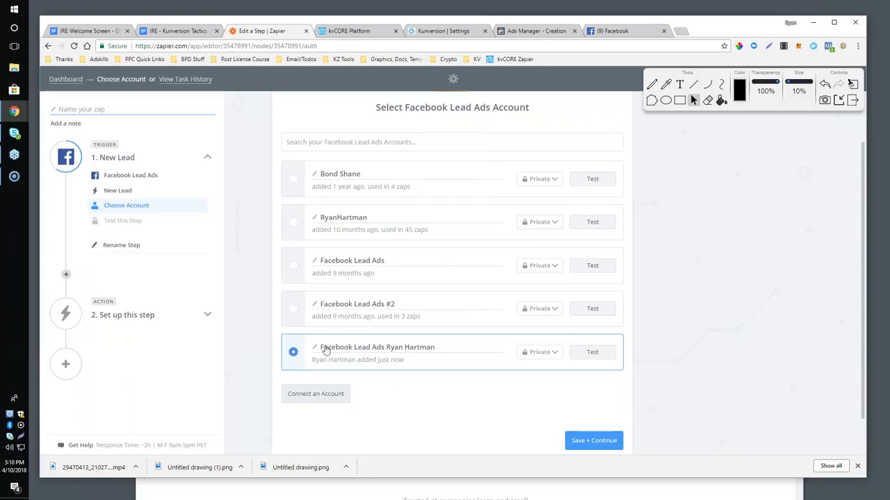
pyautogui.click(593, 440)
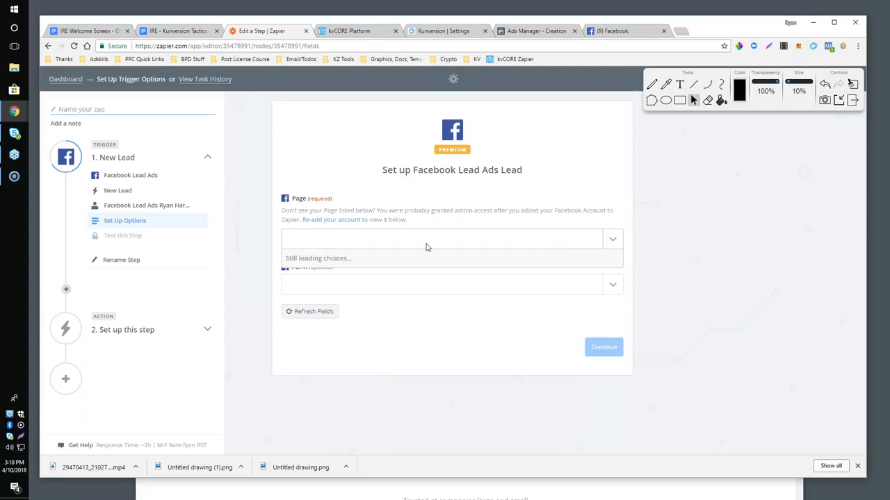
# Pick the Propertunity Knocks page and St Pete Propertunities form, then continue to testing
pyautogui.click(452, 239)
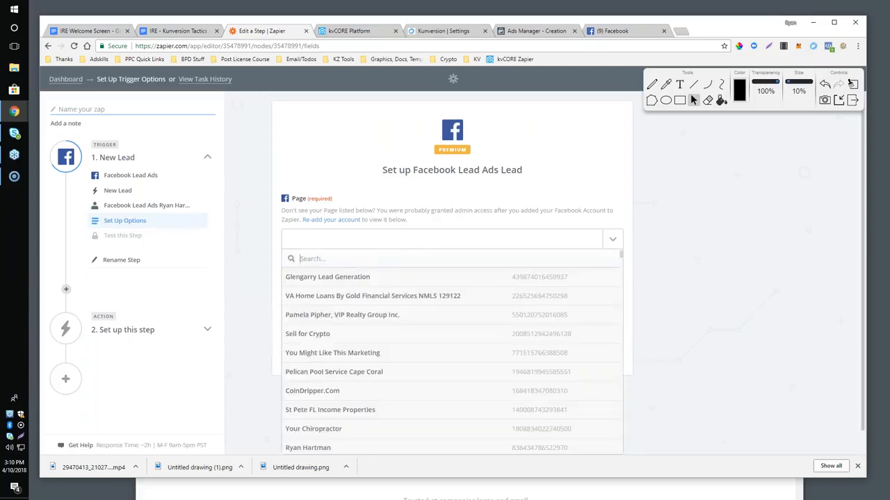
pyautogui.write('bon')
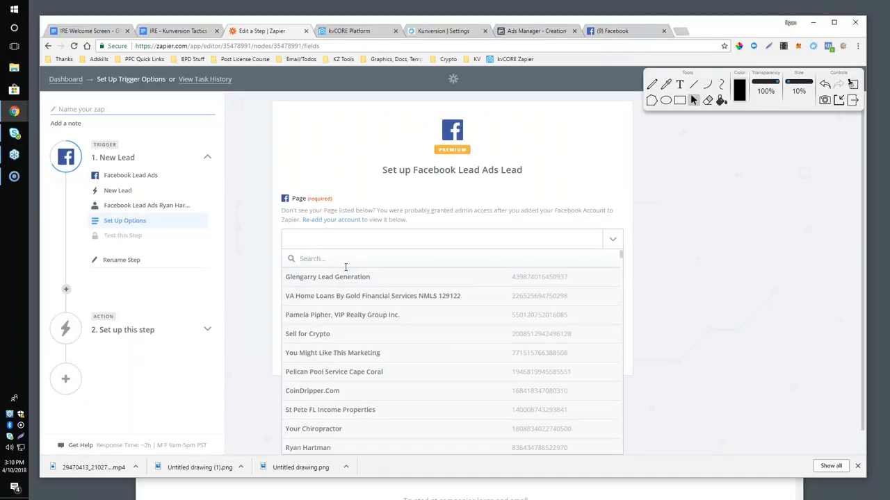
pyautogui.write('propertun')
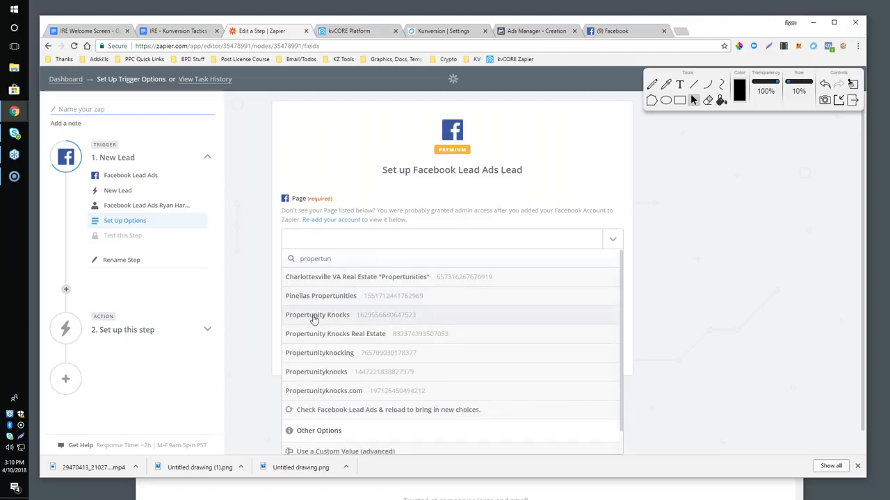
pyautogui.click(317, 315)
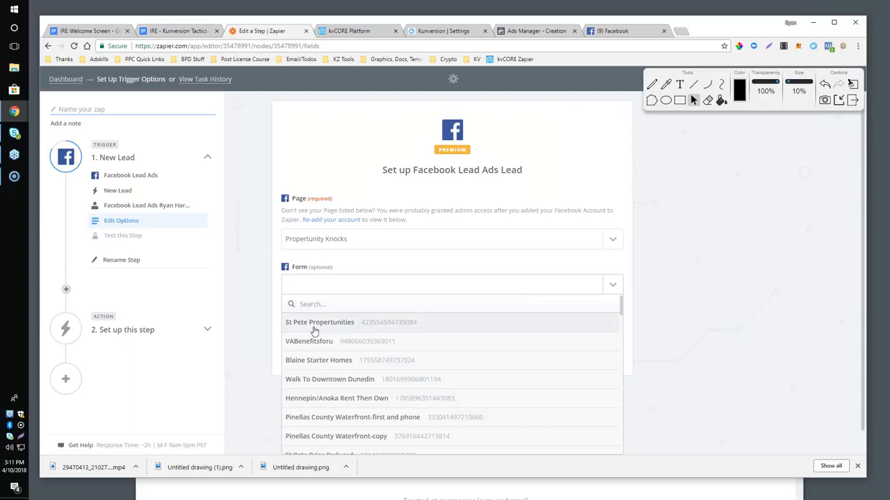
pyautogui.click(320, 322)
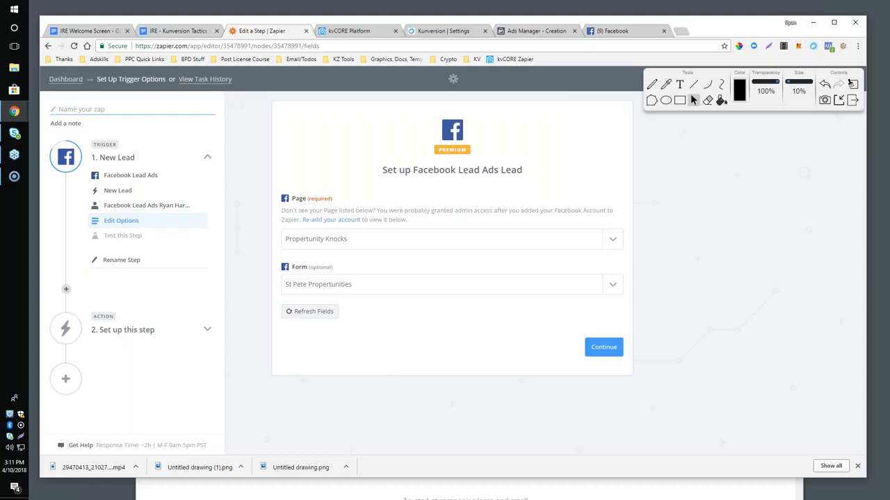
pyautogui.moveTo(563, 347)
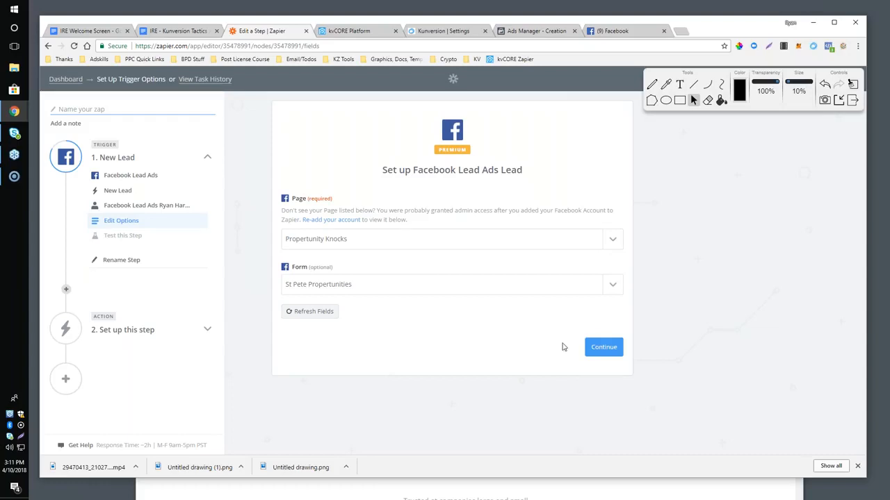
pyautogui.click(603, 347)
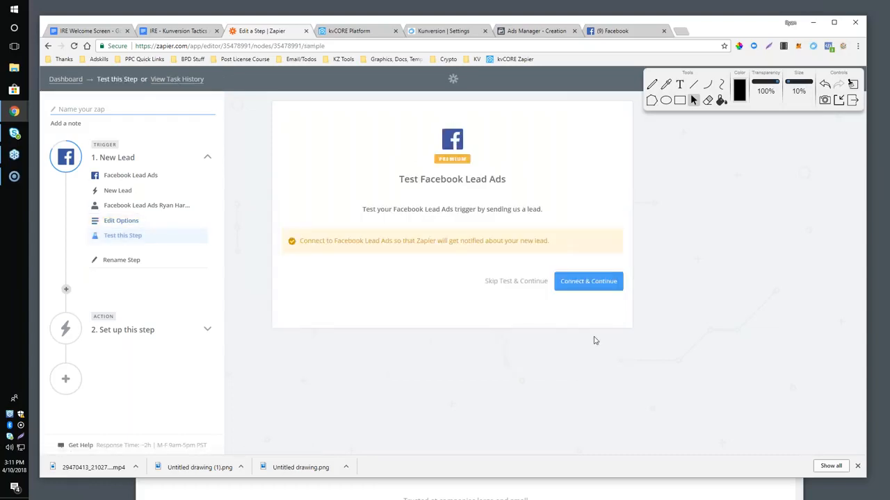
# Test the Facebook Lead Ads trigger and review the returned sample lead
pyautogui.click(588, 281)
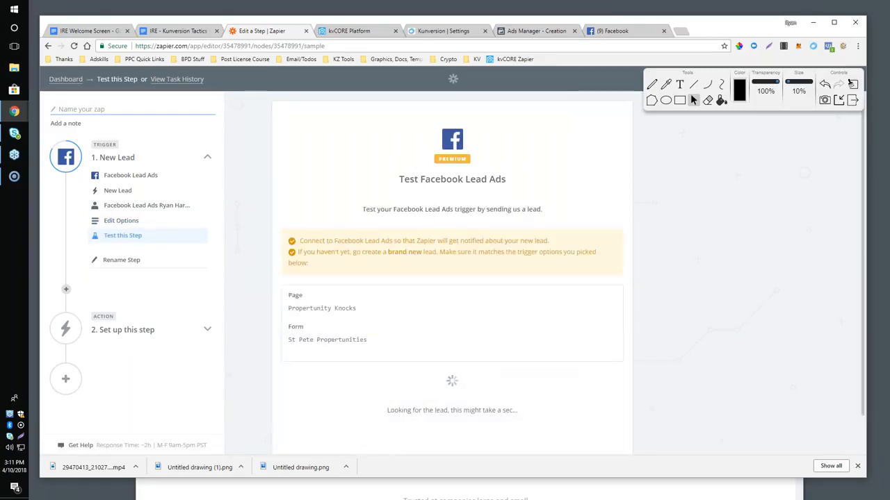
pyautogui.scroll(-3)
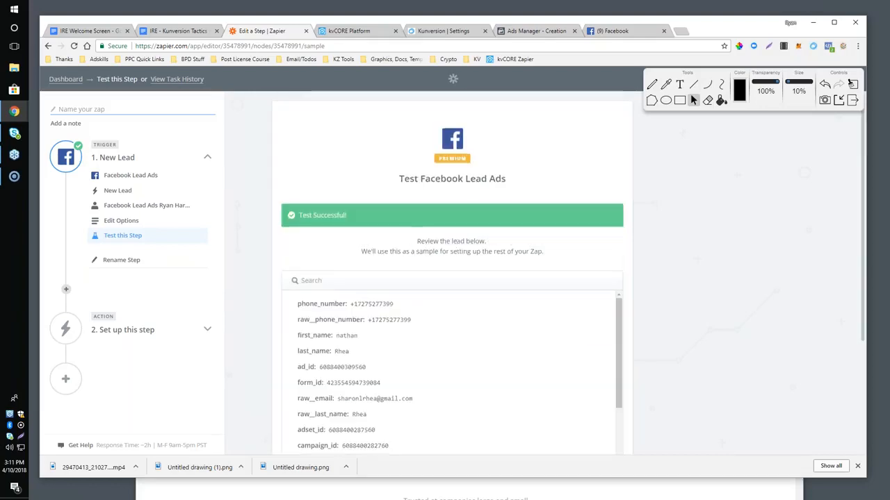
pyautogui.scroll(-3)
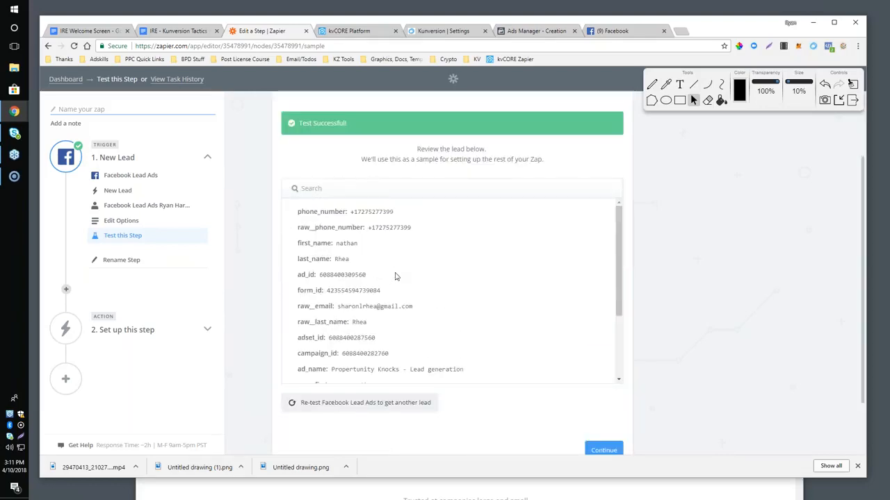
pyautogui.scroll(-3)
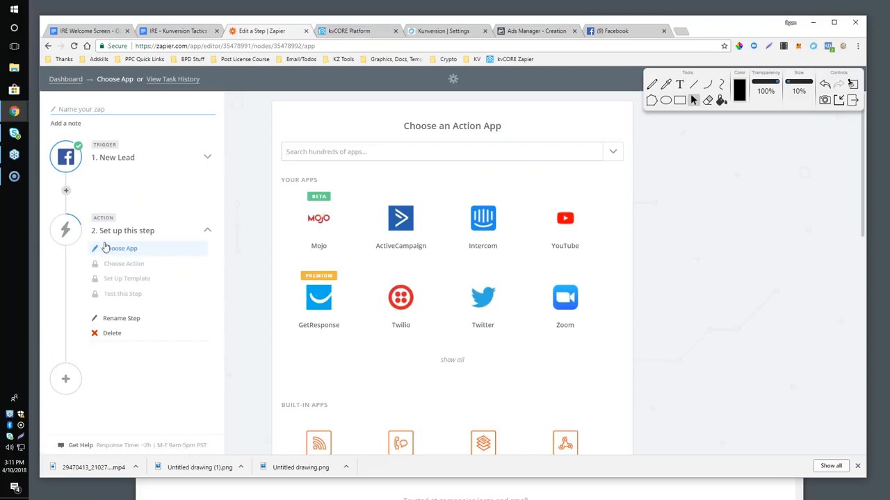
pyautogui.moveTo(322, 166)
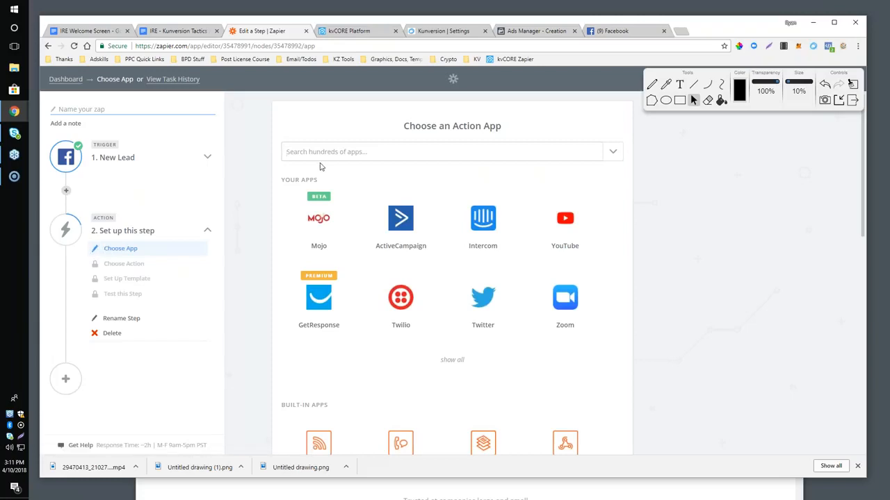
# Choose kvCORE as the action app with Create Contact (Post) and continue
pyautogui.write('kunvers')
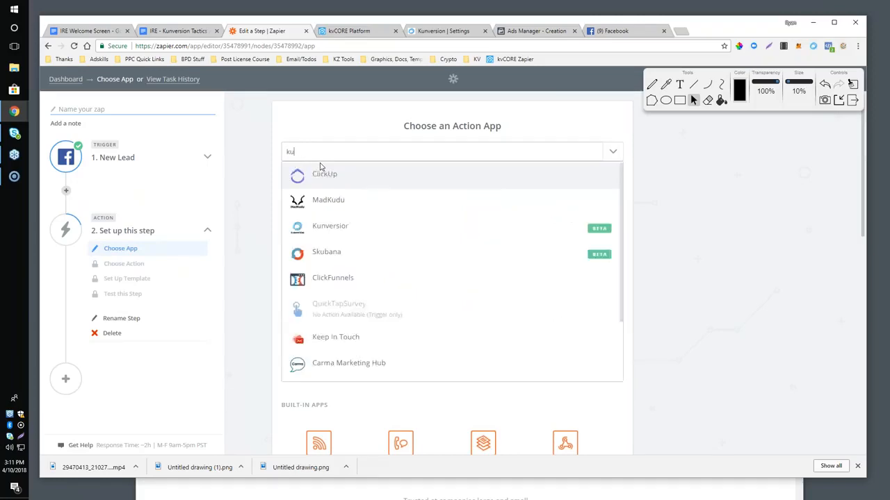
pyautogui.write('vcore')
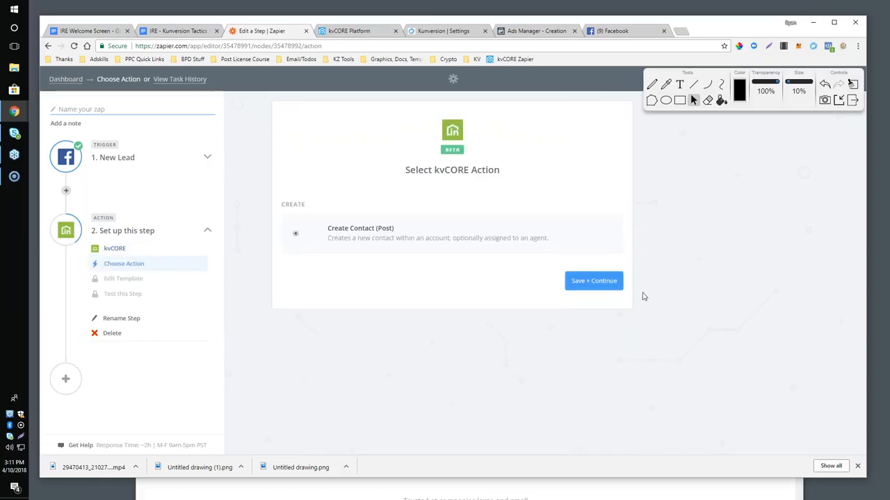
pyautogui.click(592, 281)
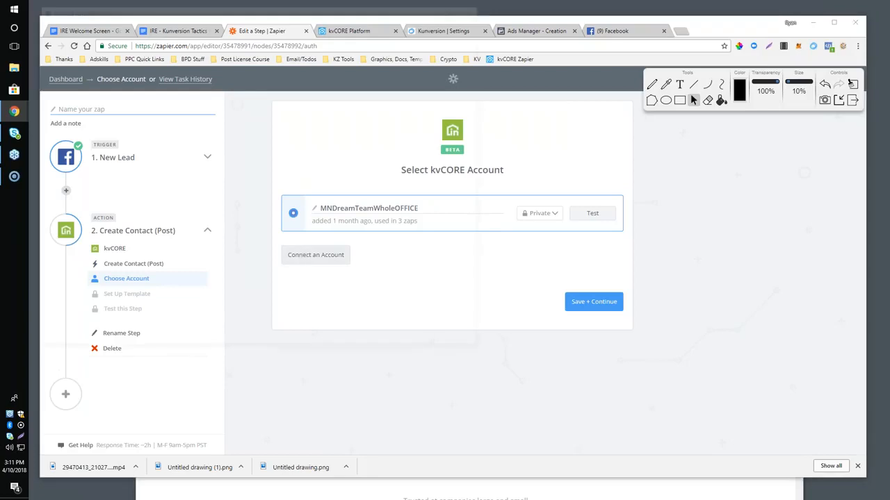
# Connect a new kvCORE account with its Zapier API key and return to the zap
pyautogui.click(315, 254)
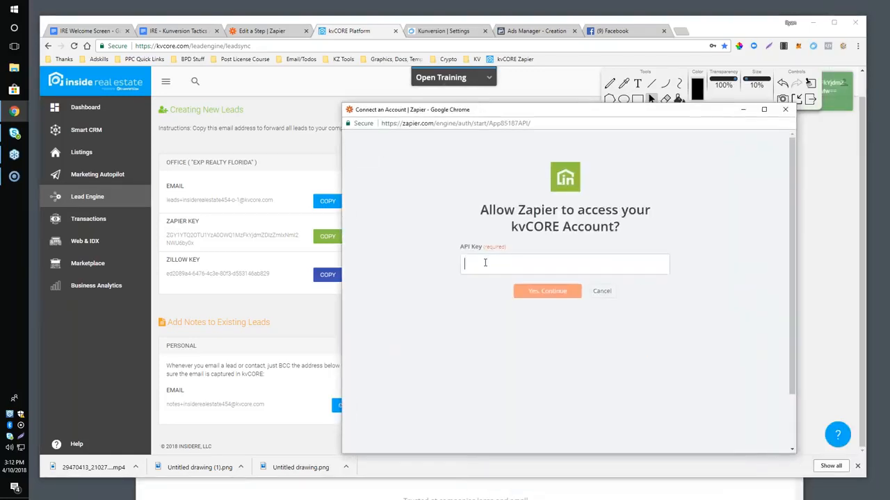
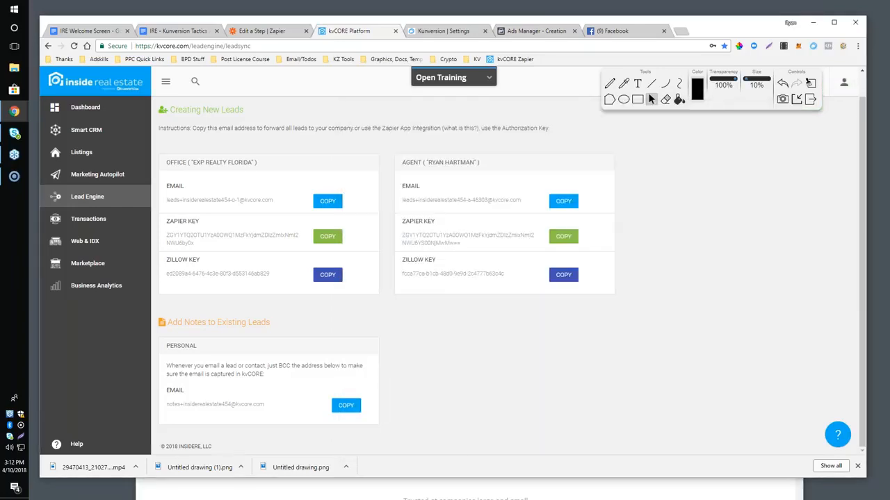
pyautogui.moveTo(278, 59)
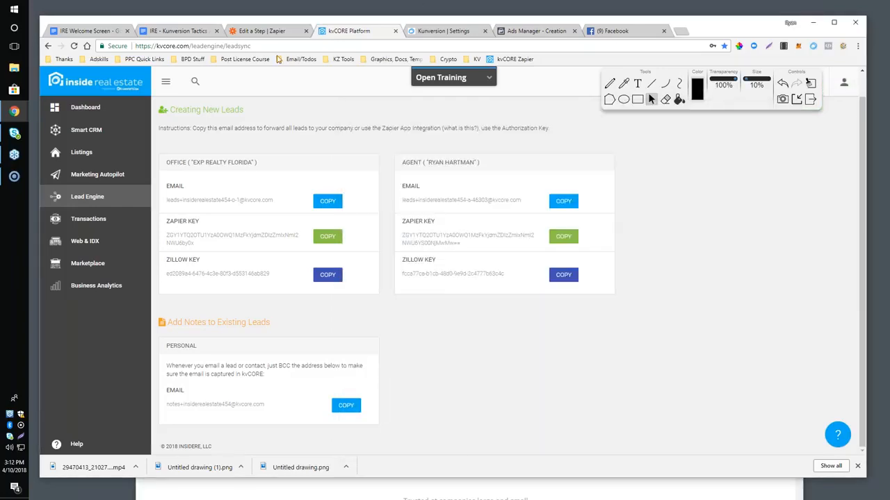
pyautogui.click(261, 31)
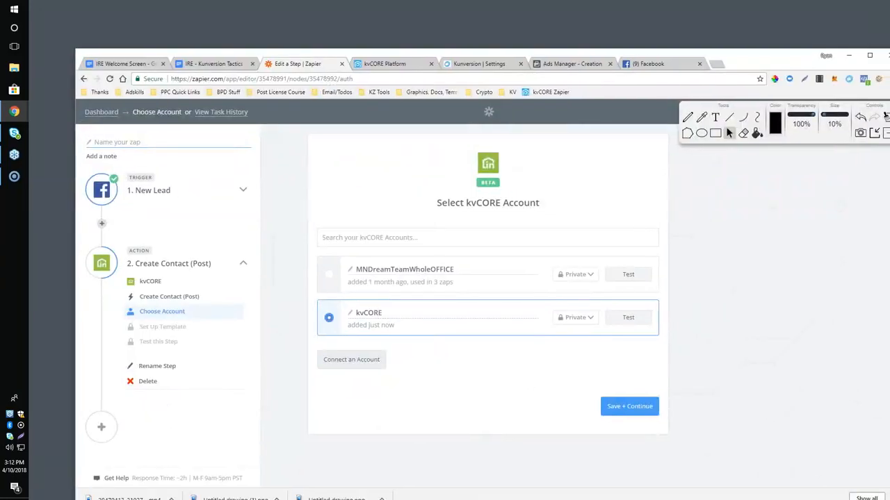
# Rename the connected account 'kvCORE - FlBuySellInvest' and save the account choice
pyautogui.doubleClick(368, 312)
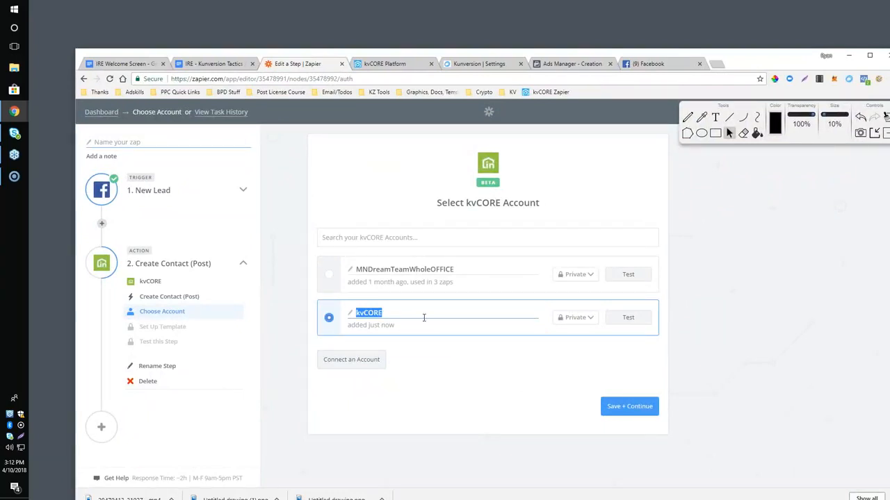
pyautogui.write('- F')
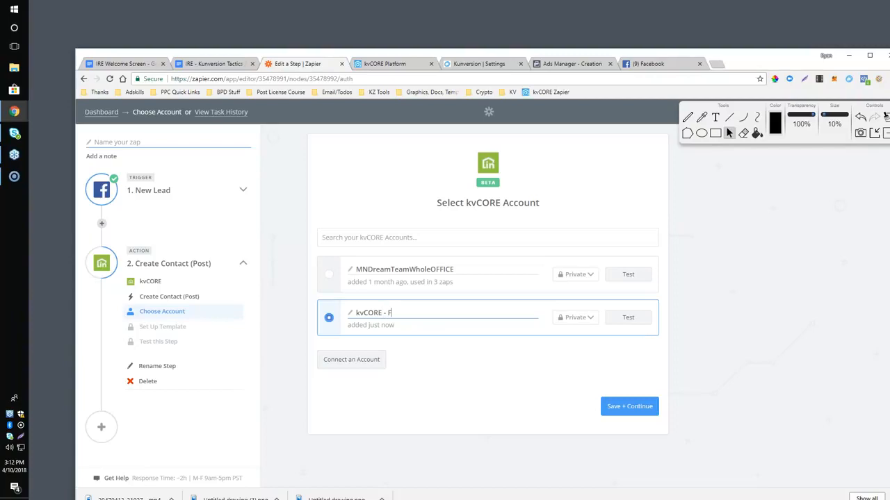
pyautogui.write('IBu')
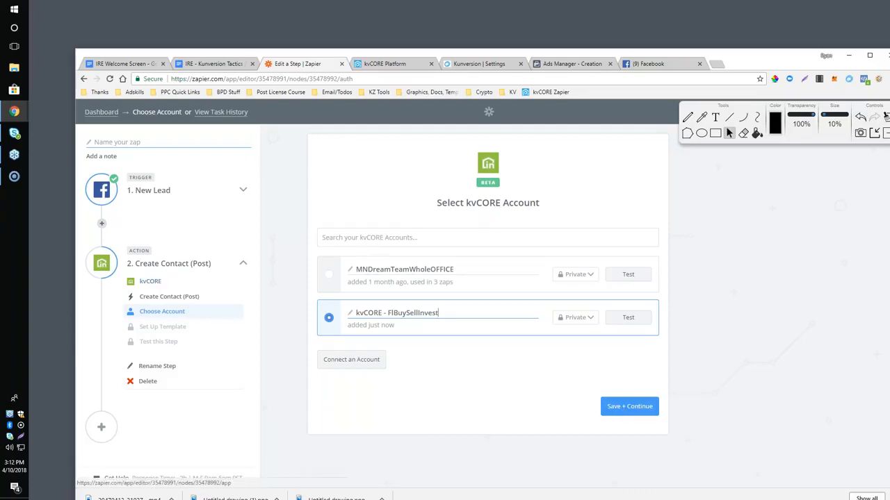
pyautogui.click(629, 406)
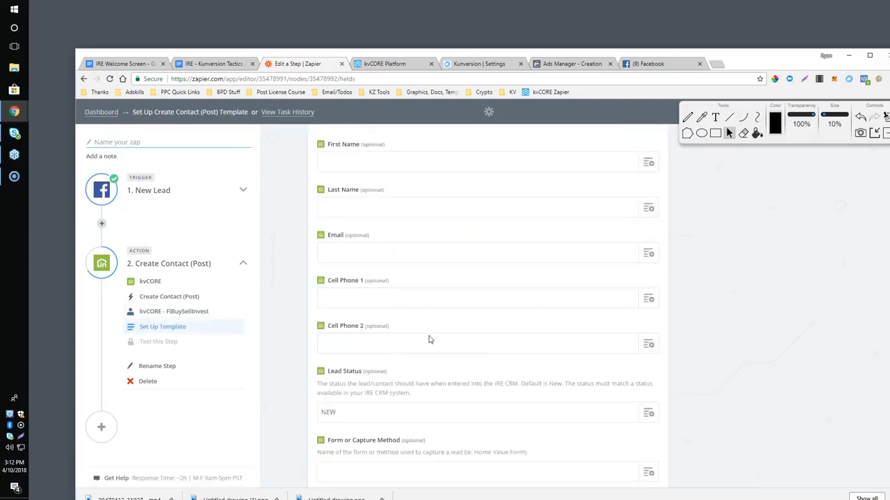
# Map the lead's first name, last name, email and phone into the kvCORE template fields
pyautogui.scroll(3)
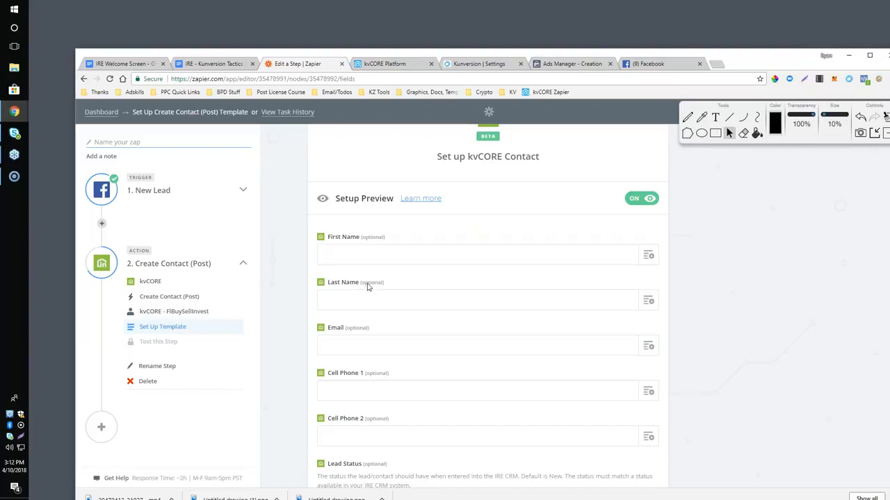
pyautogui.moveTo(355, 61)
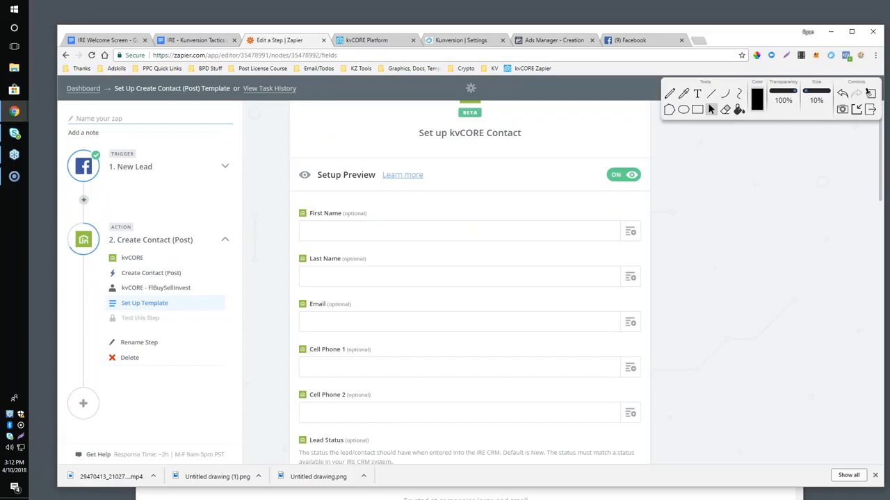
pyautogui.click(378, 230)
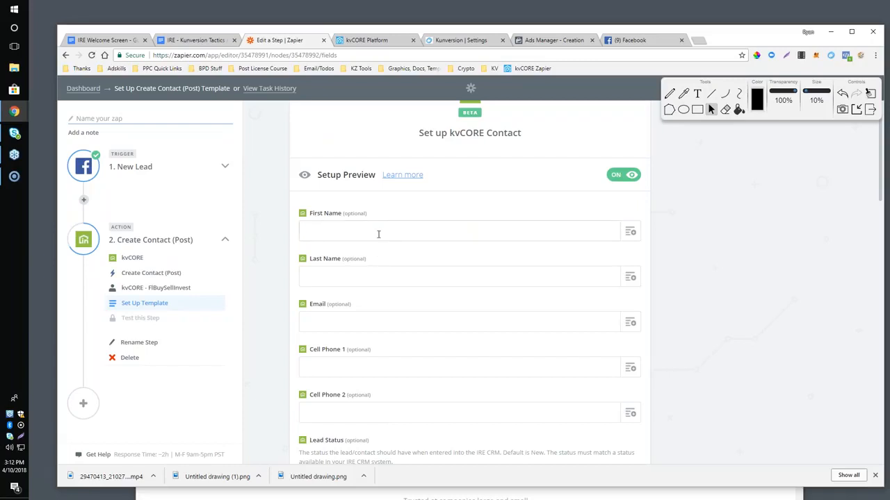
pyautogui.moveTo(630, 231)
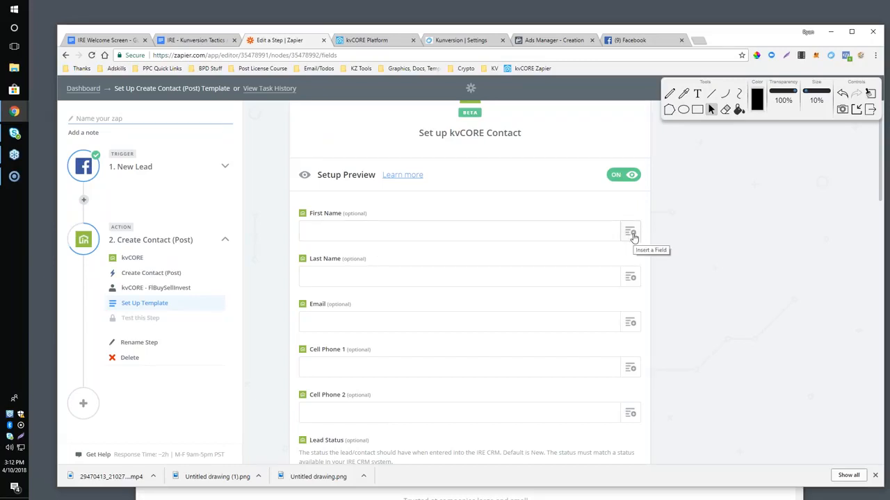
pyautogui.click(630, 231)
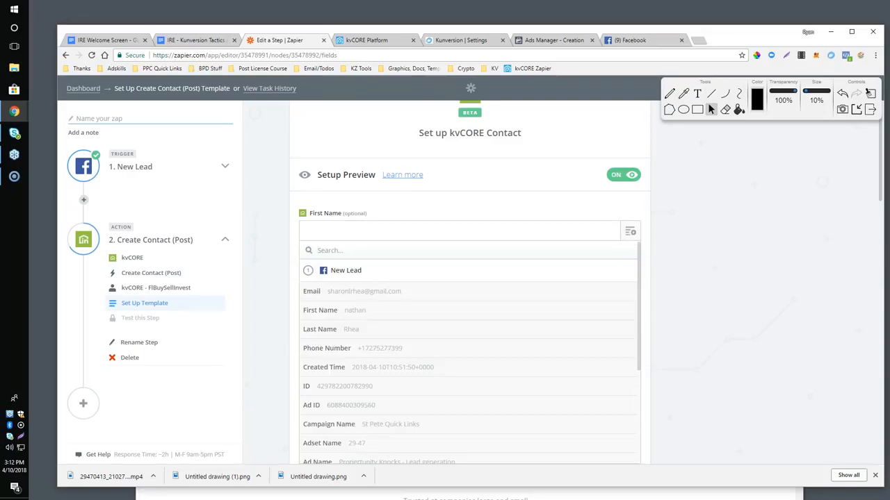
pyautogui.click(345, 310)
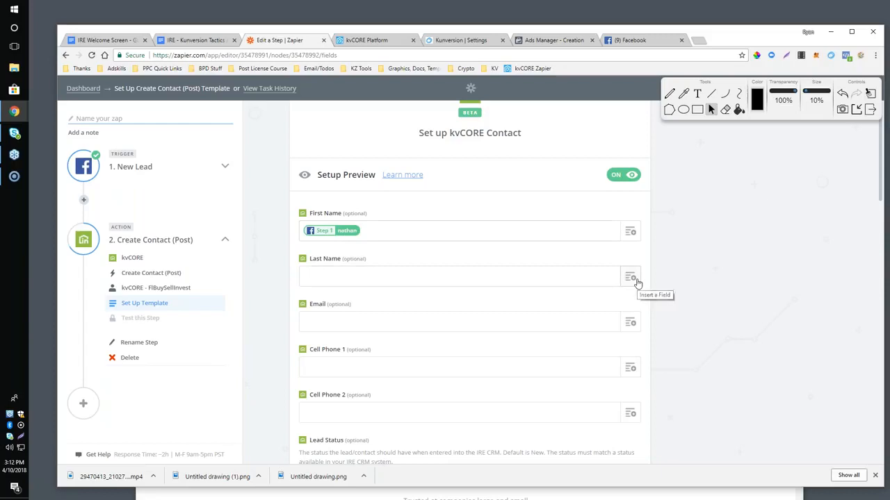
pyautogui.click(630, 276)
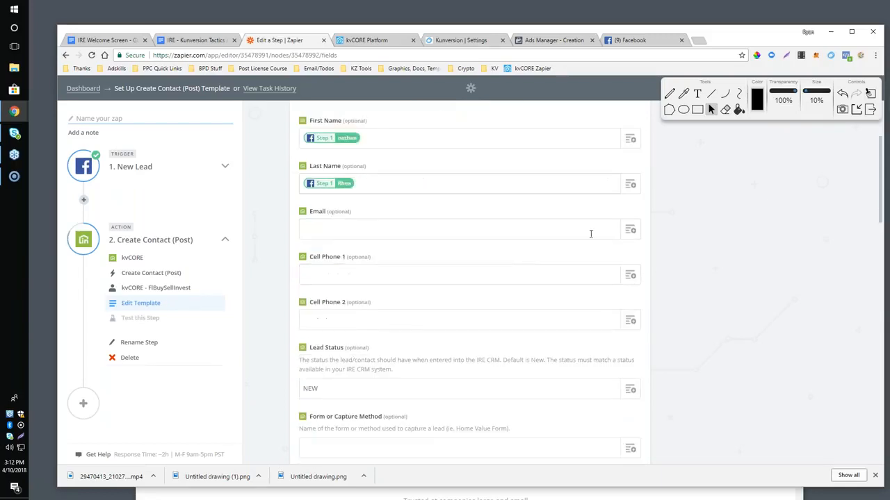
pyautogui.click(465, 229)
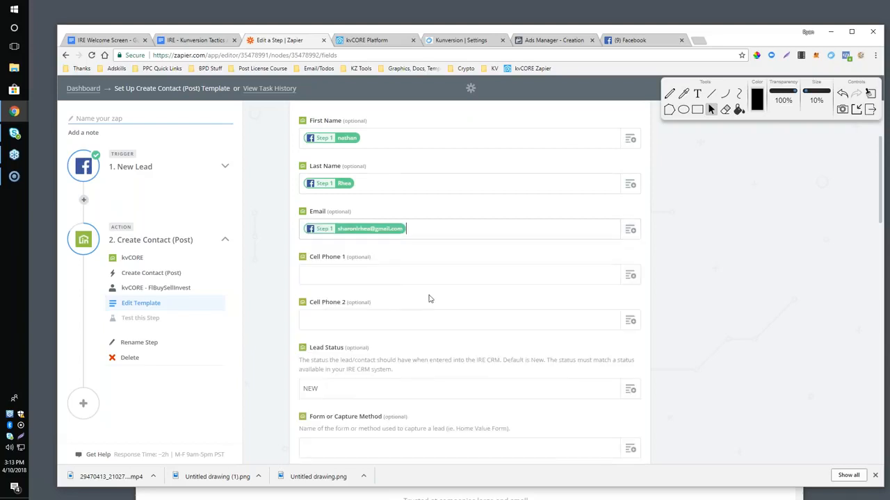
pyautogui.click(458, 275)
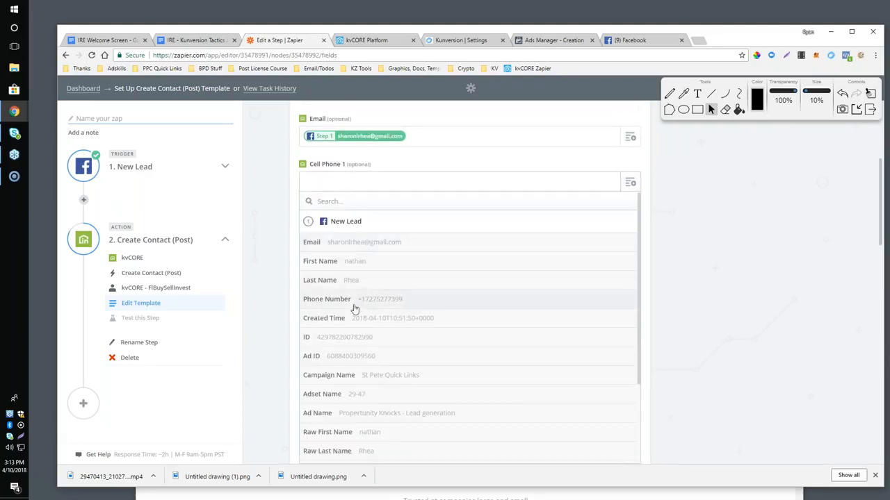
pyautogui.scroll(-3)
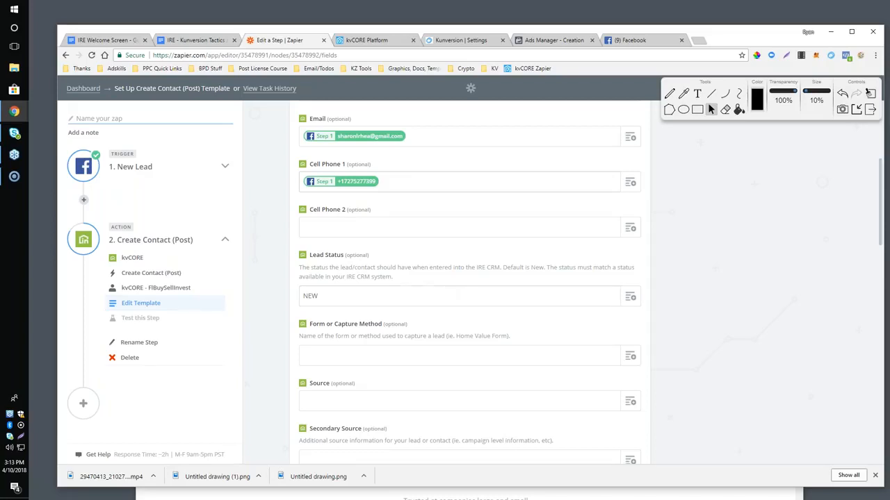
# Scroll to the kvCORE contact template's Tags (Multiple) field and enter the tag 'deals'
pyautogui.scroll(-3)
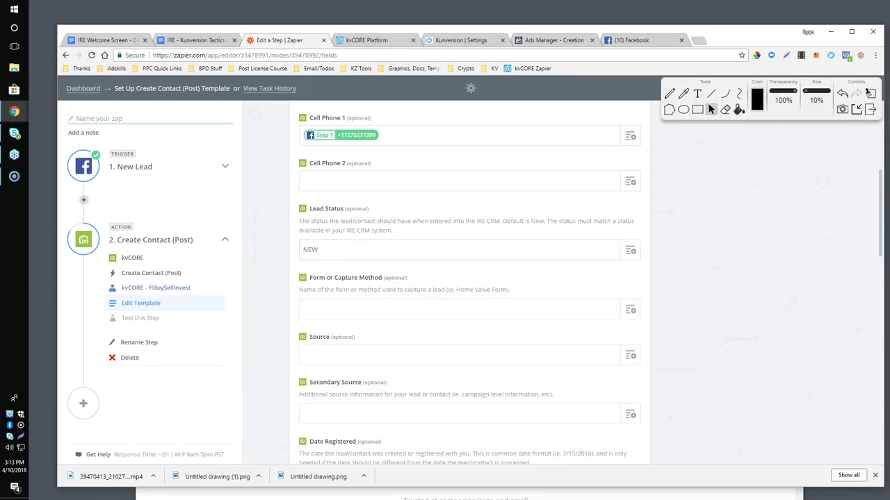
pyautogui.scroll(-3)
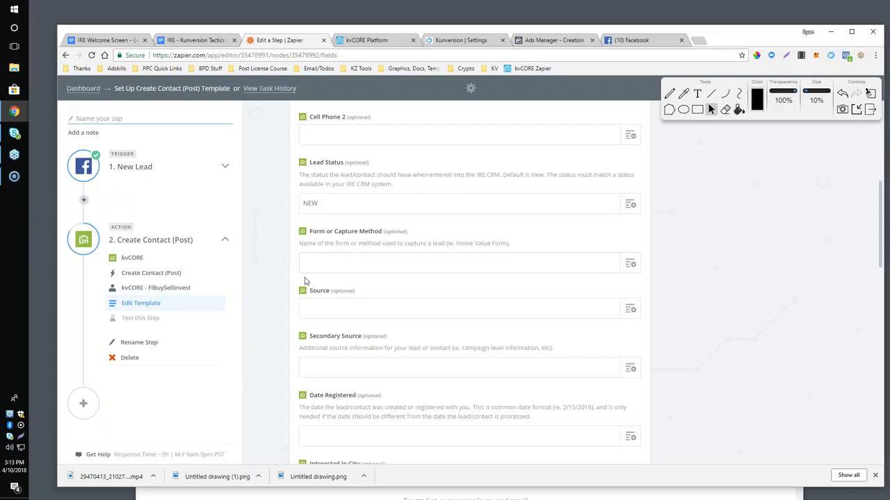
pyautogui.scroll(-3)
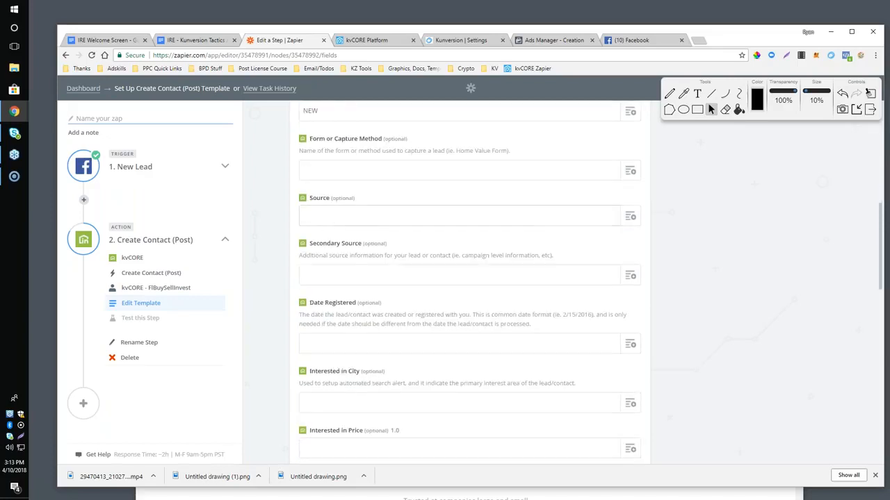
pyautogui.scroll(-3)
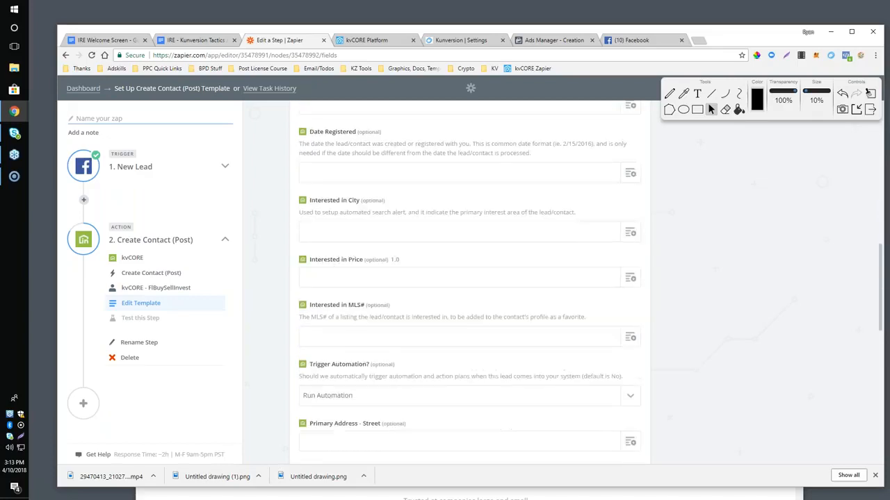
pyautogui.scroll(-3)
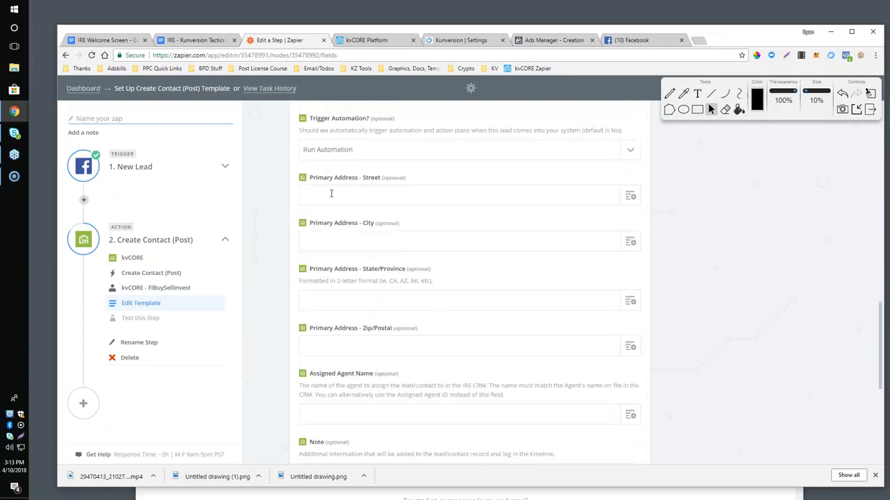
pyautogui.scroll(-3)
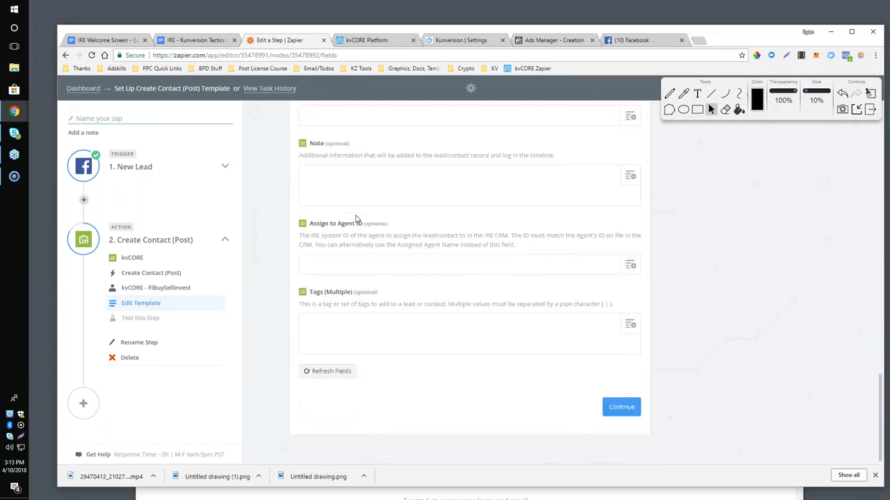
pyautogui.click(469, 334)
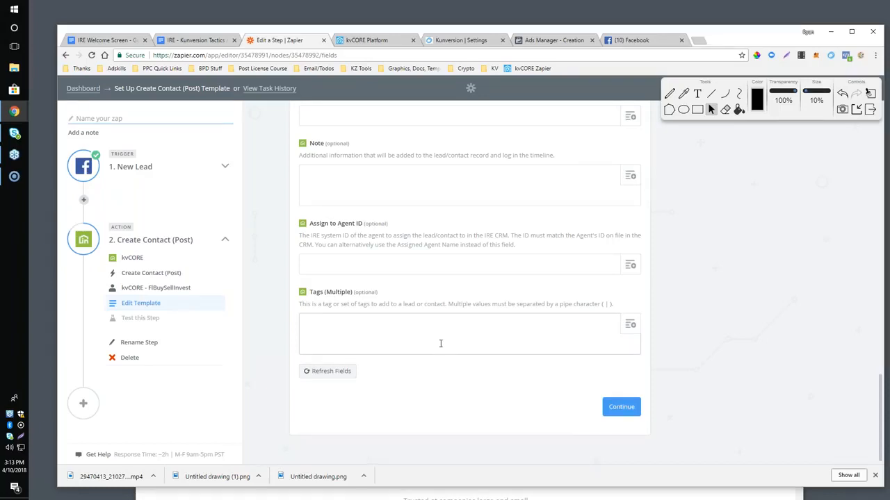
pyautogui.write('deals')
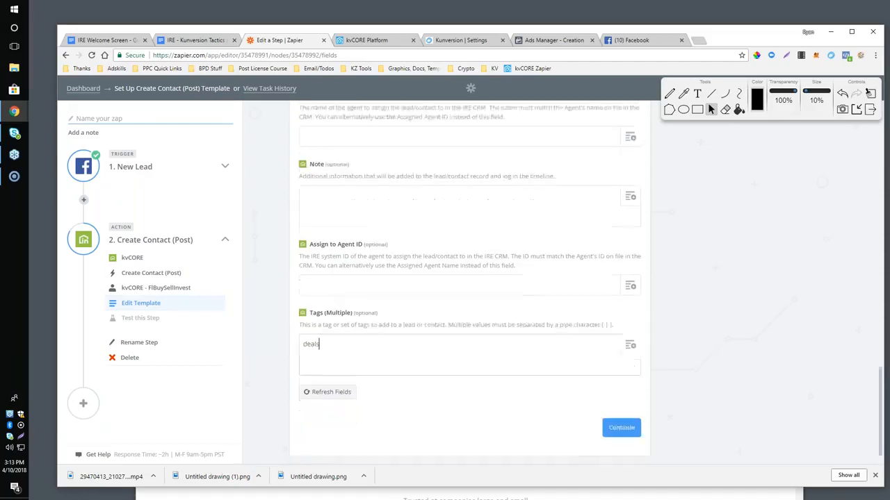
# Continue to Test this Step and look over the sample contact tagged deals
pyautogui.click(620, 428)
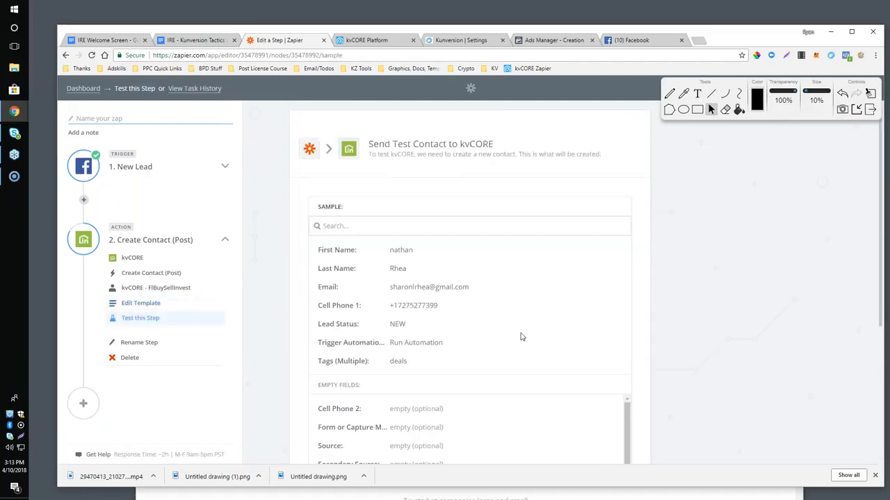
pyautogui.moveTo(118, 178)
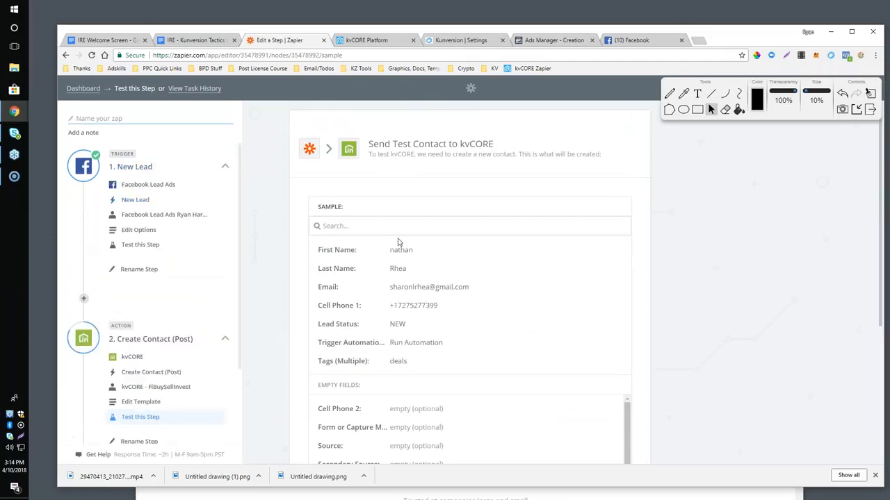
pyautogui.scroll(-3)
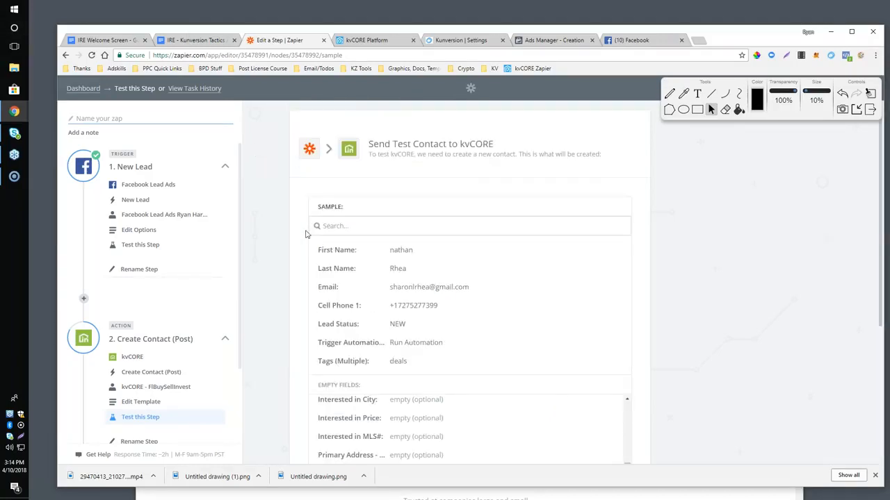
pyautogui.scroll(-3)
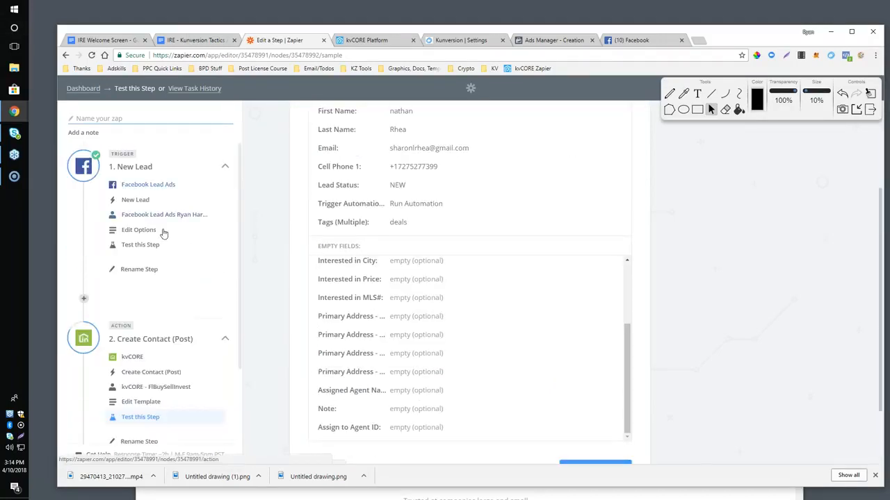
pyautogui.scroll(-3)
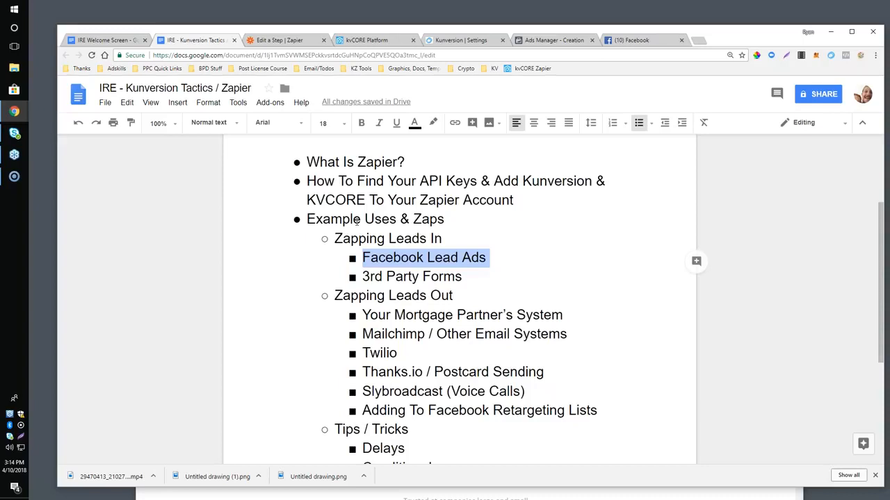
pyautogui.moveTo(194, 305)
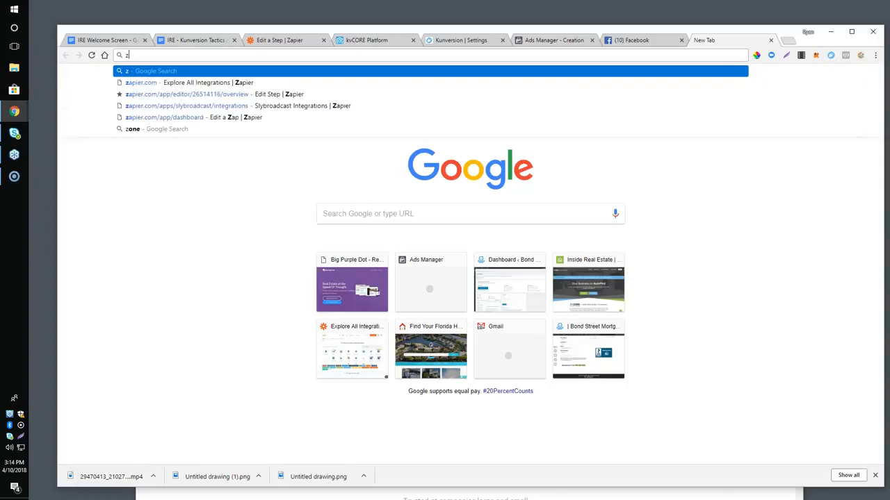
# Enter zmartvalue.com in a new browser tab's address bar
pyautogui.write('martvalue.com')
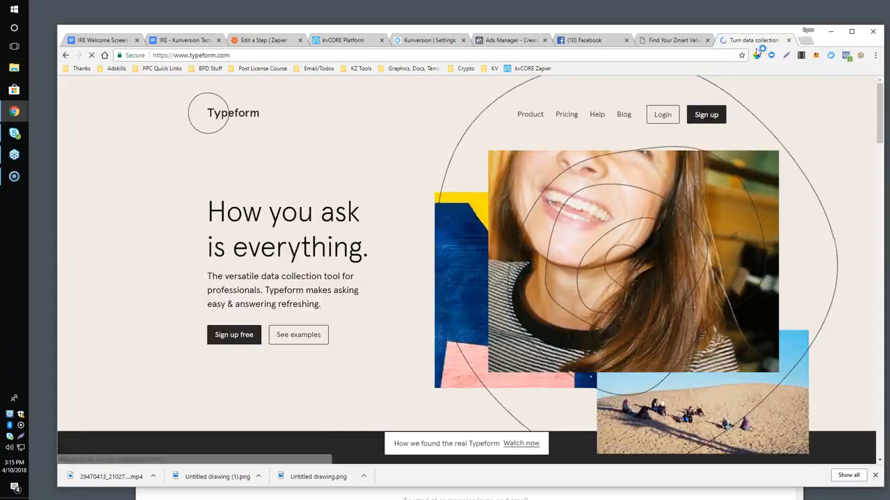
pyautogui.click(670, 40)
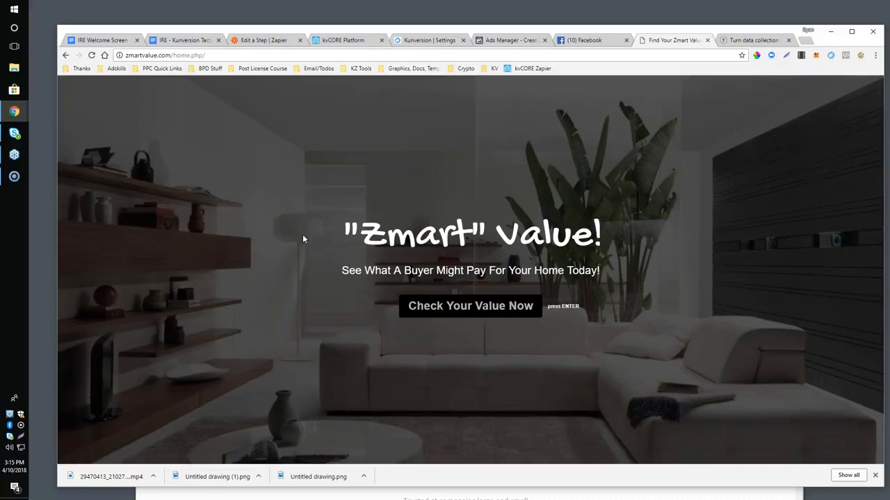
pyautogui.moveTo(370, 301)
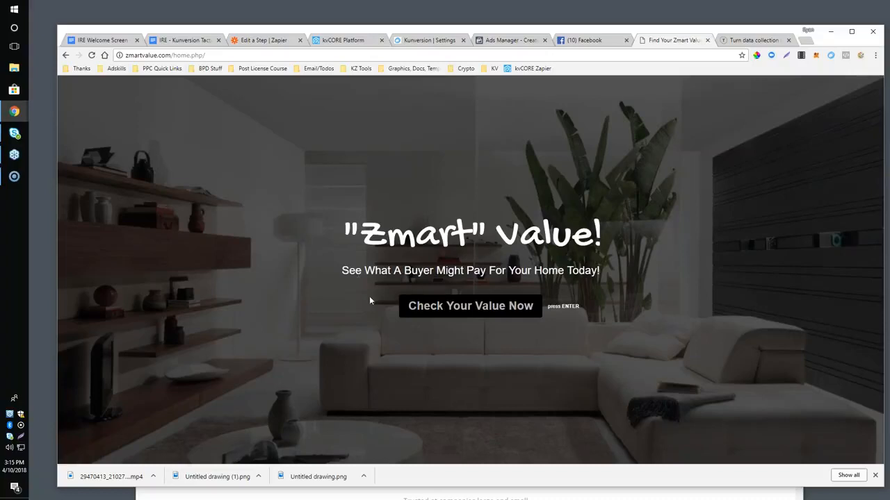
pyautogui.click(470, 306)
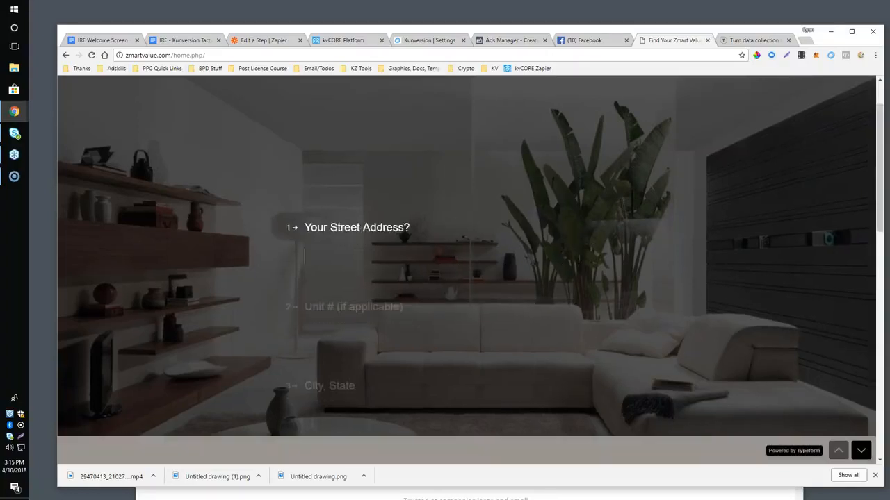
pyautogui.scroll(-3)
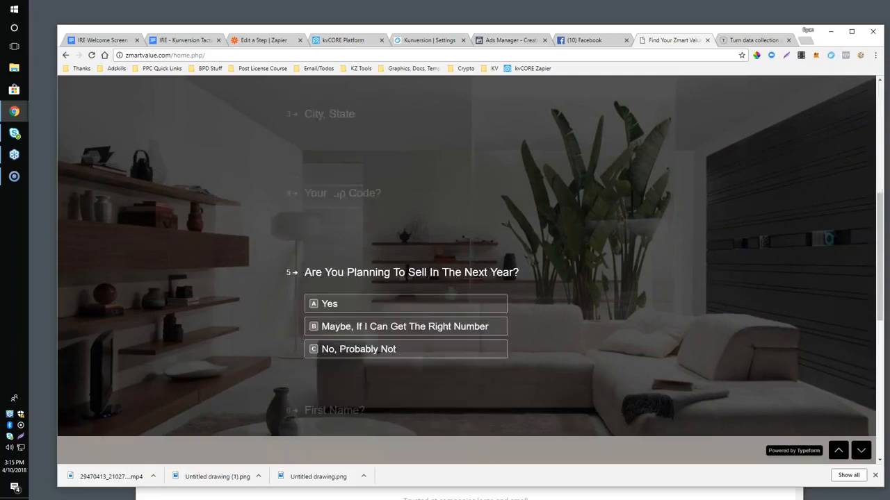
pyautogui.scroll(-3)
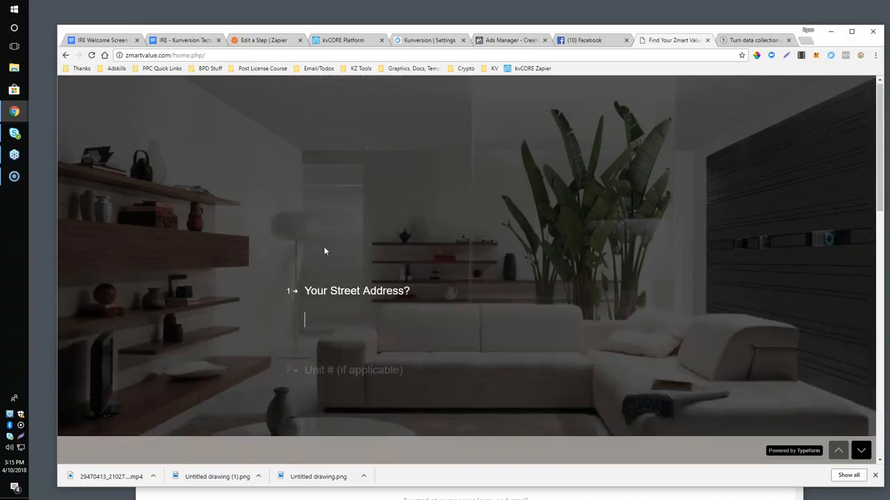
pyautogui.scroll(-3)
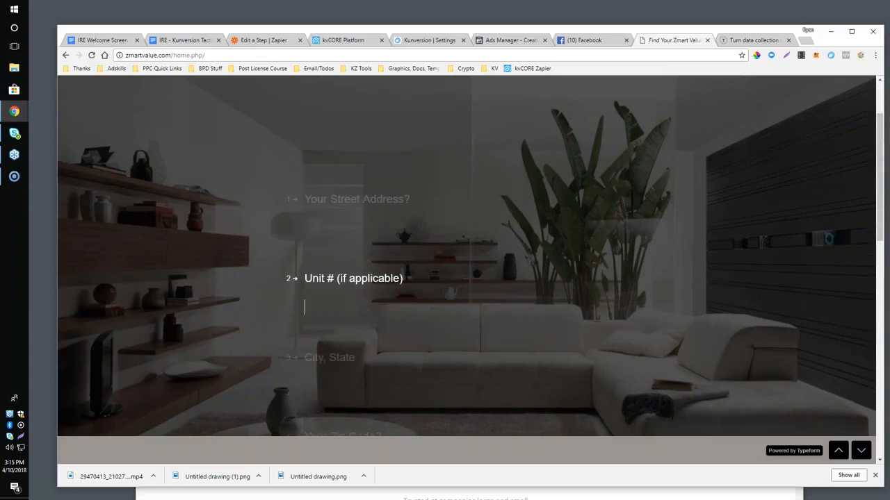
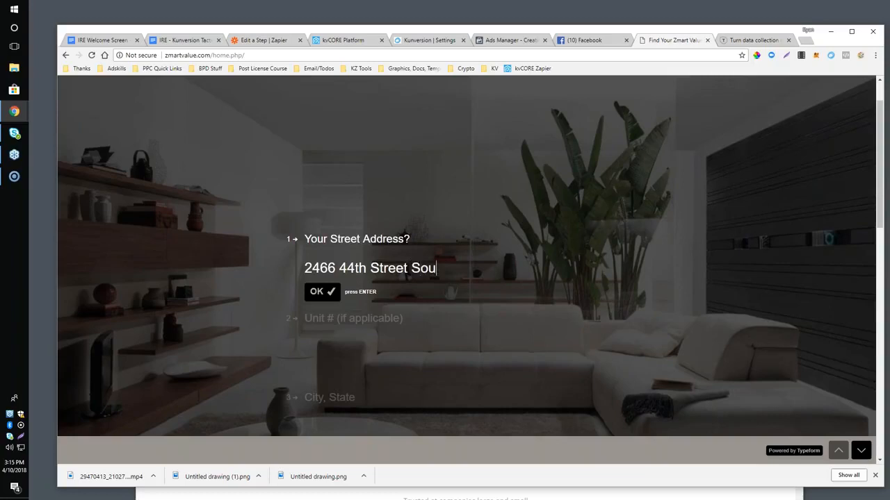
pyautogui.click(316, 291)
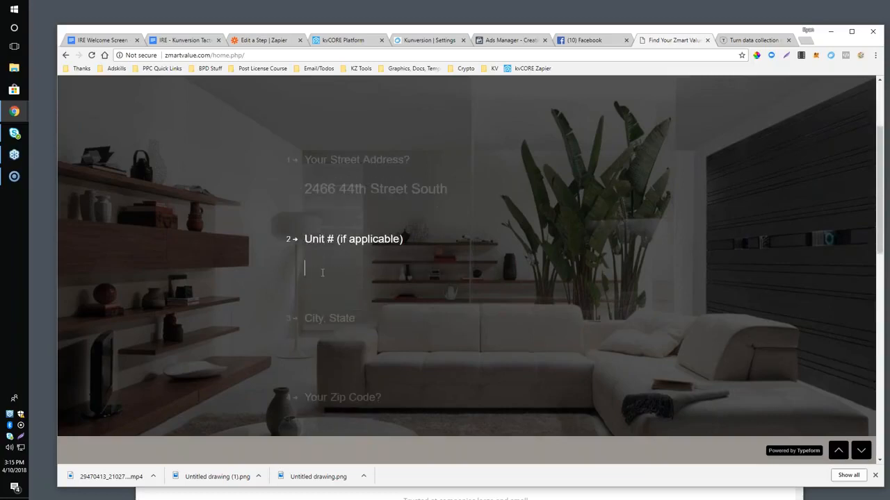
# Answer the city question with 'saint petersburg, fl' and submit the zip code
pyautogui.scroll(-3)
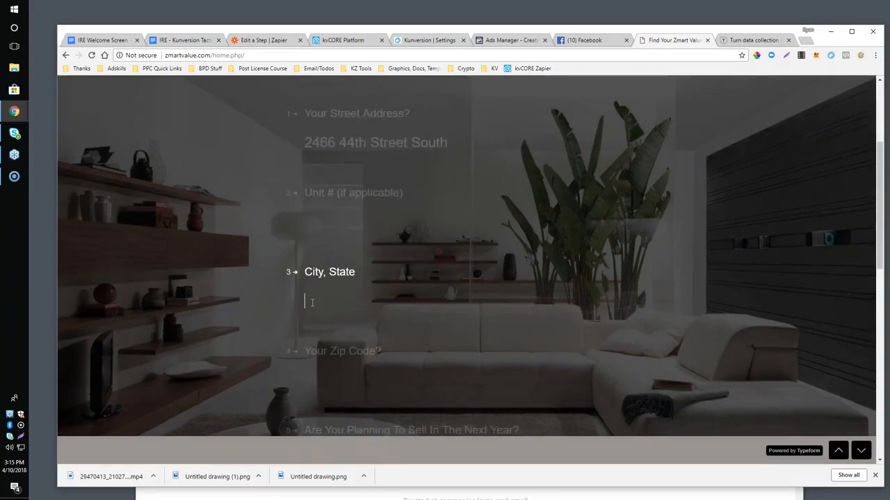
pyautogui.write('saint peters')
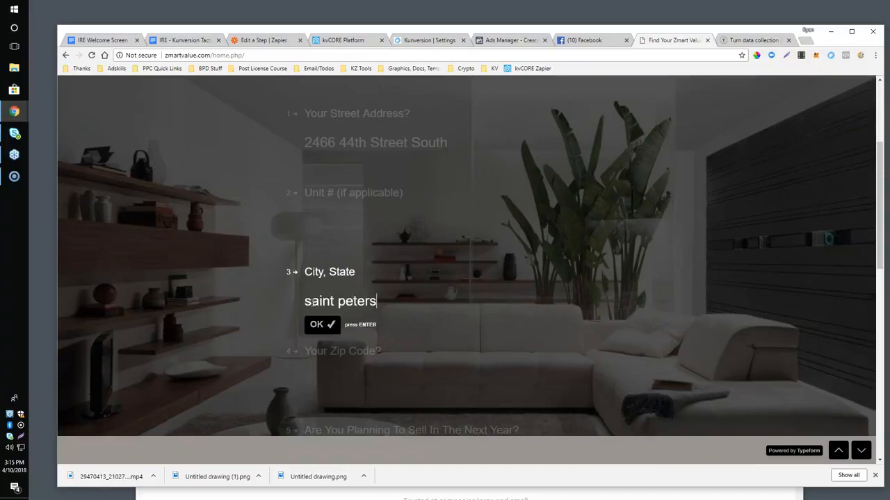
pyautogui.write('burg')
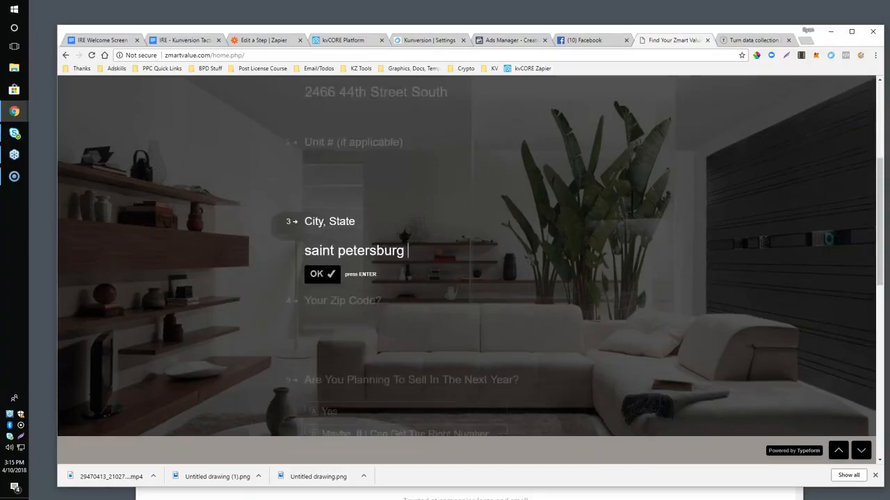
pyautogui.click(322, 274)
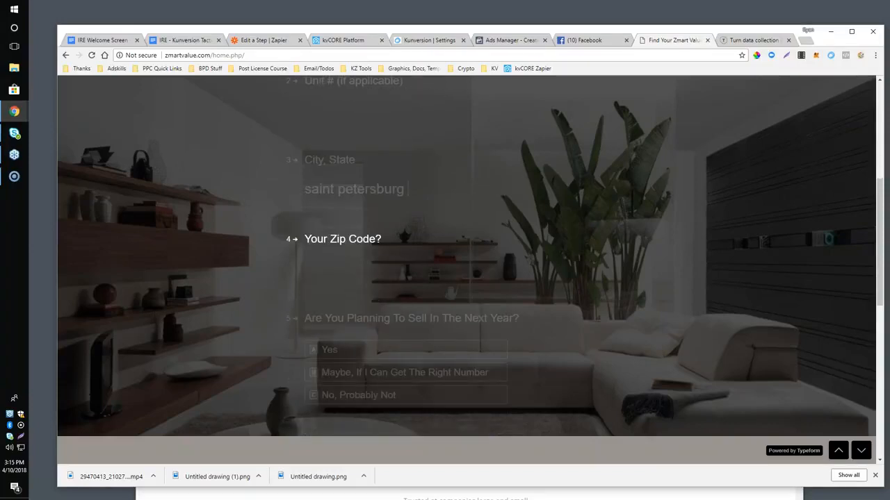
pyautogui.write(', fl')
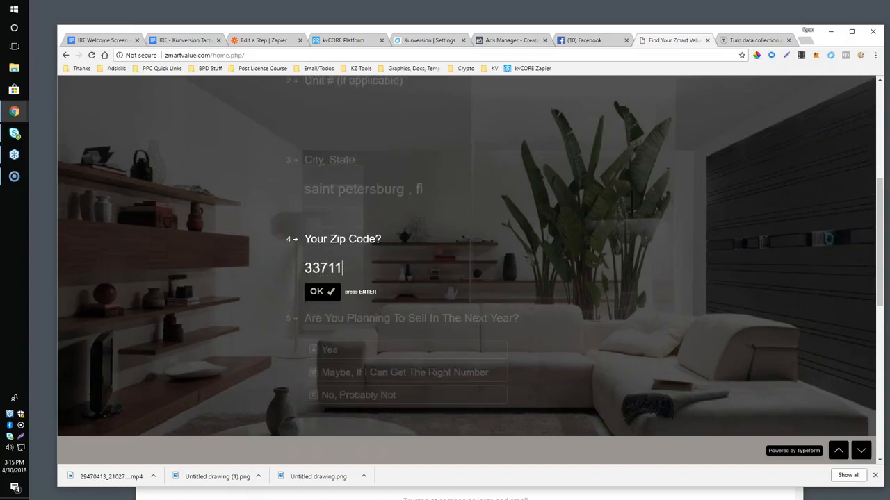
pyautogui.click(317, 291)
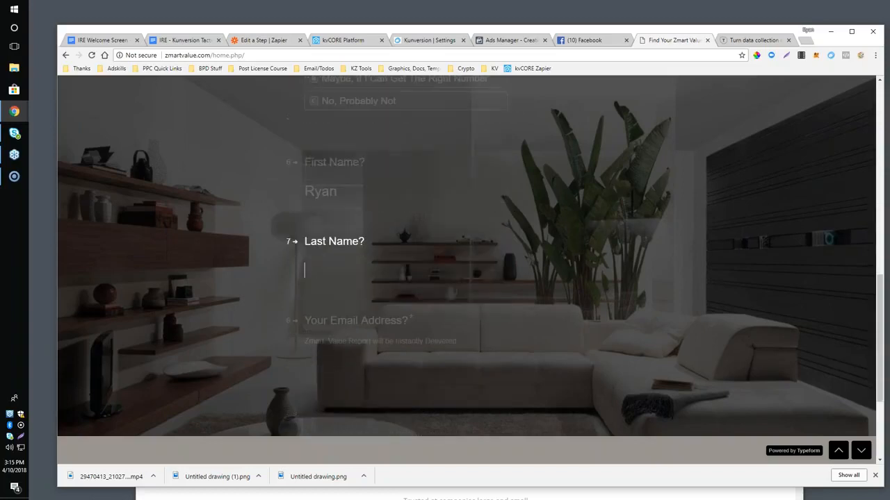
pyautogui.write('higustavo')
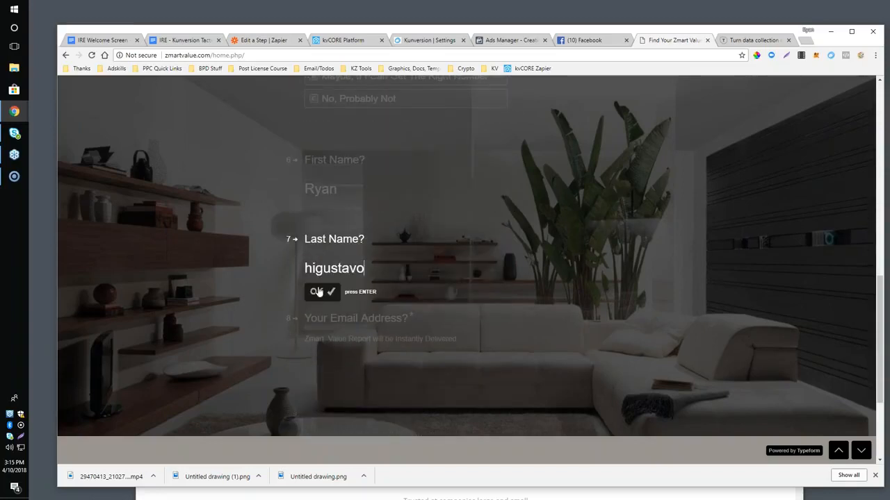
pyautogui.click(316, 291)
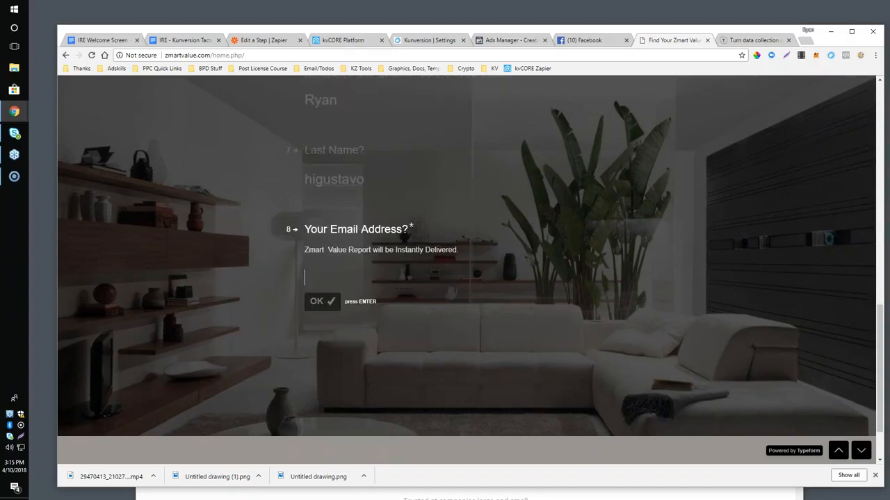
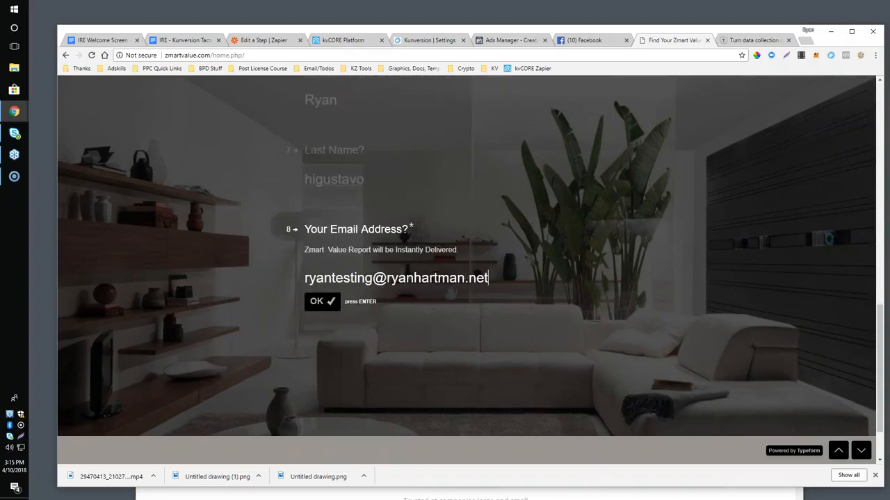
pyautogui.click(317, 301)
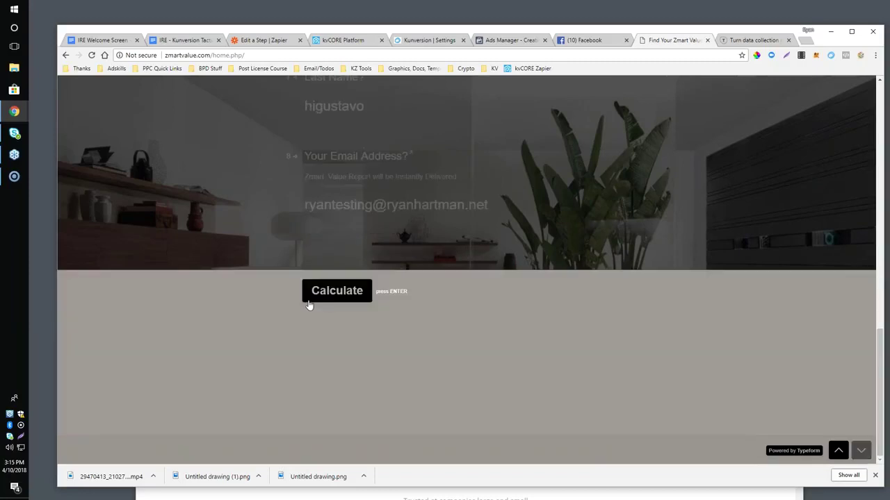
# Submit the form with Calculate to get the estimated home value
pyautogui.click(336, 291)
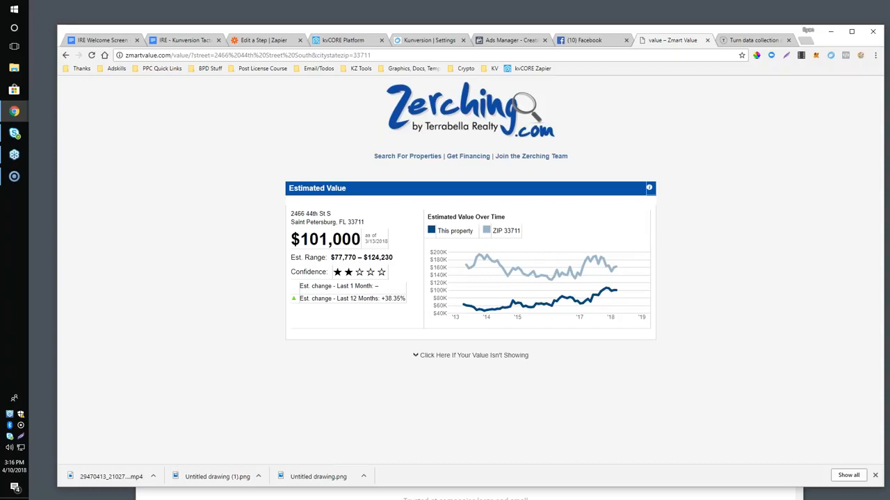
pyautogui.moveTo(578, 310)
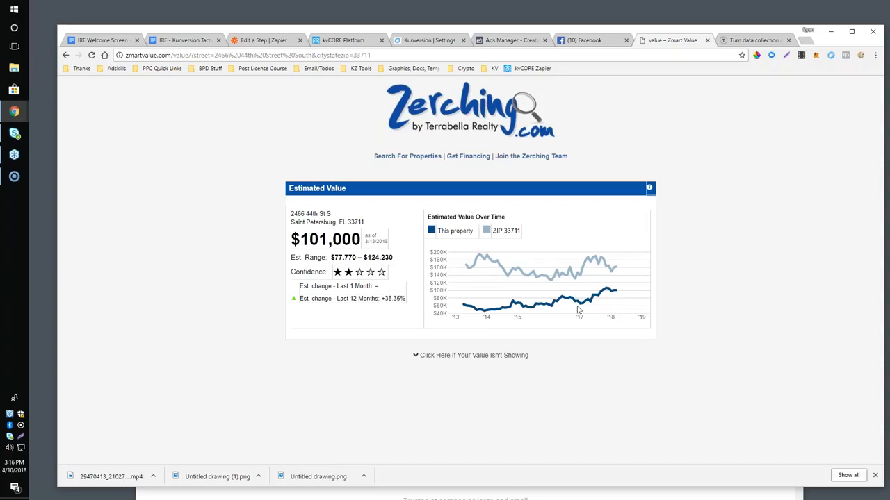
pyautogui.moveTo(396, 271)
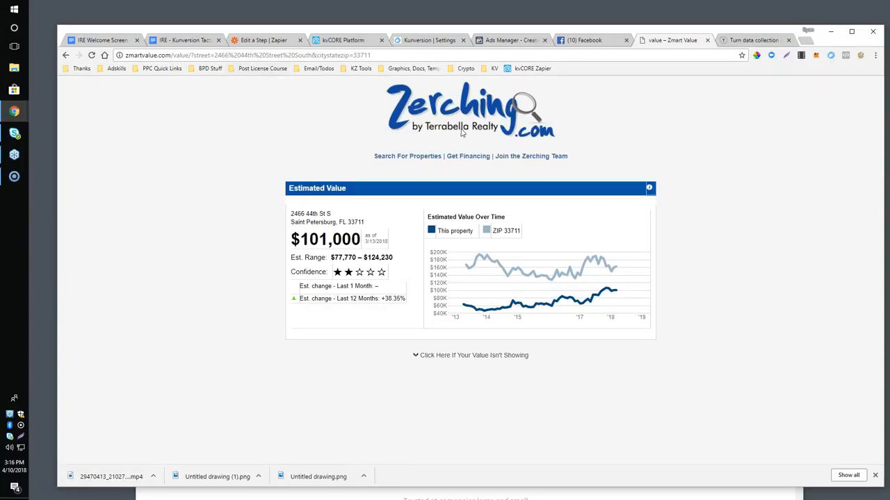
pyautogui.moveTo(660, 52)
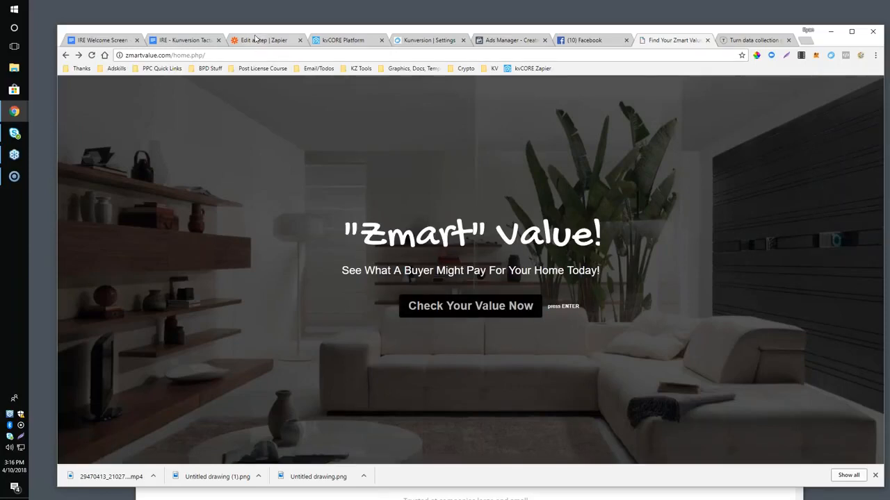
# Return to the Zapier step editor and scroll through the test contact's sample fields
pyautogui.click(262, 40)
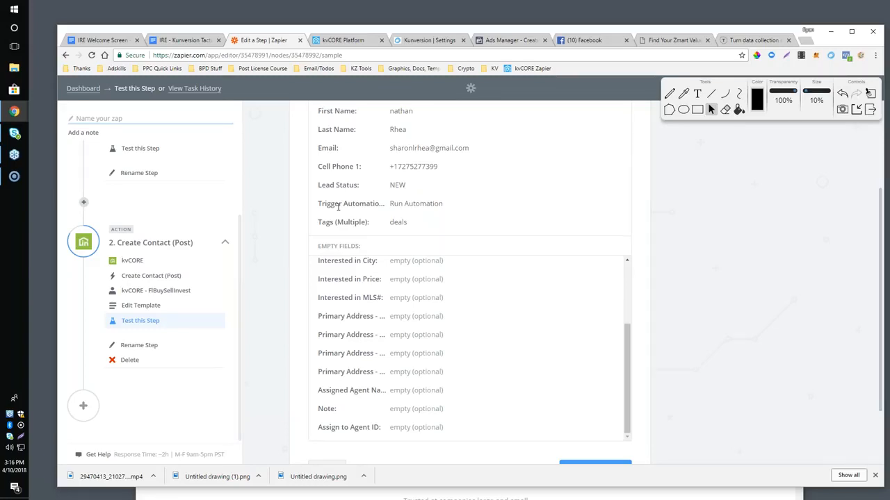
pyautogui.moveTo(786, 54)
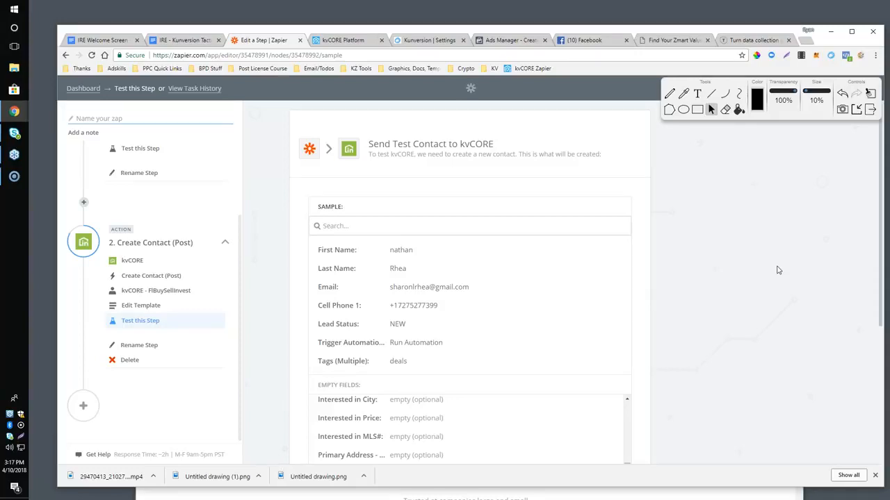
pyautogui.moveTo(806, 246)
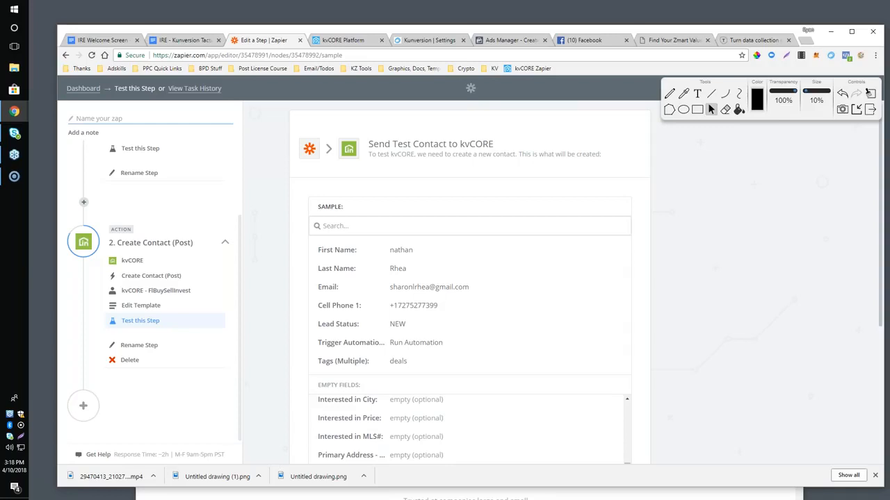
pyautogui.scroll(3)
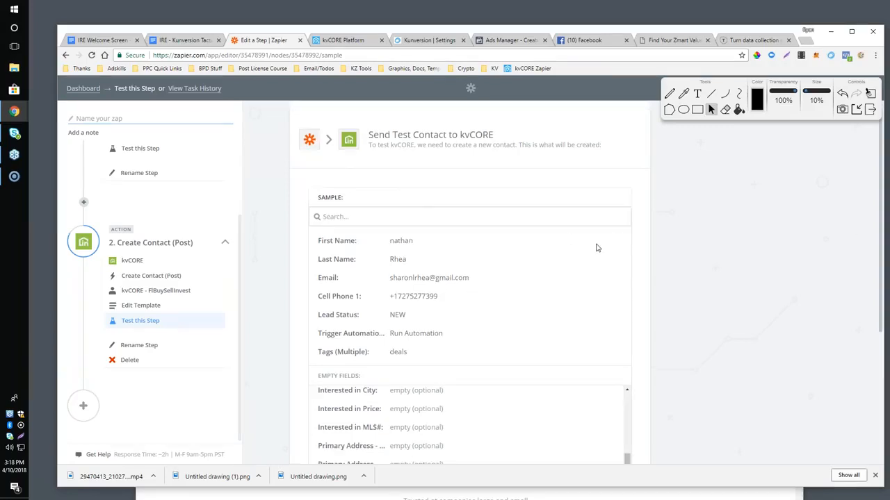
pyautogui.scroll(-3)
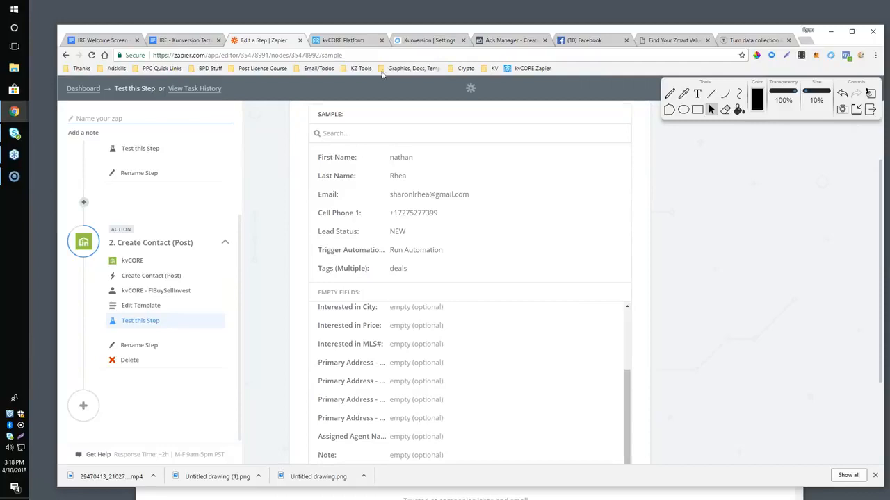
# Return to the outline and highlight the 3rd Party Forms and Facebook Lead Ads topics
pyautogui.click(182, 39)
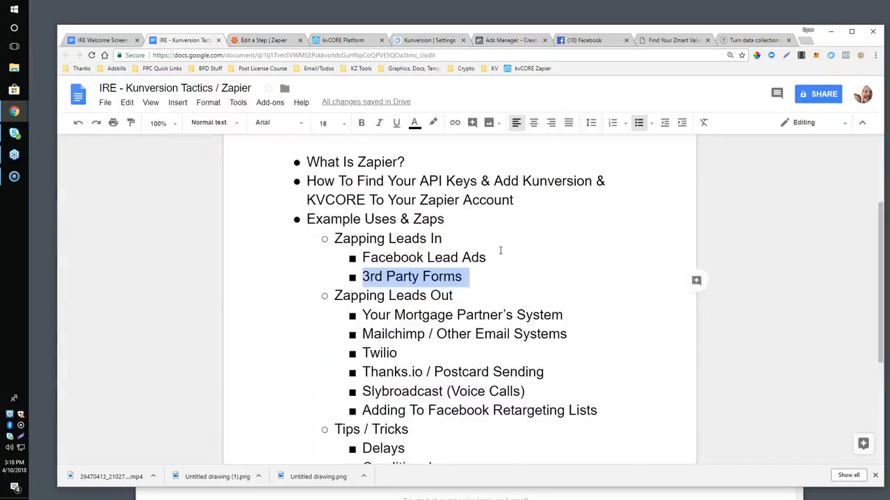
pyautogui.scroll(-3)
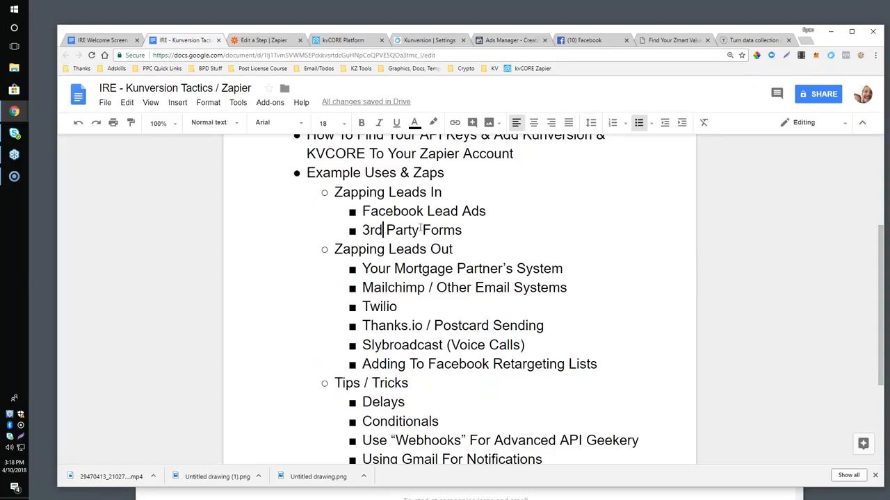
pyautogui.doubleClick(387, 191)
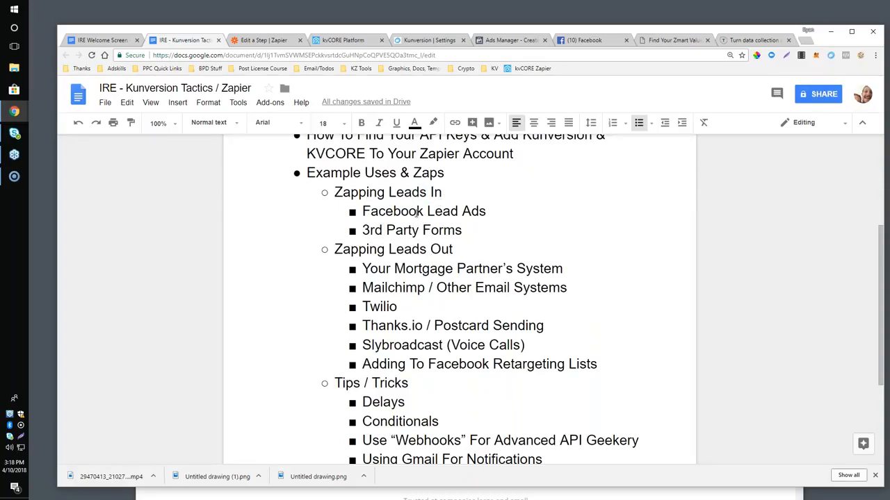
pyautogui.doubleClick(393, 249)
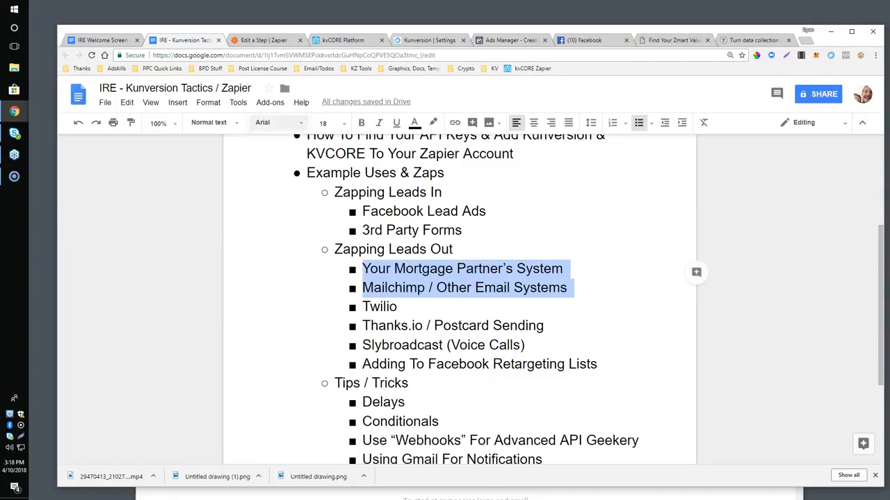
# Return to Zapier, go to the Dashboard and scroll the Agent Sites → BPD zaps
pyautogui.click(264, 39)
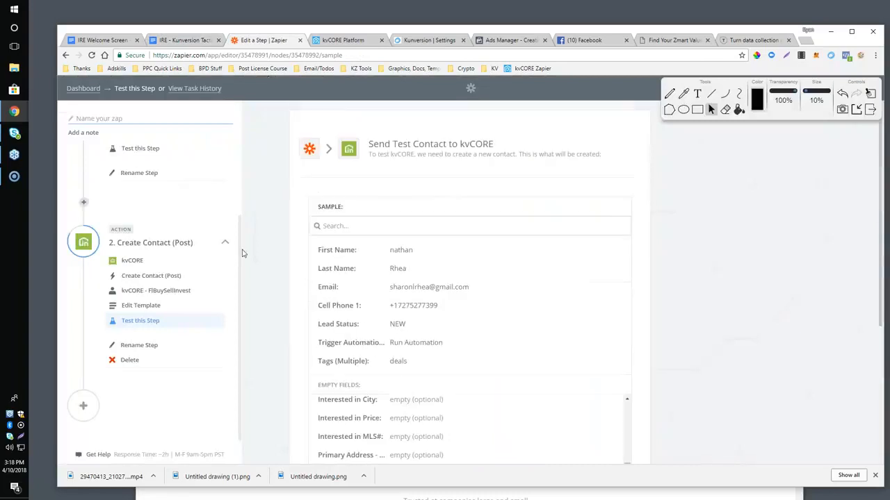
pyautogui.click(82, 89)
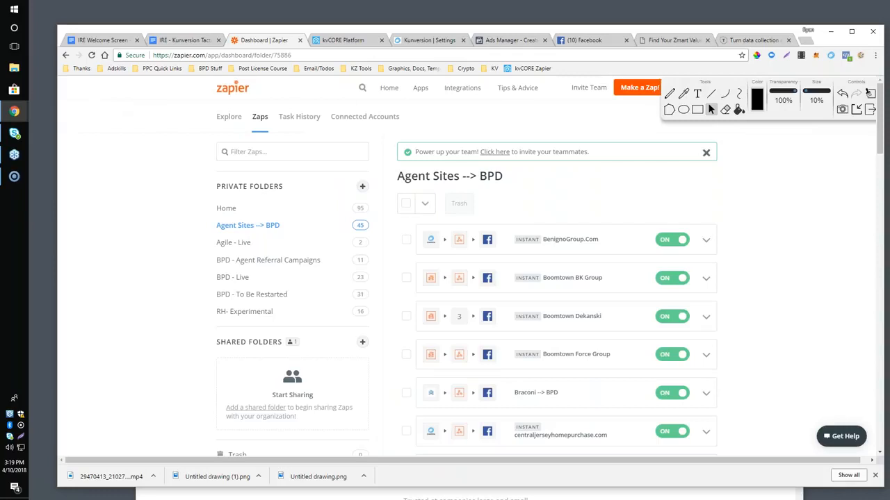
pyautogui.scroll(-3)
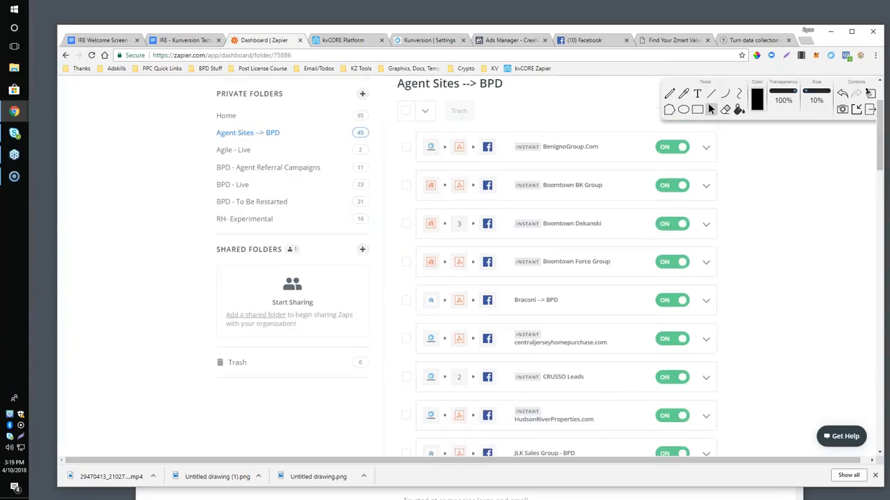
# Return to the outline, scroll down and highlight the Mailchimp / Other Email Systems topic
pyautogui.click(185, 40)
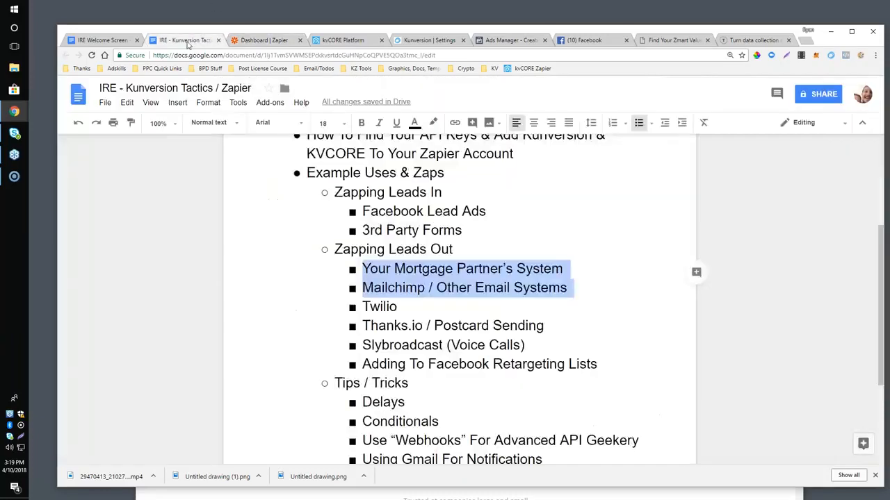
pyautogui.scroll(-3)
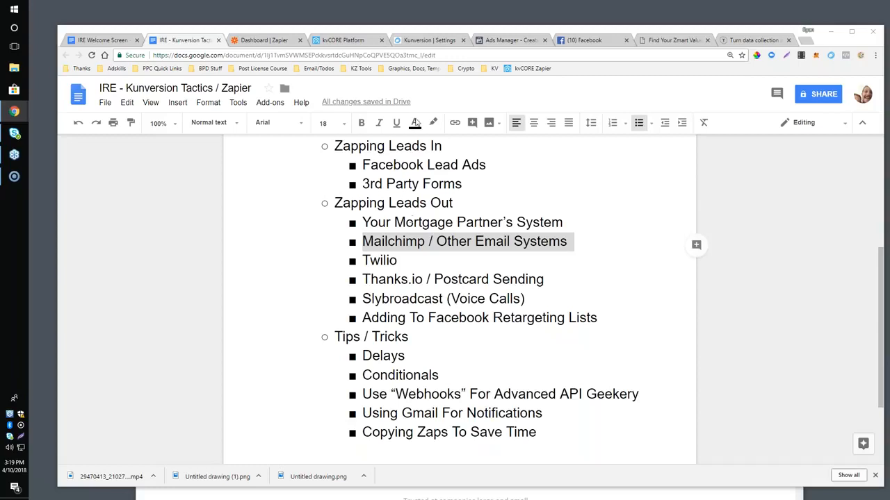
pyautogui.doubleClick(379, 260)
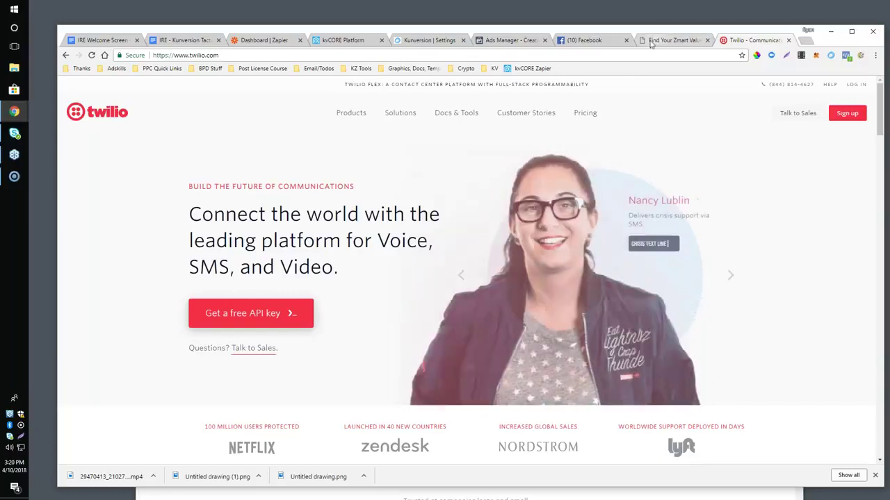
# Glance at Zapier, then highlight the outline's Thanks.io and Slybroadcast (Voice Calls) topics
pyautogui.click(264, 40)
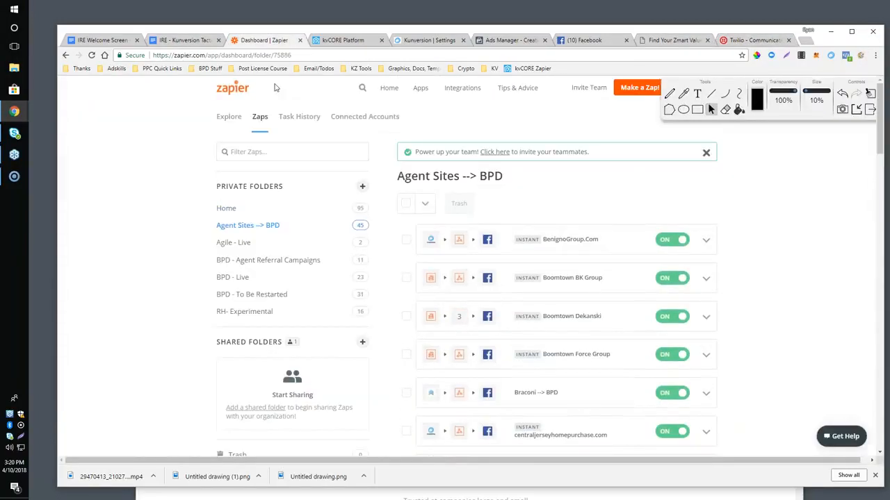
pyautogui.click(184, 40)
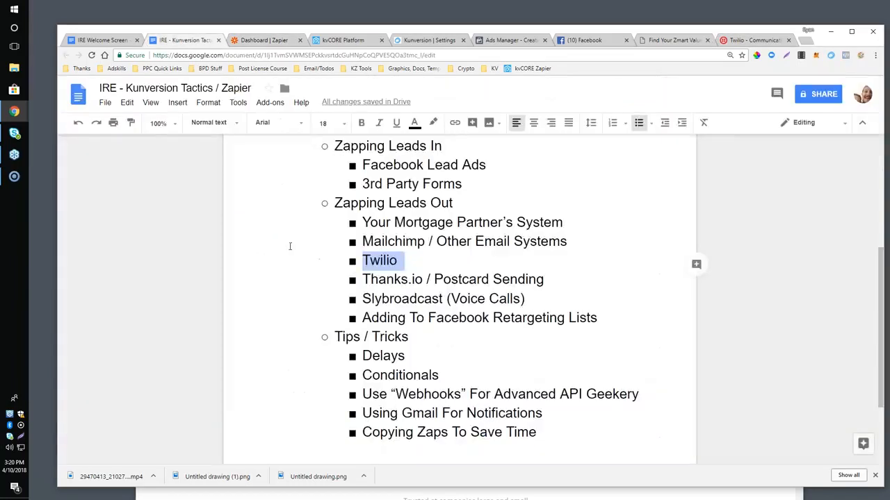
pyautogui.click(411, 279)
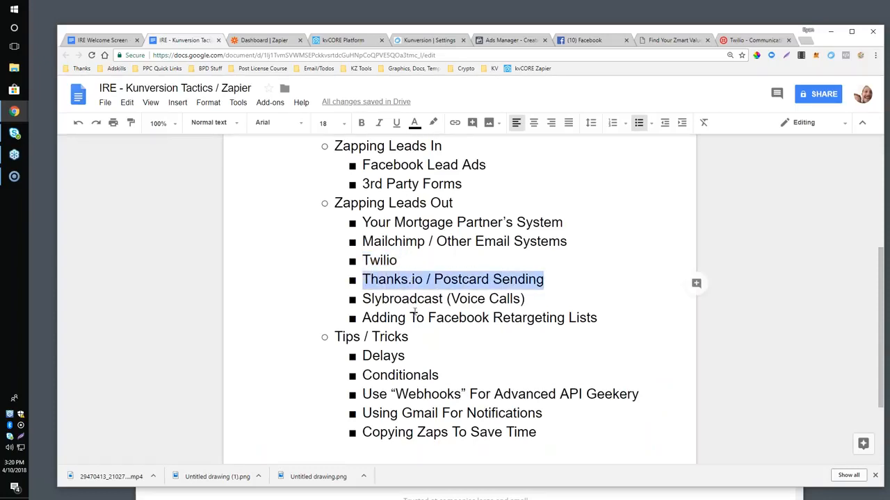
pyautogui.click(411, 298)
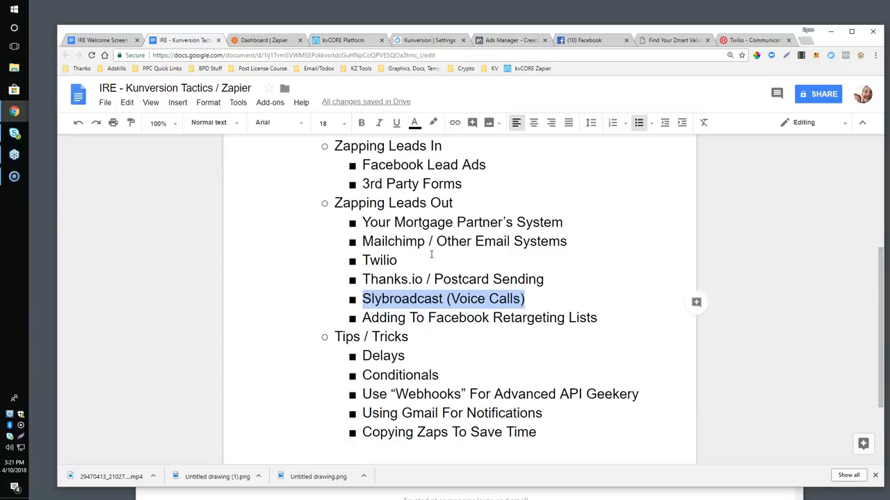
# Open Zapier's Slybroadcast integrations page by typing 'slyb' in the address bar
pyautogui.click(670, 39)
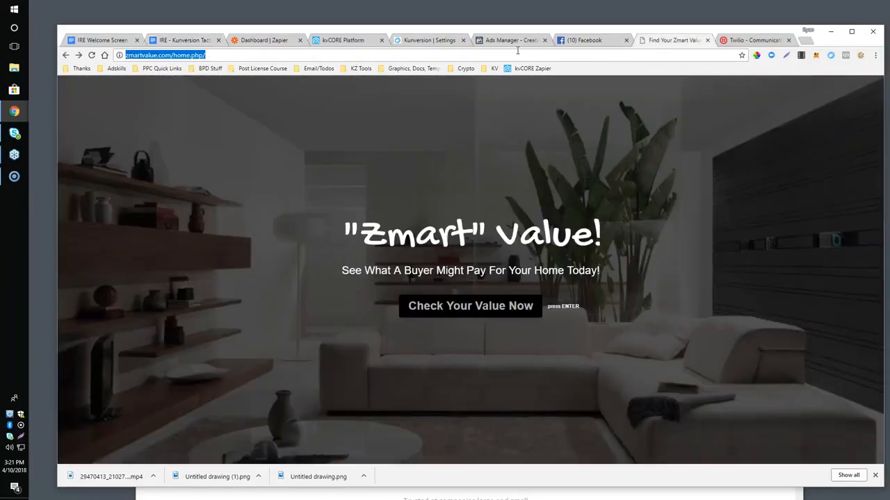
pyautogui.write('slyb')
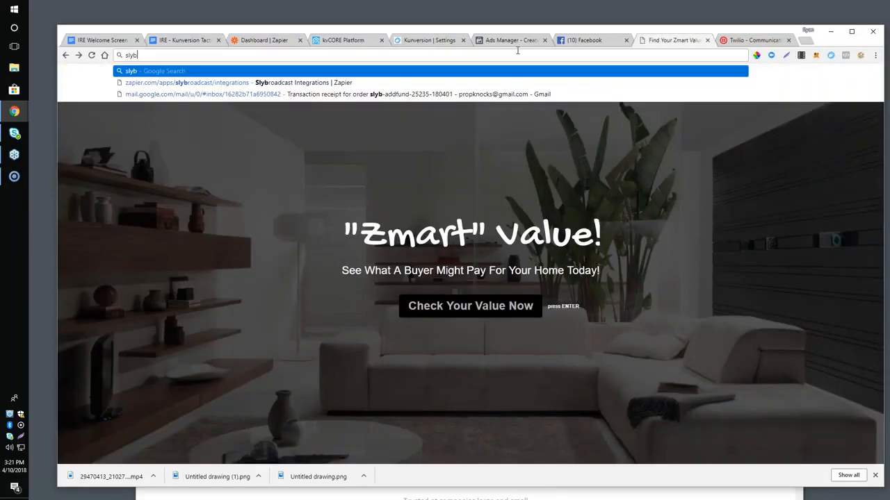
pyautogui.click(187, 82)
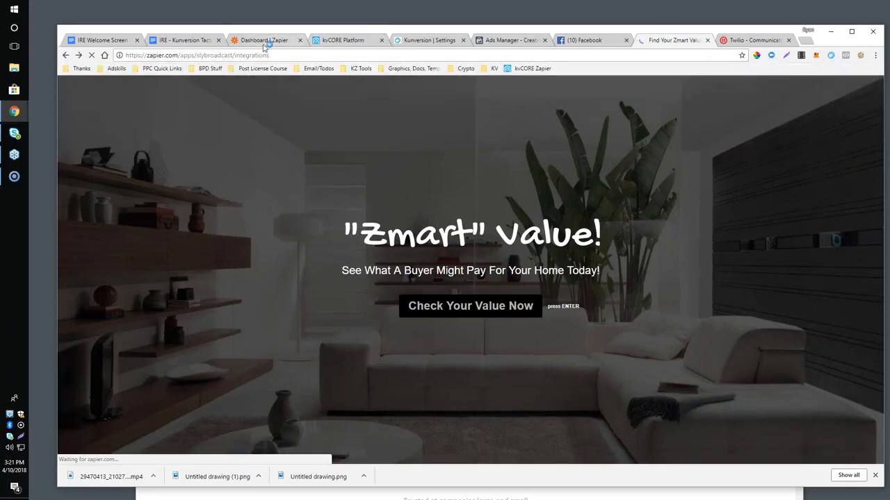
# Filter the Home zap list with 'active' to show the activesearcher zap
pyautogui.click(264, 39)
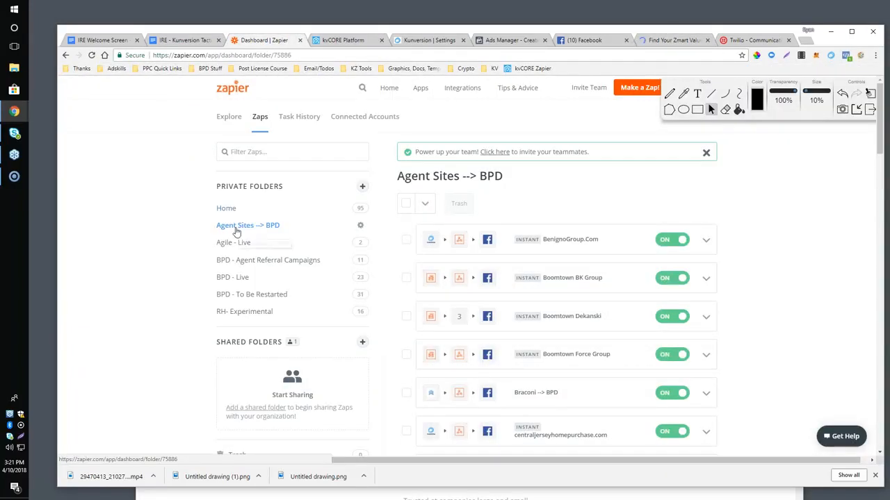
pyautogui.click(226, 208)
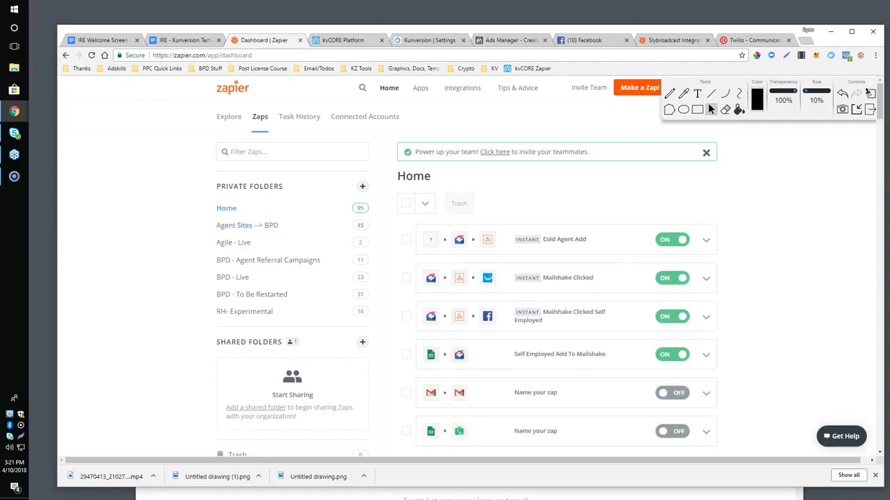
pyautogui.write('sly')
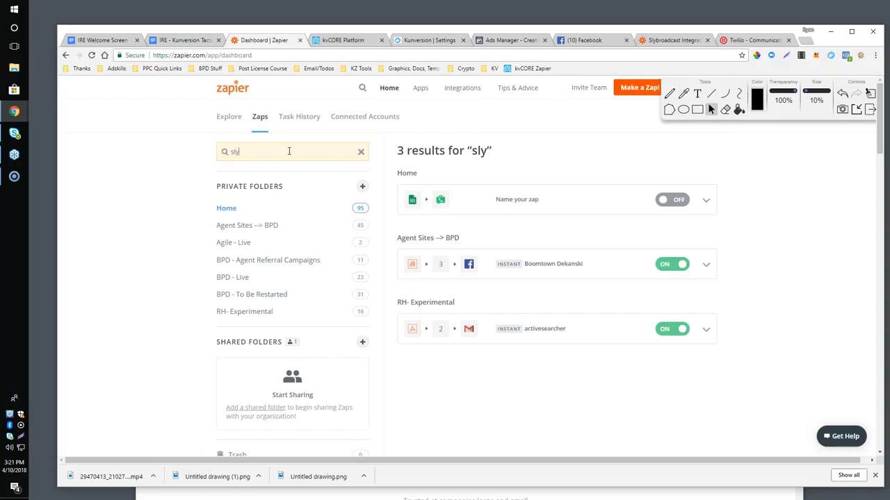
pyautogui.press('Backspace')
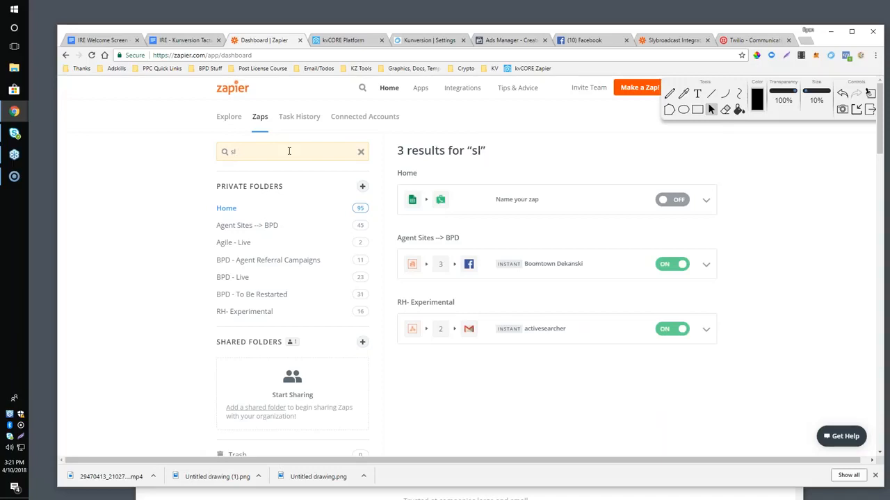
pyautogui.click(361, 151)
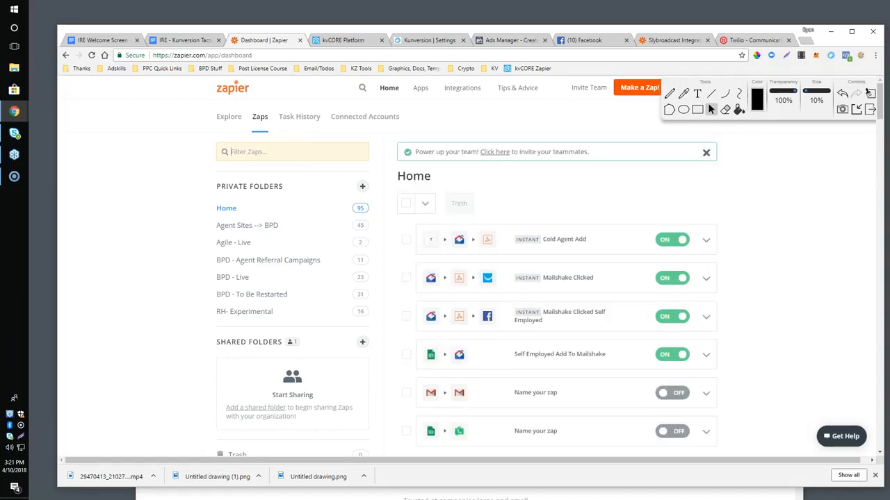
pyautogui.write('active')
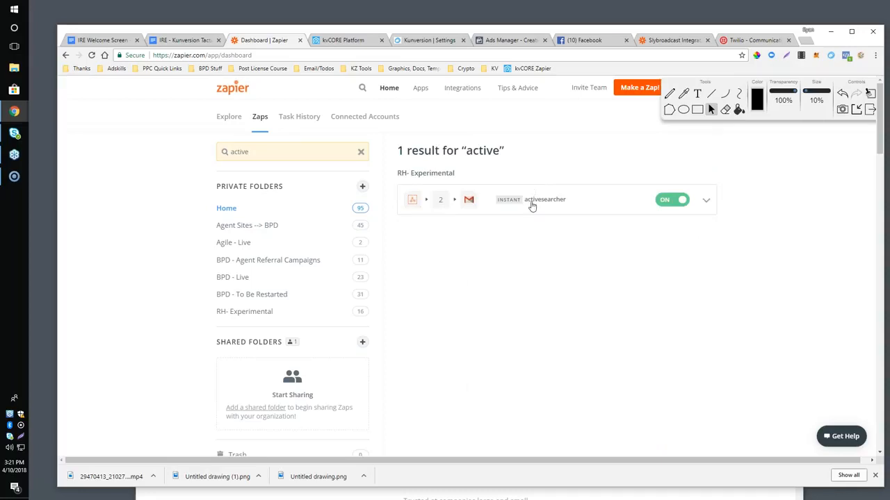
# Review activesearcher's Slybroadcast voicemail fields and Send Email step, then return to the outline
pyautogui.click(531, 199)
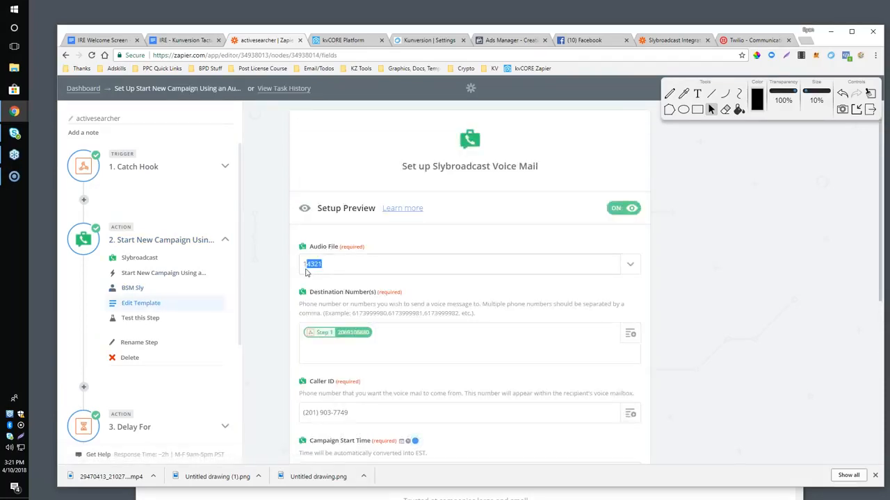
pyautogui.click(629, 265)
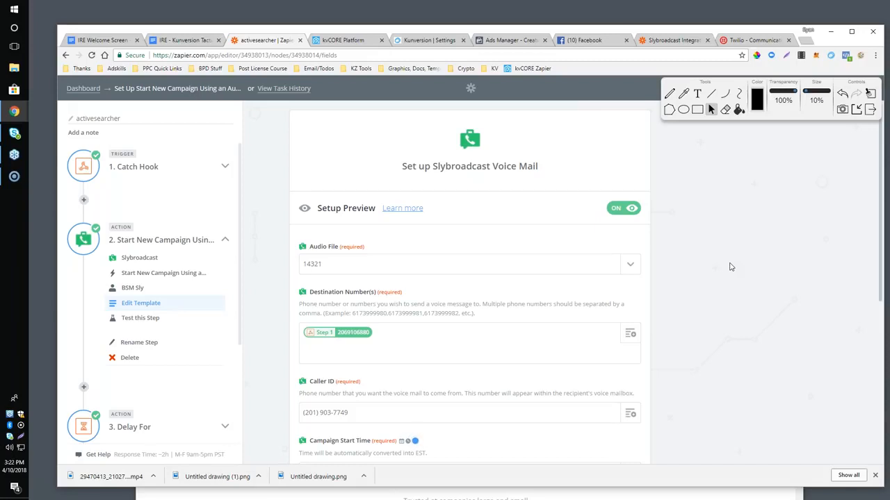
pyautogui.moveTo(218, 282)
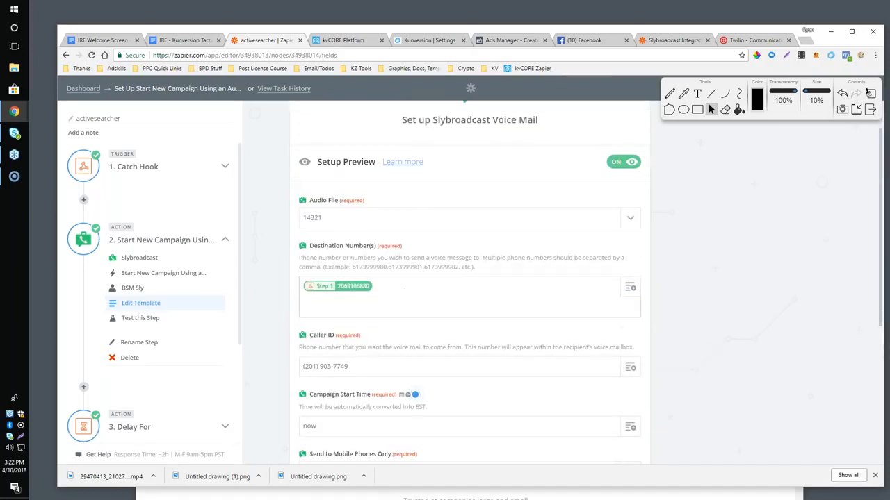
pyautogui.scroll(-3)
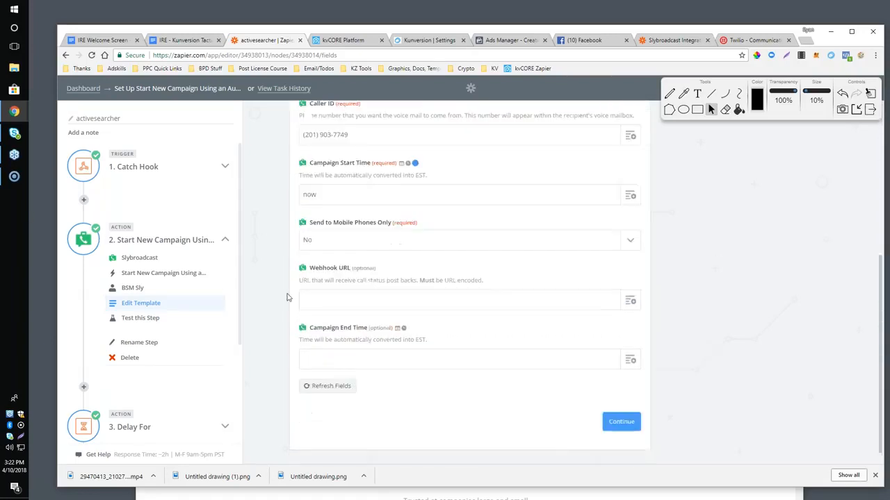
pyautogui.scroll(-3)
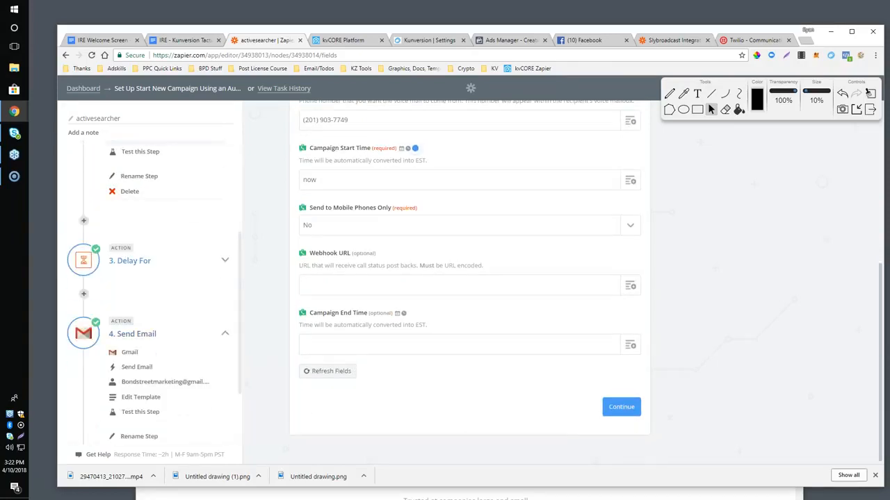
pyautogui.click(140, 310)
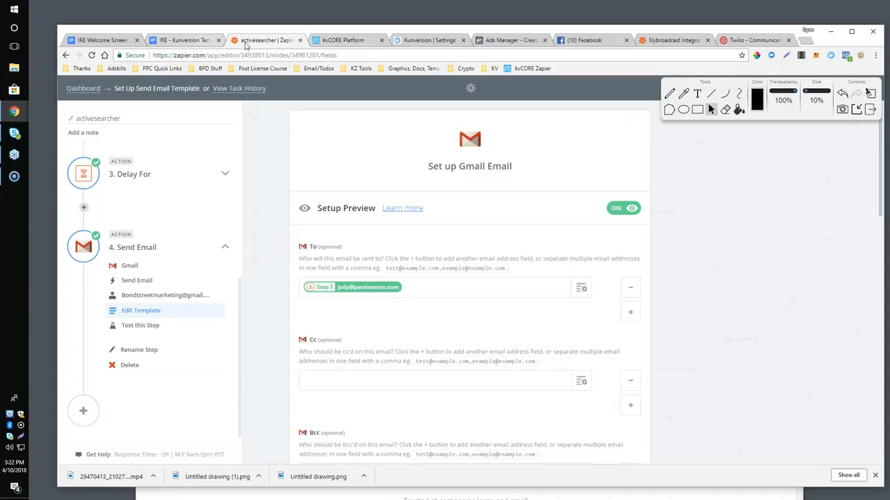
pyautogui.click(184, 39)
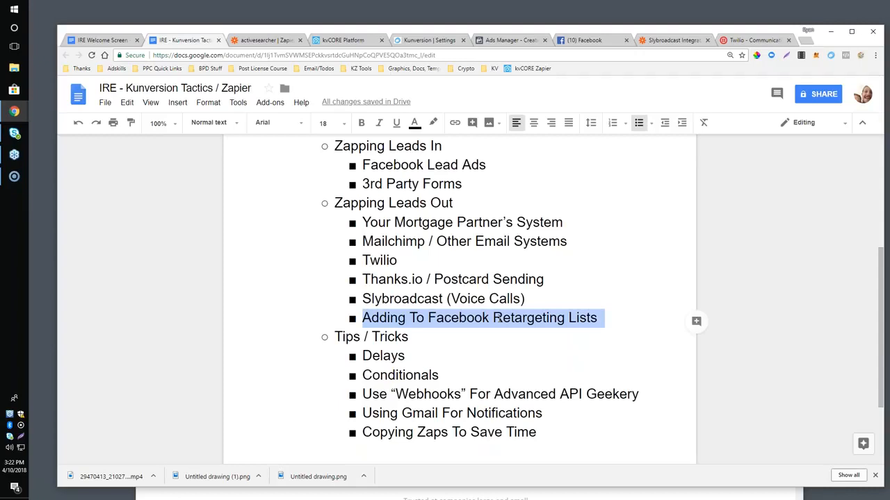
# Open the Boomtown Force Group zap from the dashboard and expand its Send Offline Event step
pyautogui.click(264, 40)
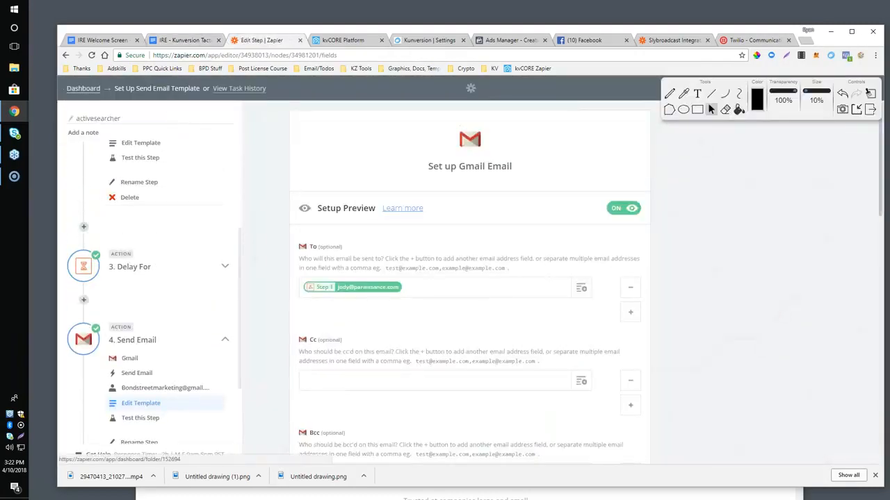
pyautogui.click(83, 88)
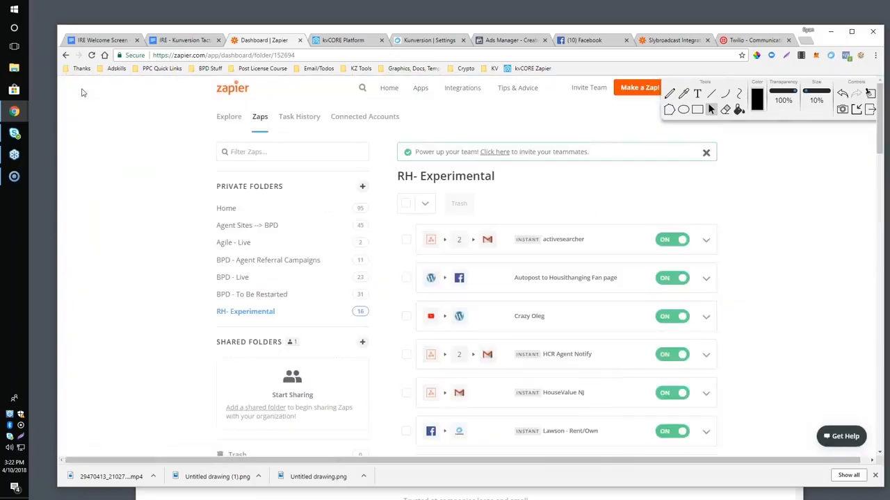
pyautogui.moveTo(232, 241)
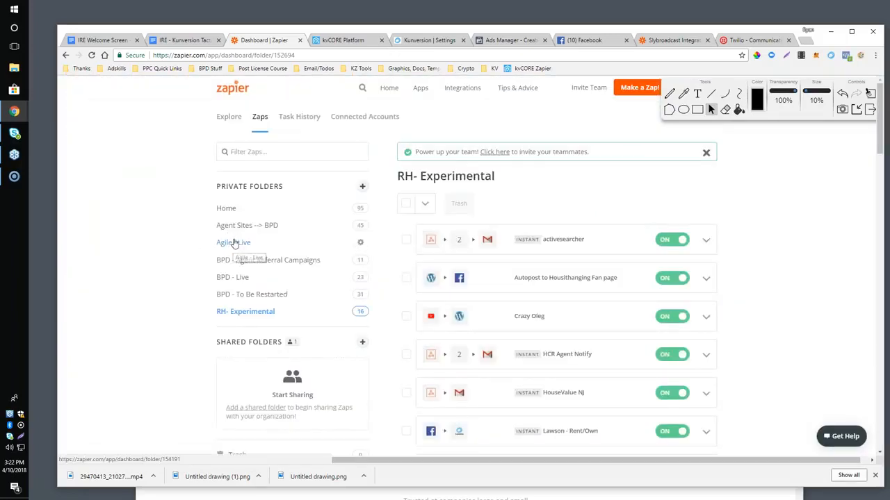
pyautogui.click(247, 224)
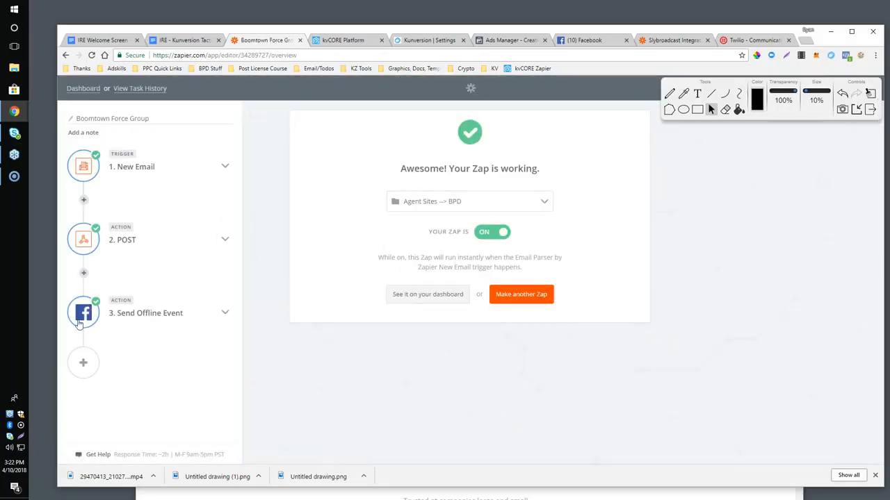
pyautogui.click(225, 313)
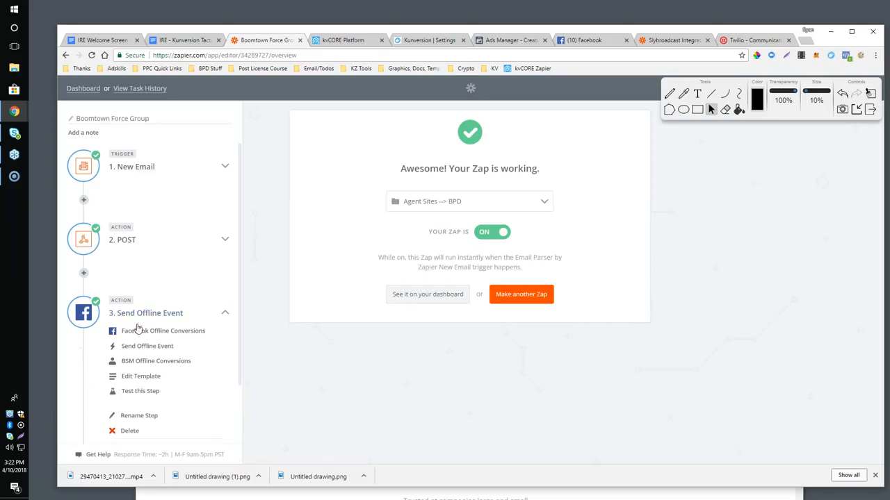
pyautogui.moveTo(163, 330)
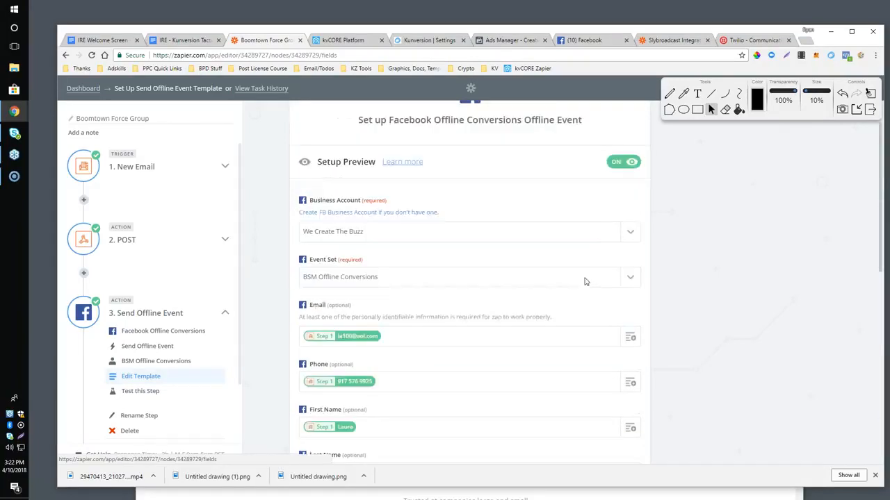
pyautogui.scroll(-3)
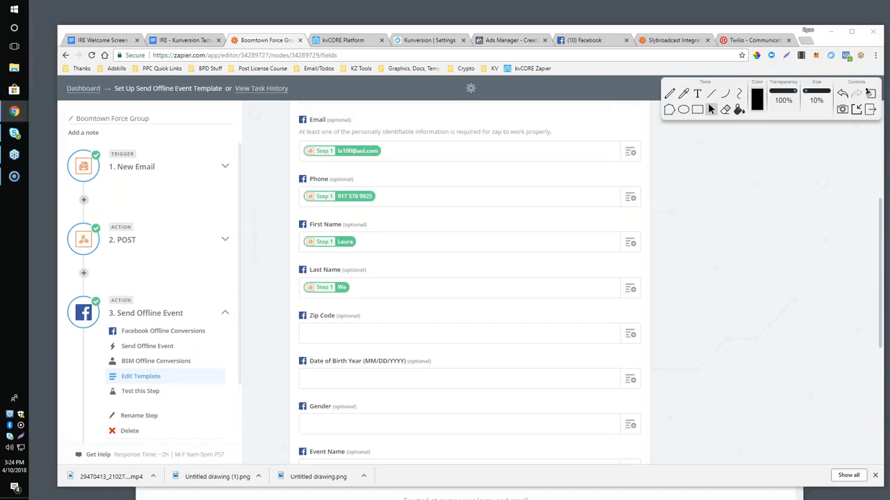
pyautogui.moveTo(687, 147)
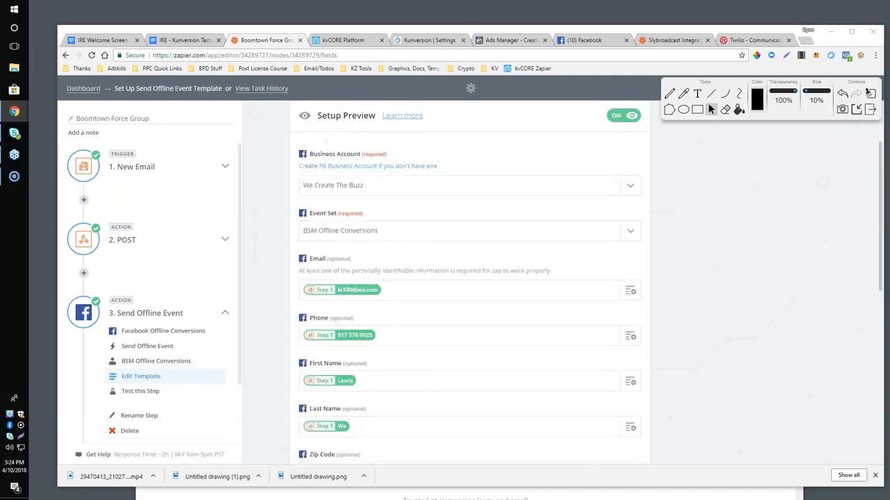
pyautogui.scroll(3)
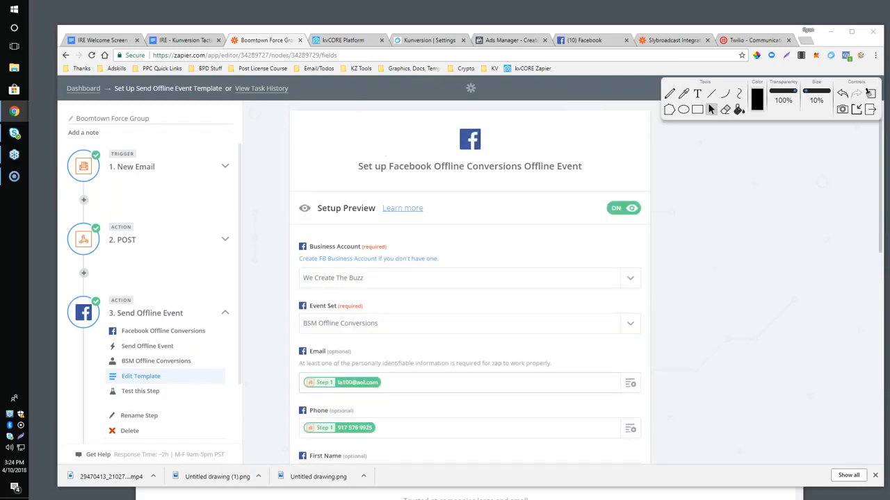
pyautogui.moveTo(349, 264)
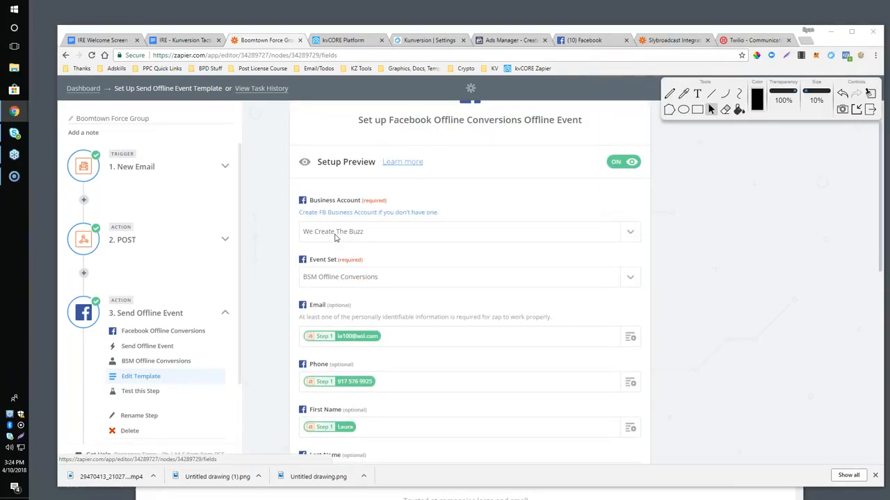
pyautogui.scroll(3)
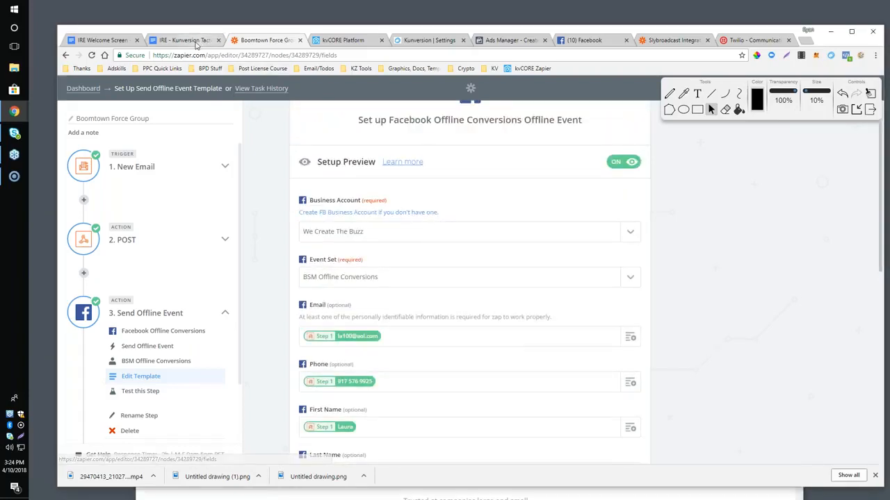
# Scroll the outline to the Tips / Tricks heading and highlight the Delays topic
pyautogui.click(184, 40)
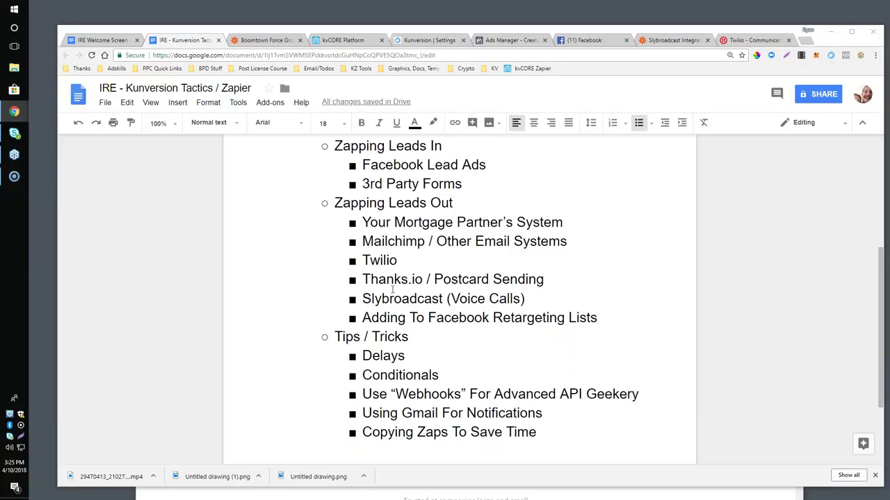
pyautogui.scroll(-3)
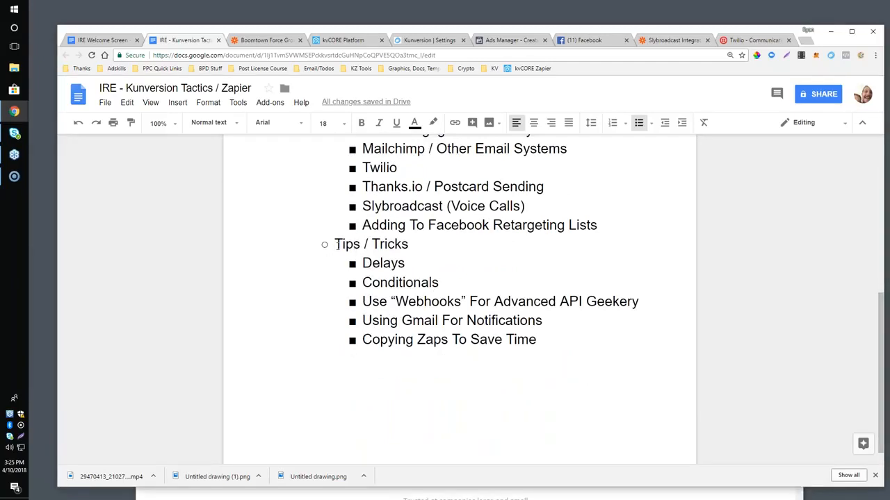
pyautogui.doubleClick(371, 244)
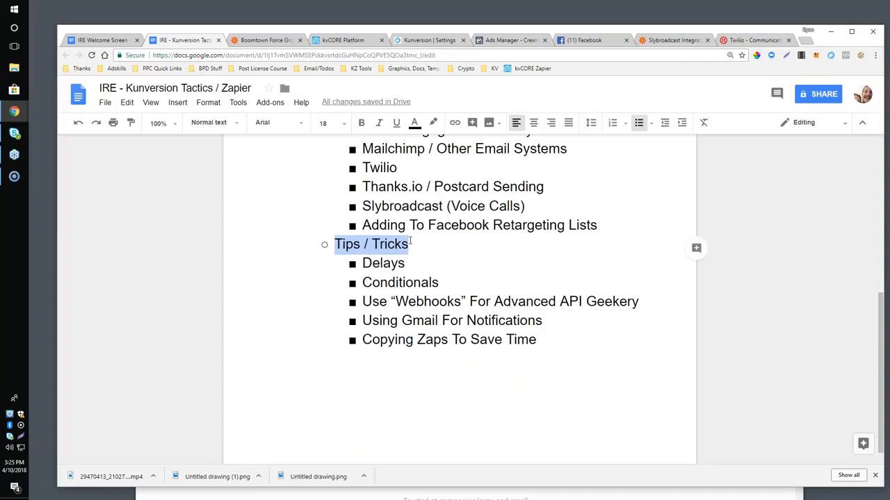
pyautogui.moveTo(375, 262)
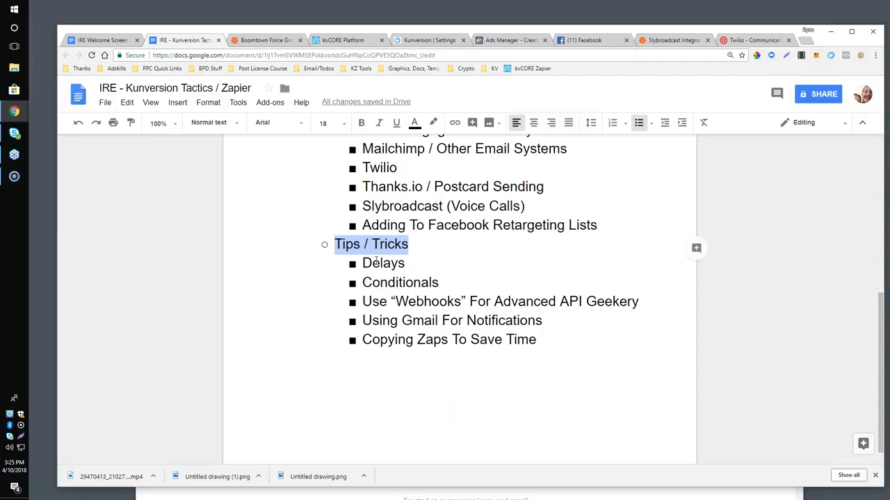
pyautogui.doubleClick(382, 263)
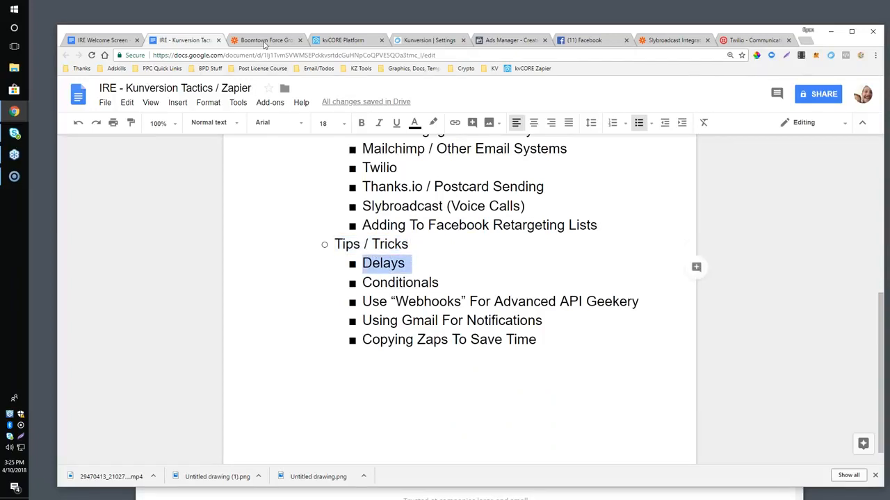
# Open the activesearcher zap from its folder and view the Delay For step
pyautogui.click(267, 39)
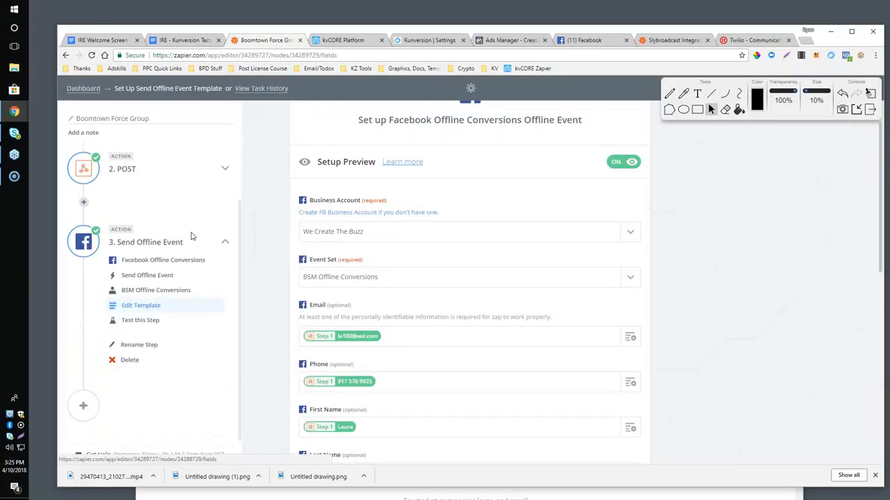
pyautogui.click(66, 56)
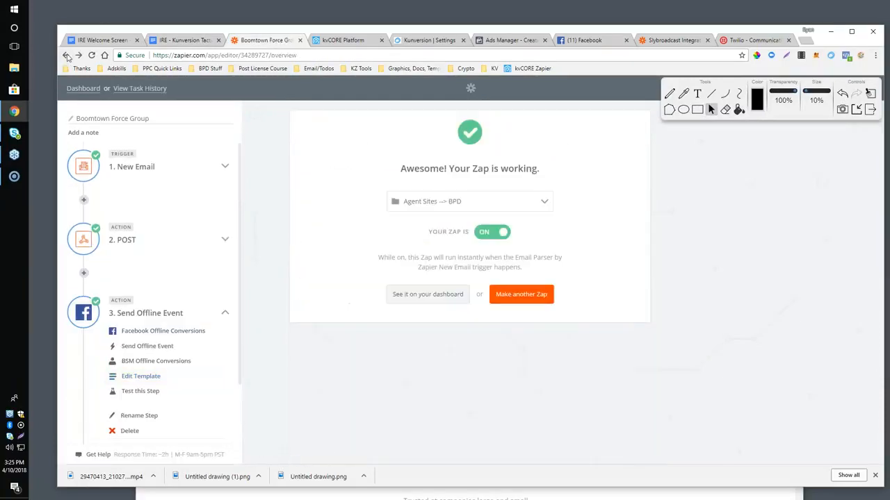
pyautogui.click(427, 294)
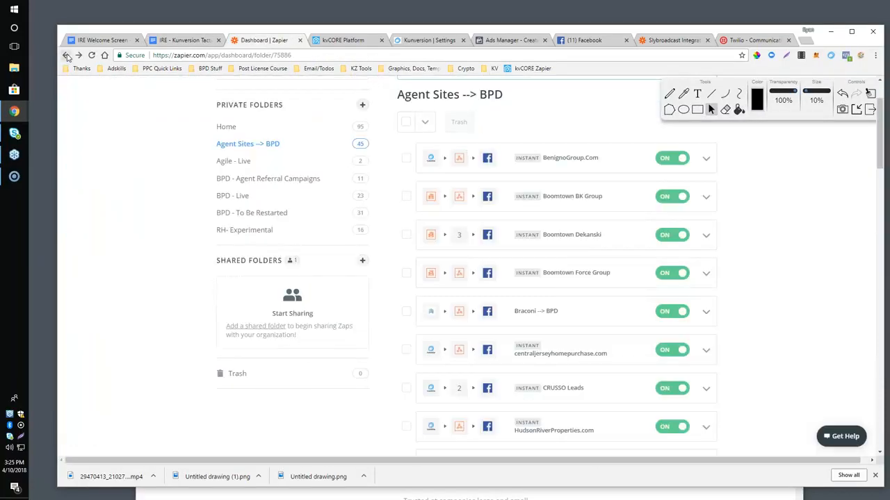
pyautogui.click(245, 229)
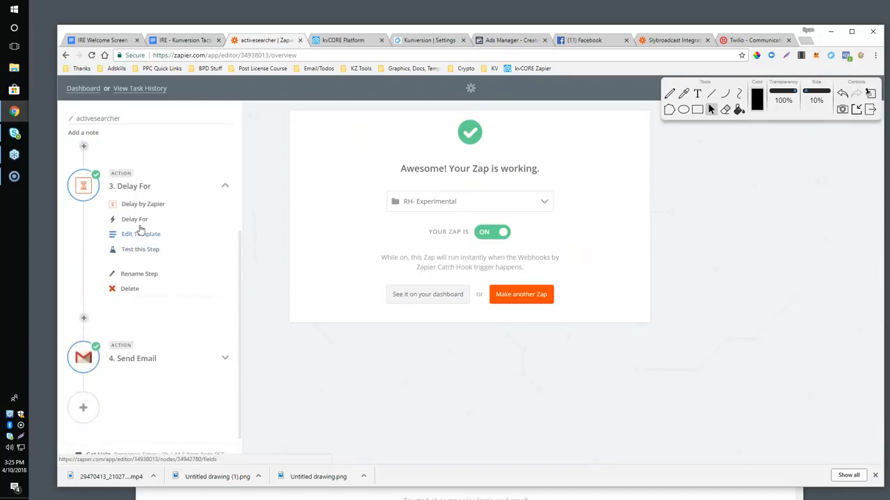
pyautogui.click(134, 219)
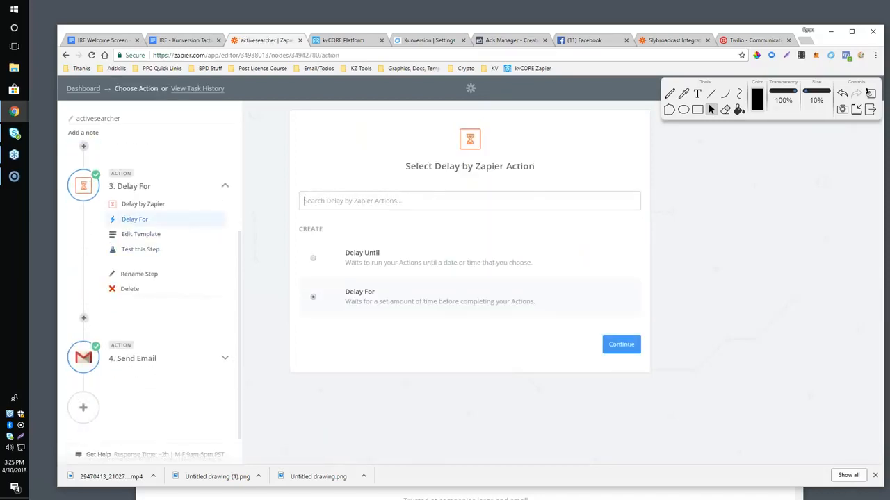
# Add a trial Delay by Zapier step, delete it, and highlight Conditionals in the outline
pyautogui.click(620, 344)
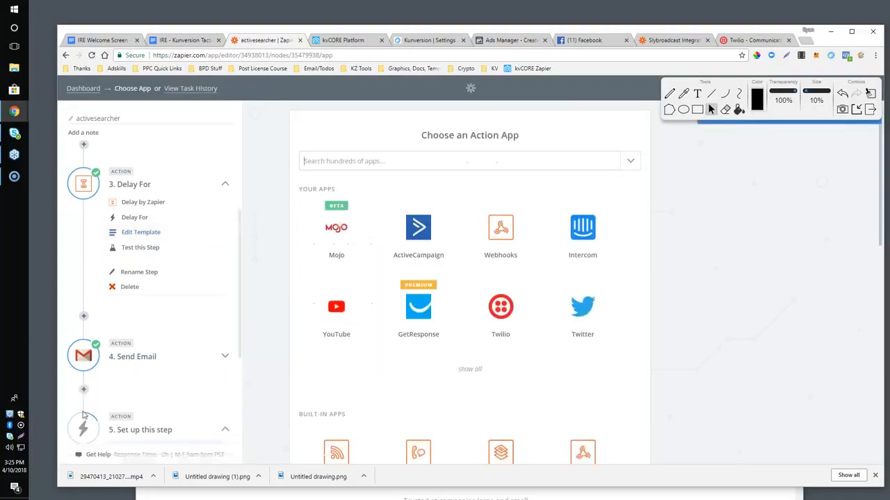
pyautogui.write('del')
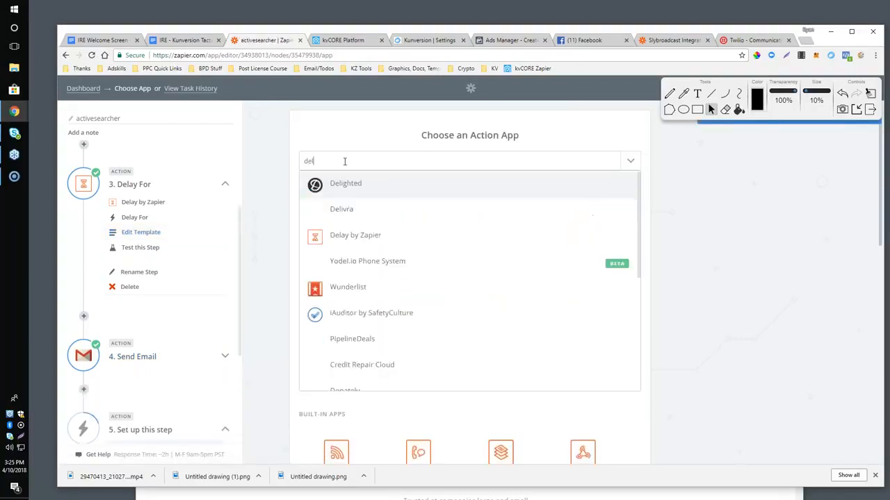
pyautogui.click(355, 235)
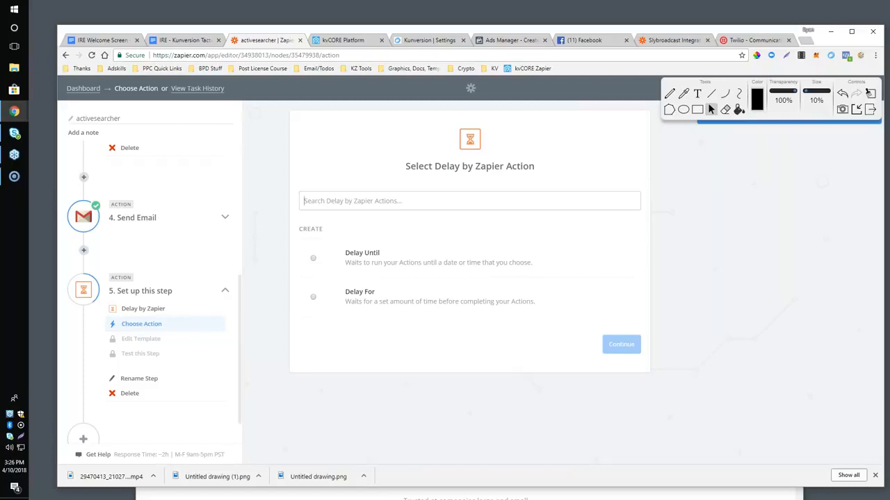
pyautogui.click(130, 393)
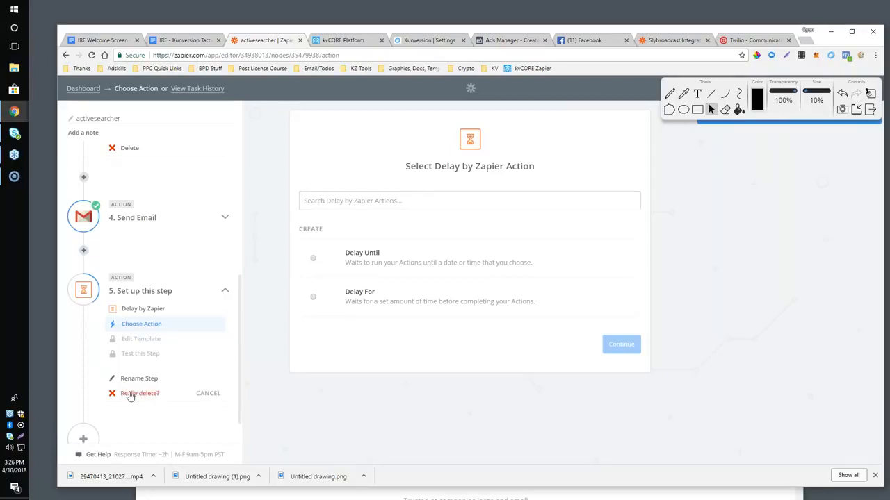
pyautogui.click(140, 393)
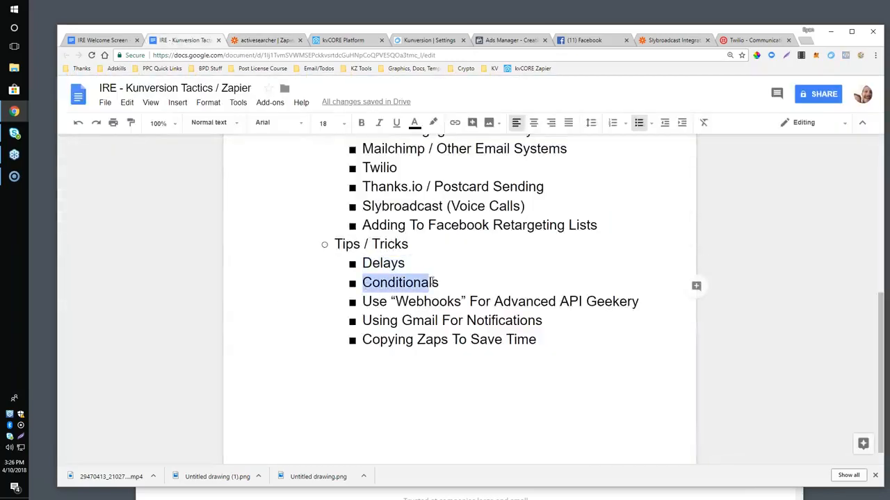
pyautogui.doubleClick(399, 282)
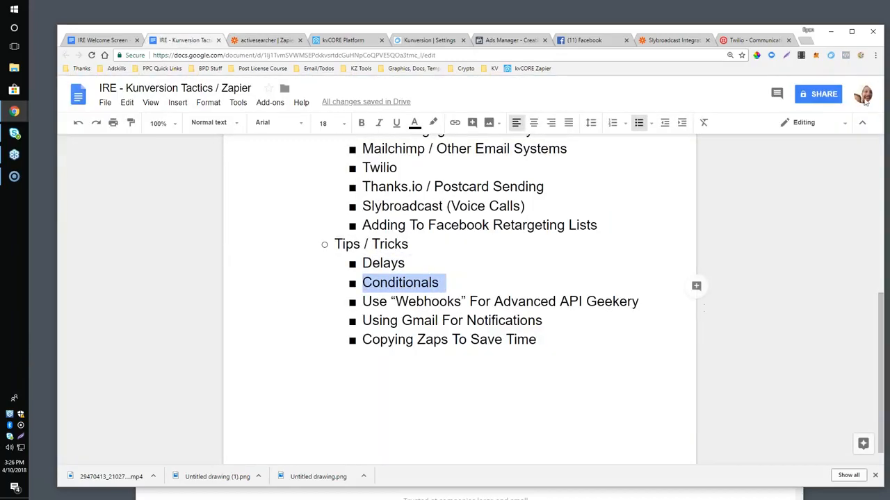
pyautogui.click(266, 40)
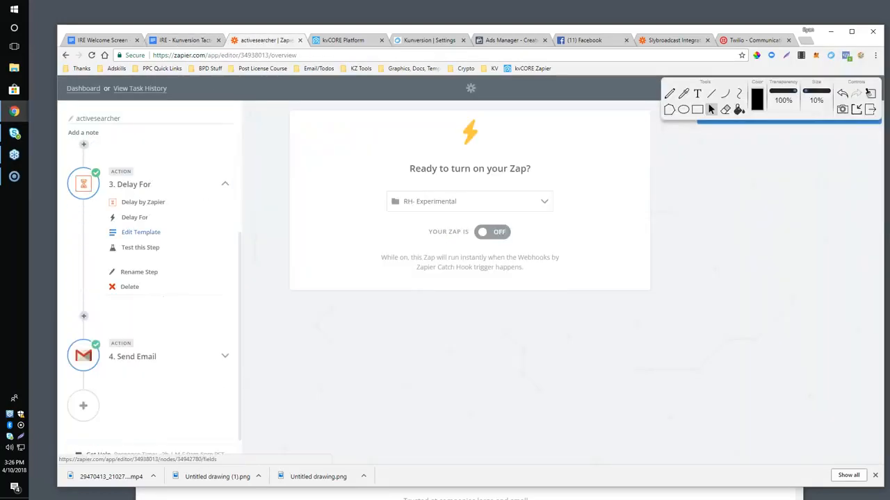
pyautogui.moveTo(84, 316)
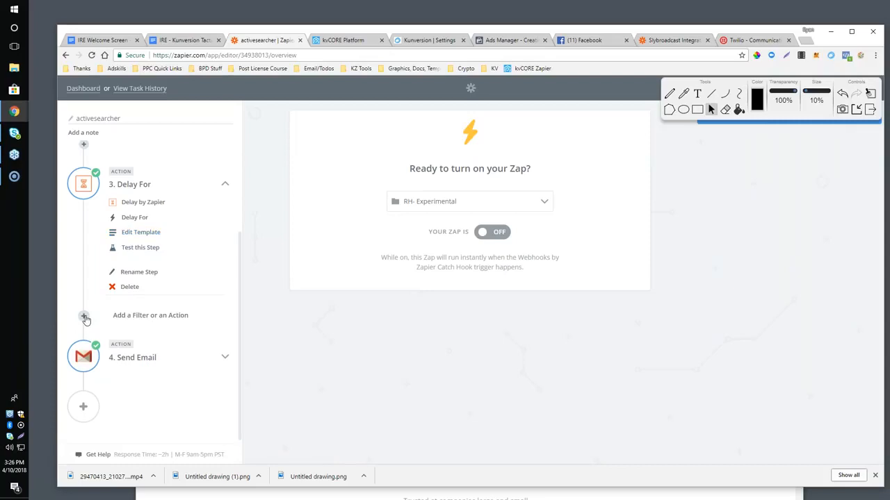
# Add a Filter step after Delay For on Email with condition 'Does not exactly match'
pyautogui.click(84, 317)
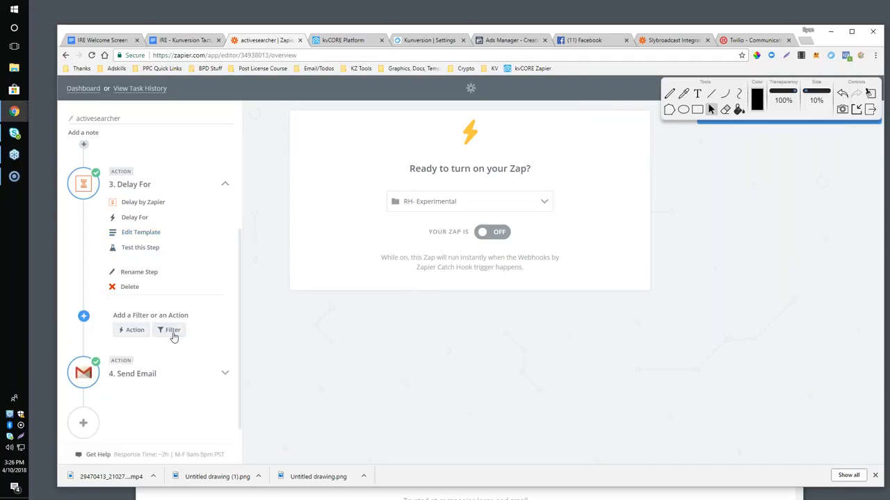
pyautogui.click(169, 330)
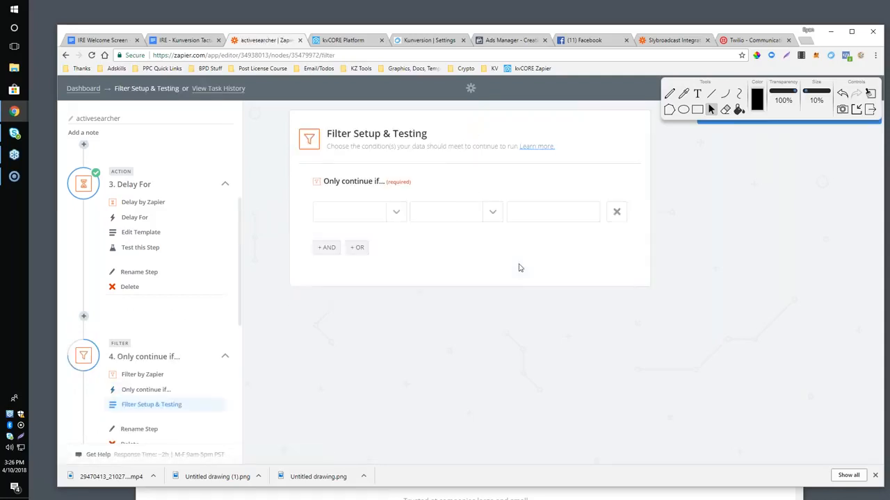
pyautogui.click(349, 212)
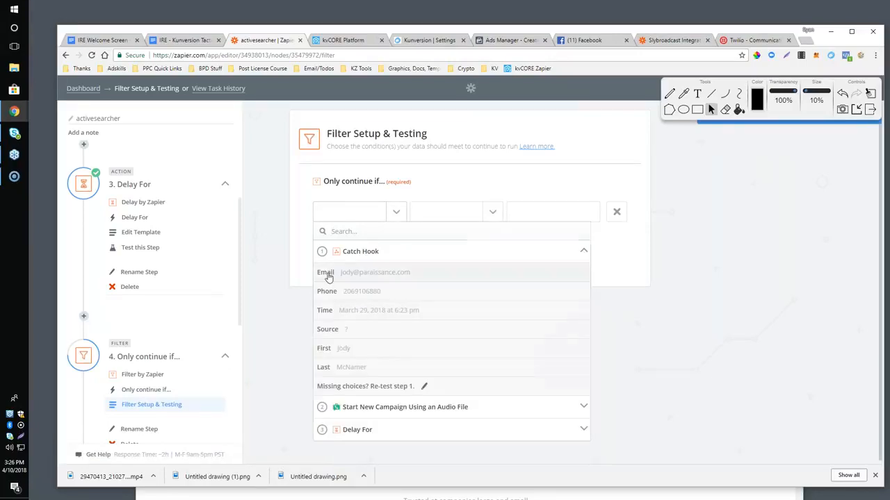
pyautogui.click(326, 272)
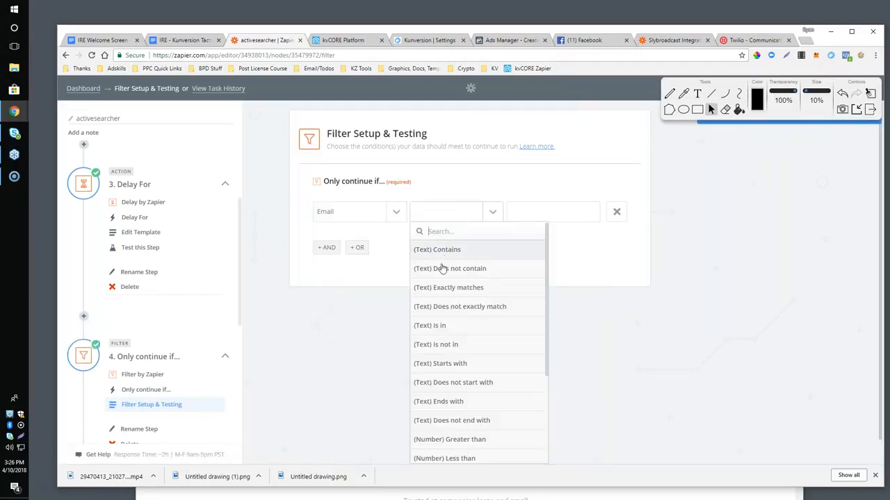
pyautogui.moveTo(373, 212)
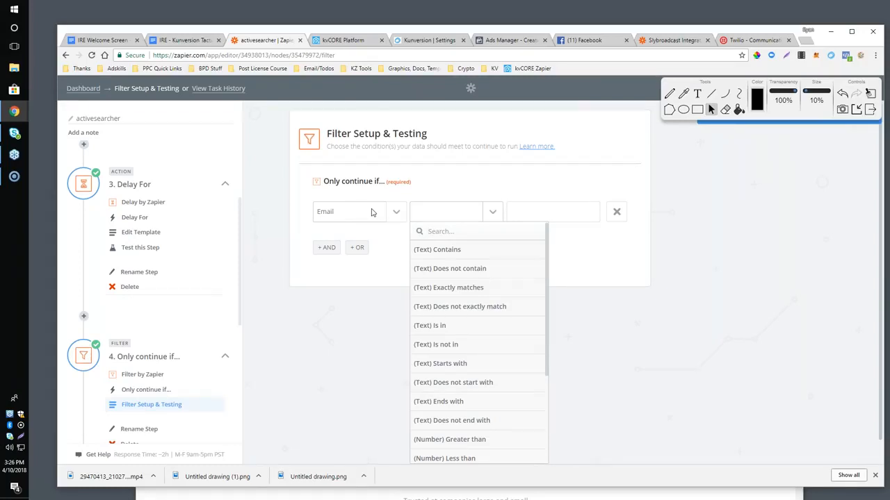
pyautogui.moveTo(332, 172)
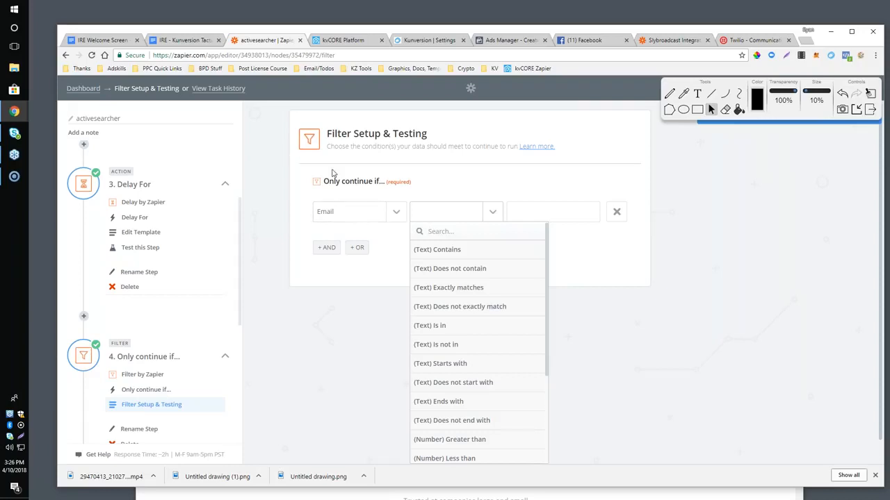
pyautogui.click(460, 305)
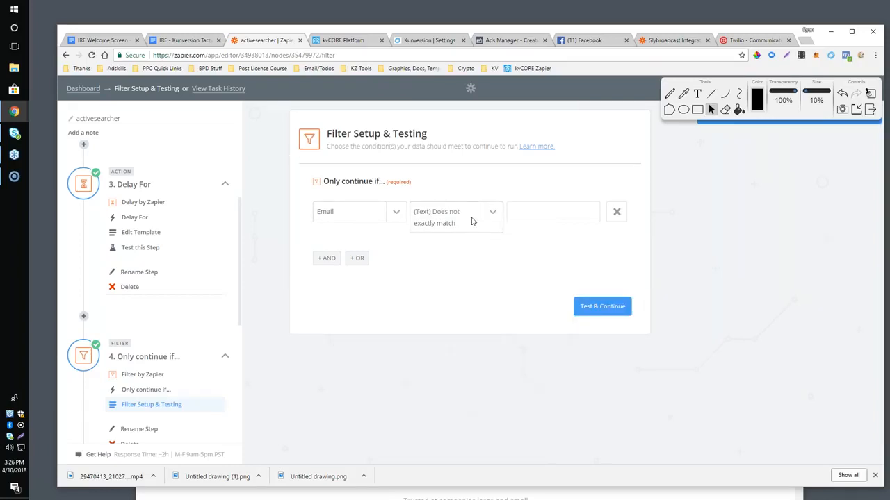
pyautogui.moveTo(464, 254)
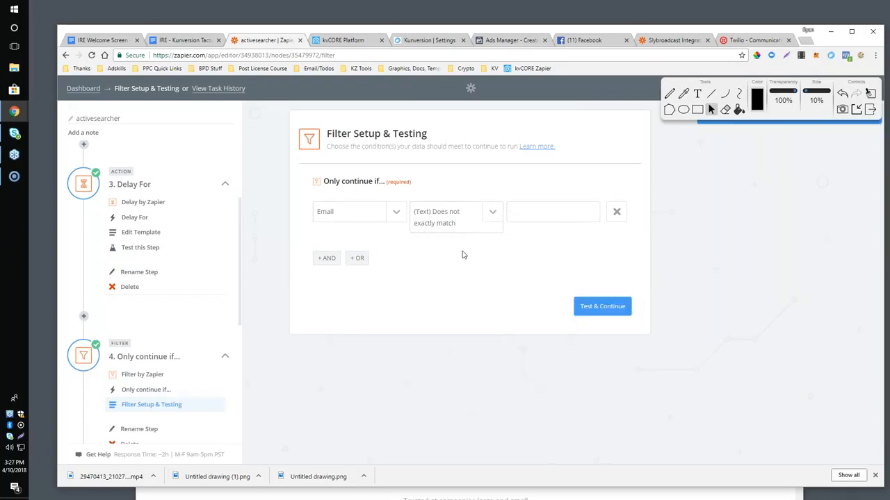
pyautogui.click(184, 39)
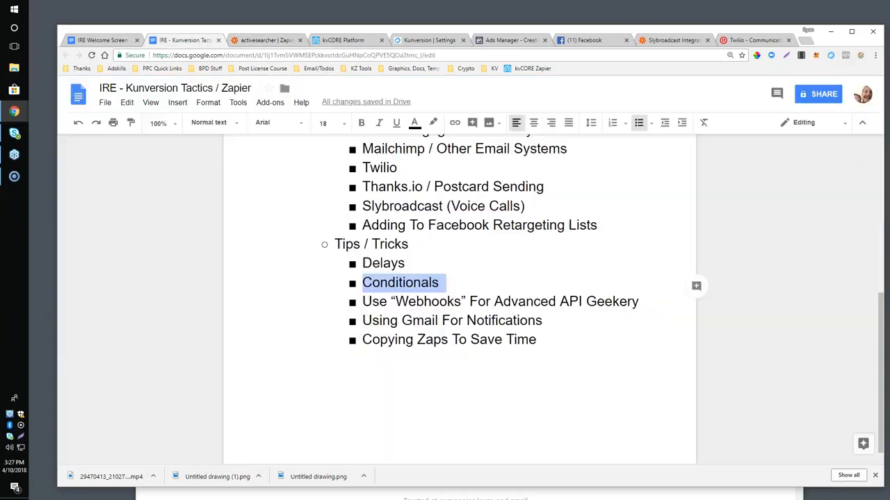
# Highlight the 'Use "Webhooks" For Advanced API Geekery' line in the outline
pyautogui.click(362, 301)
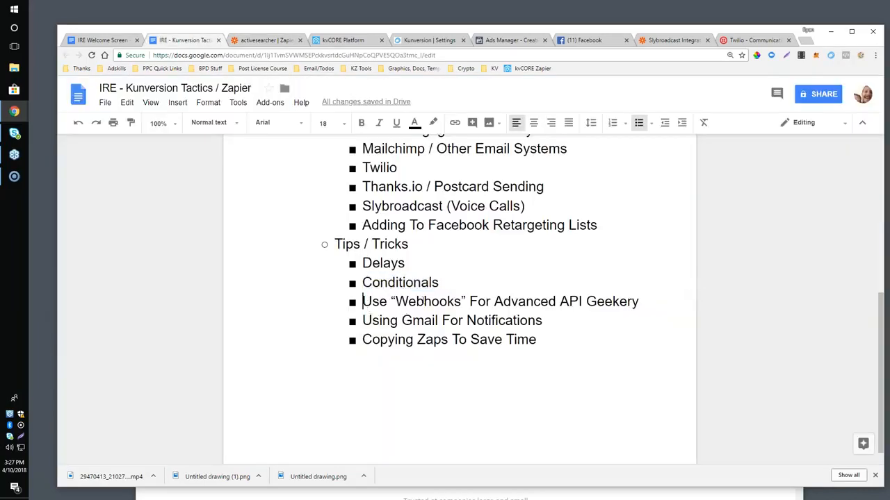
pyautogui.tripleClick(500, 301)
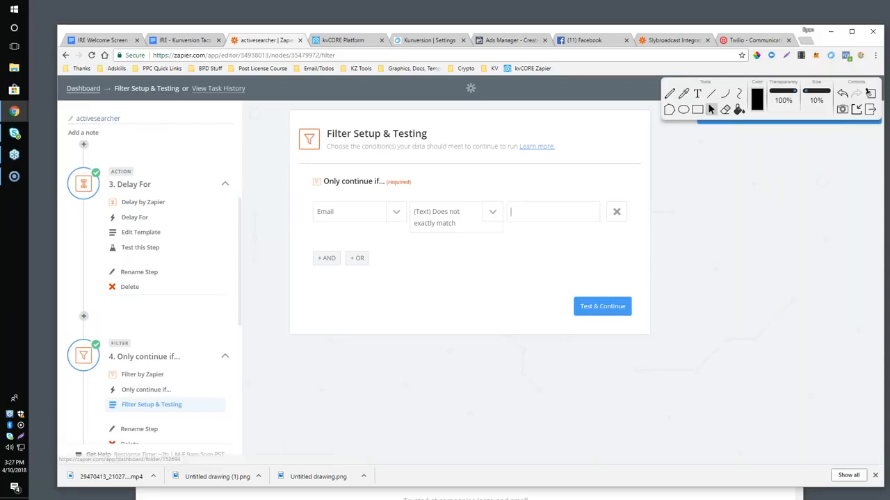
# Start a new zap using Webhooks by Zapier with a Catch Hook trigger, then return to the outline
pyautogui.click(83, 88)
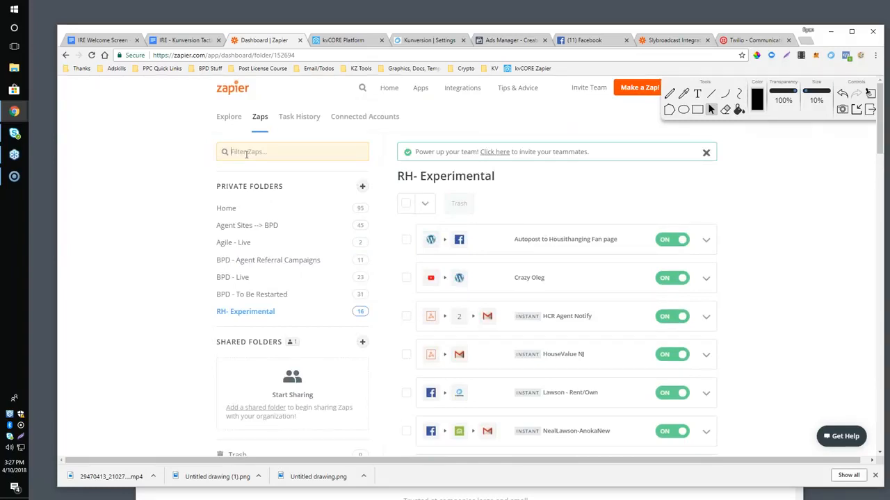
pyautogui.moveTo(419, 87)
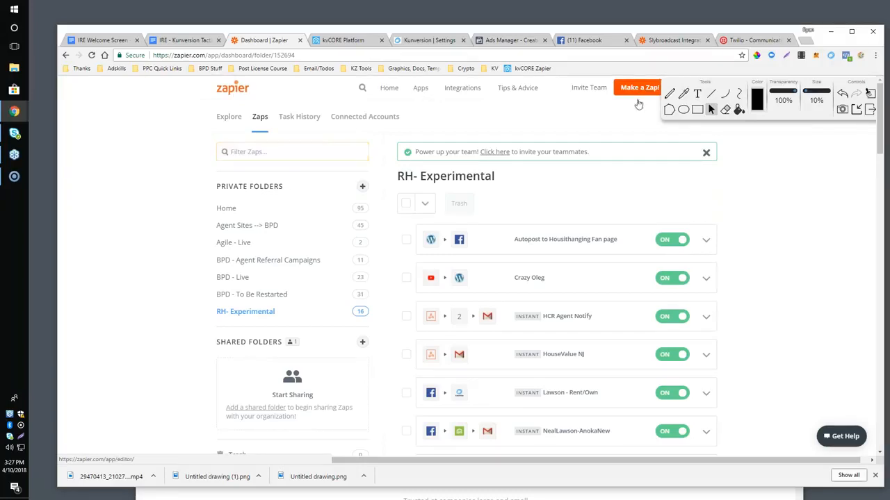
pyautogui.click(638, 87)
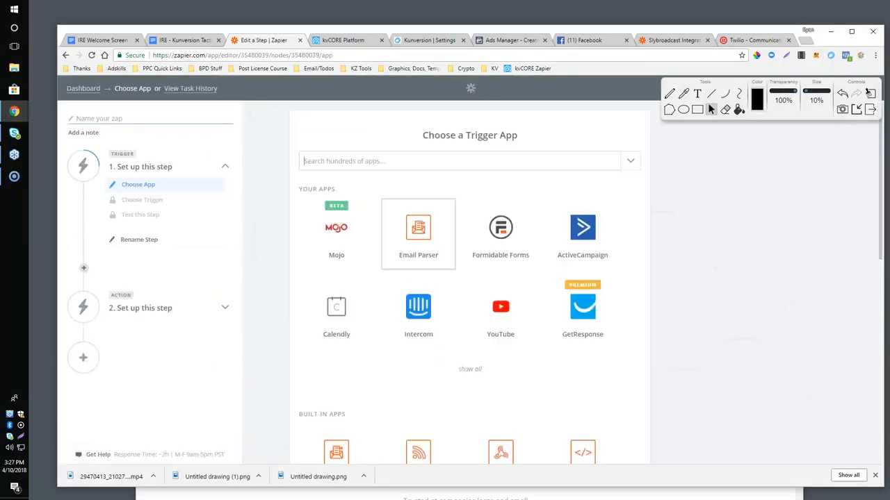
pyautogui.write('webhook')
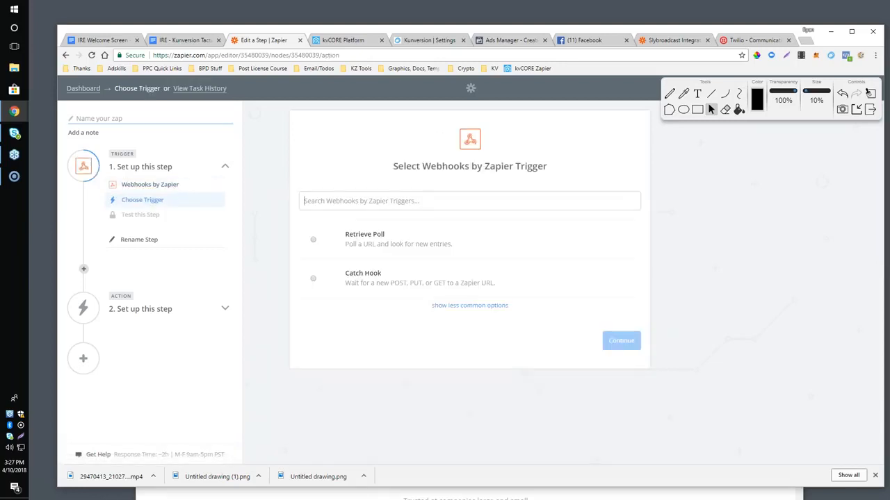
pyautogui.click(313, 278)
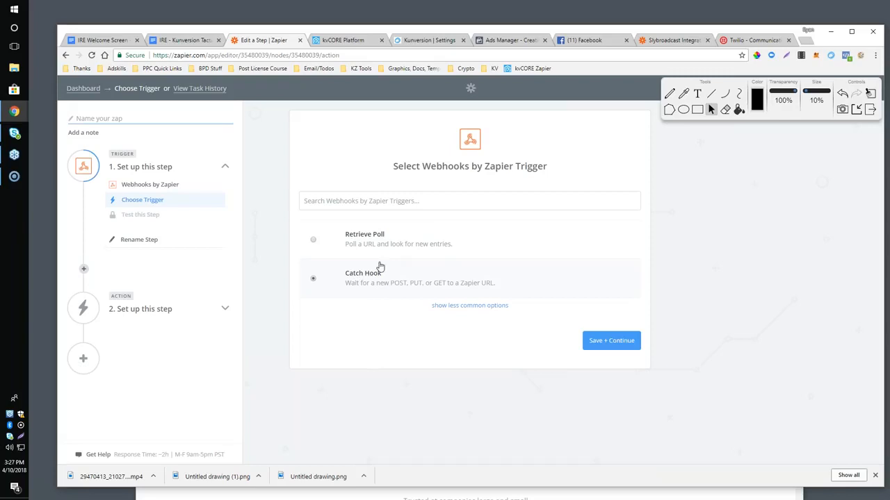
pyautogui.moveTo(388, 291)
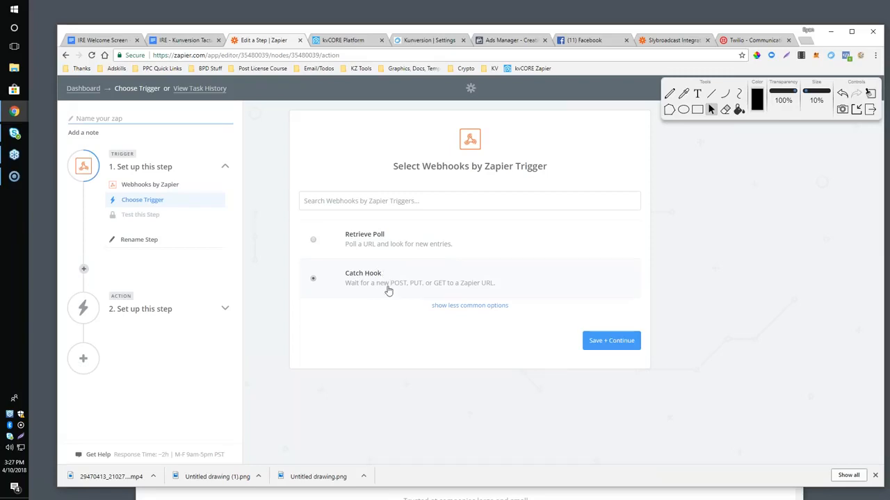
pyautogui.moveTo(406, 303)
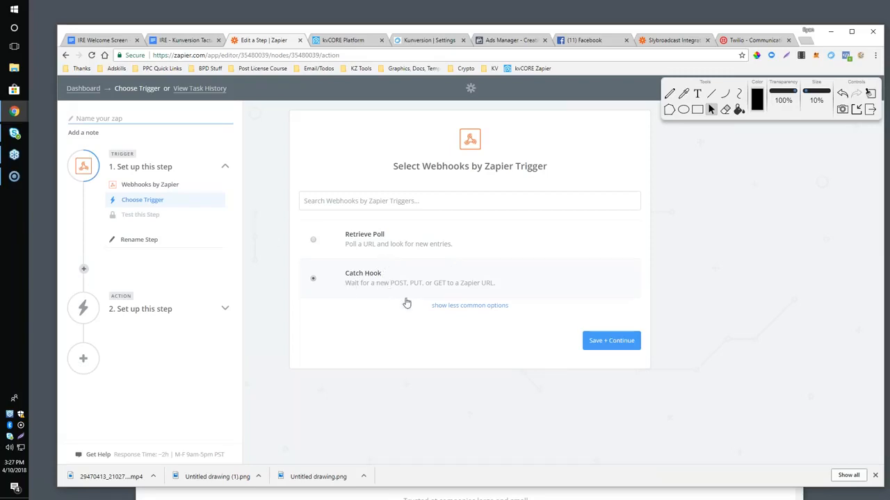
pyautogui.moveTo(351, 294)
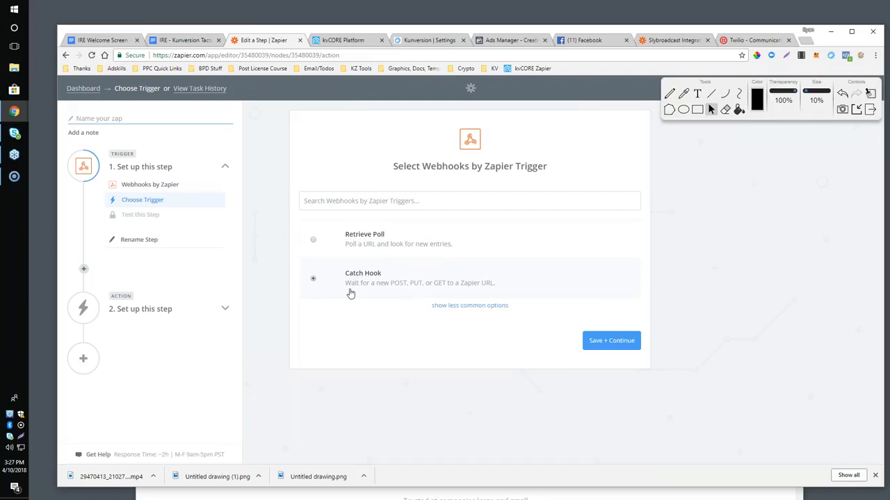
pyautogui.moveTo(399, 276)
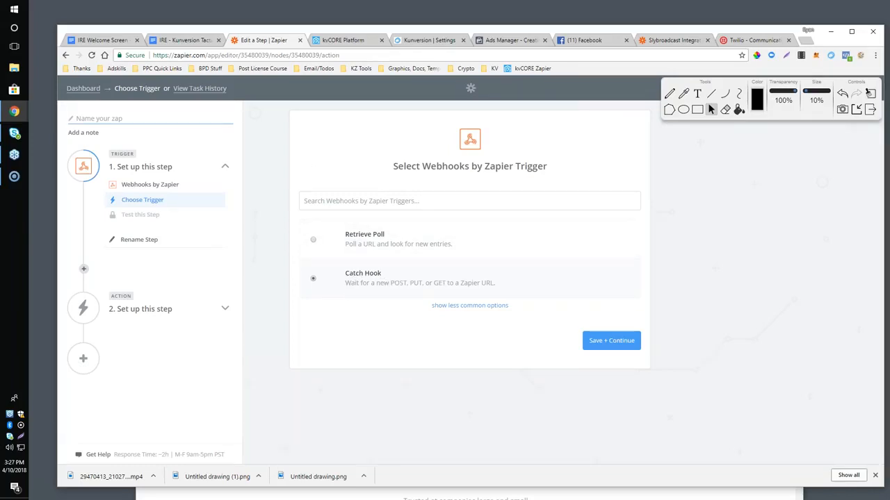
pyautogui.click(184, 40)
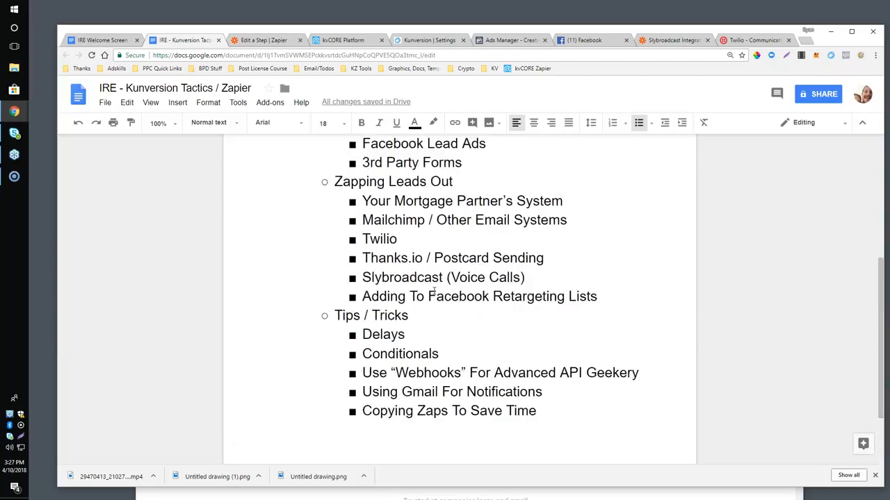
# Scroll the outline's Tips / Tricks list, then return to the RH- Experimental zaps folder
pyautogui.scroll(-3)
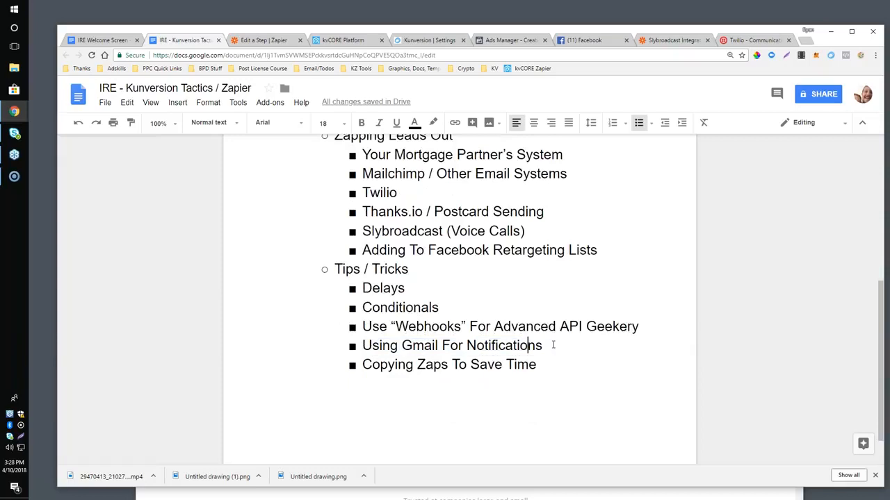
pyautogui.click(262, 40)
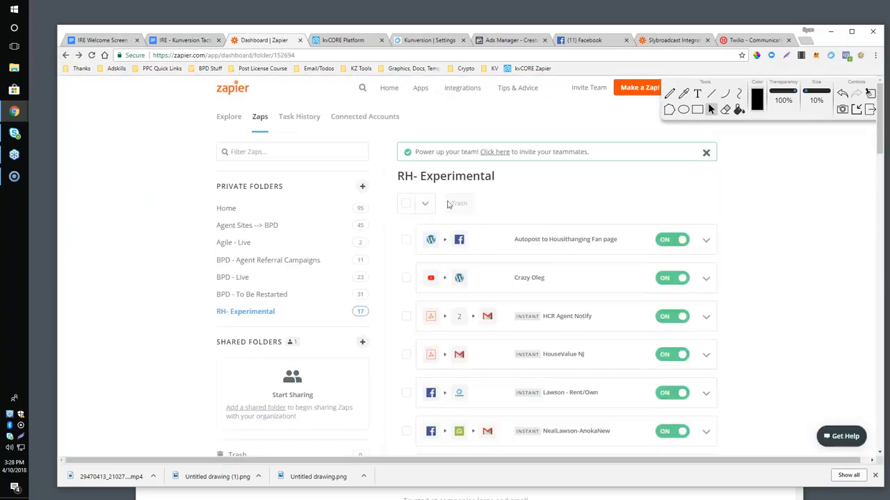
pyautogui.moveTo(517, 242)
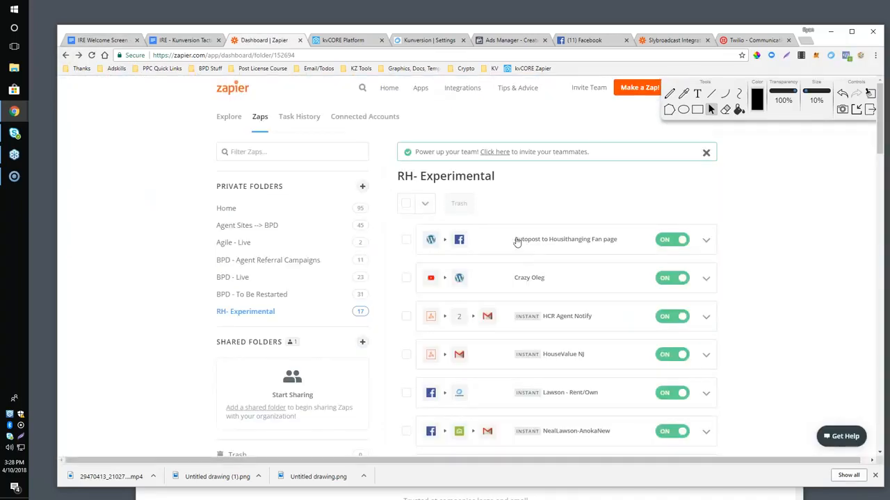
pyautogui.moveTo(509, 257)
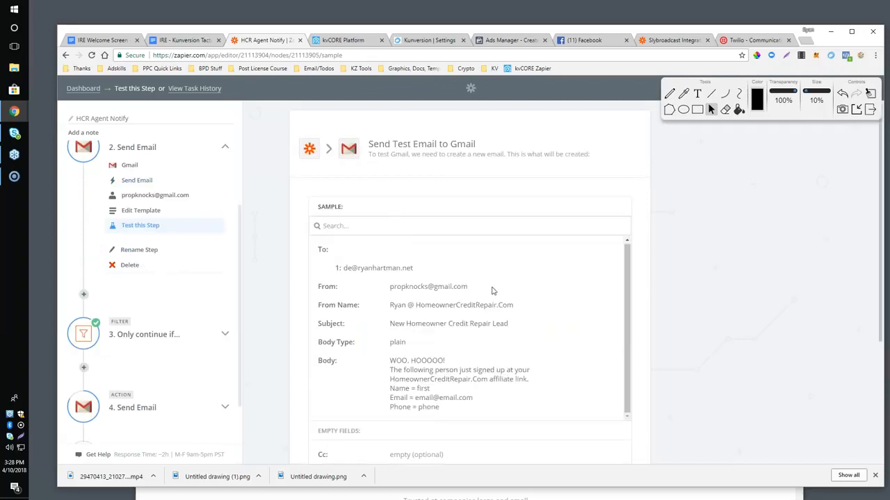
# Scroll through the HCR Agent Notify zap's sample Gmail test email
pyautogui.scroll(-3)
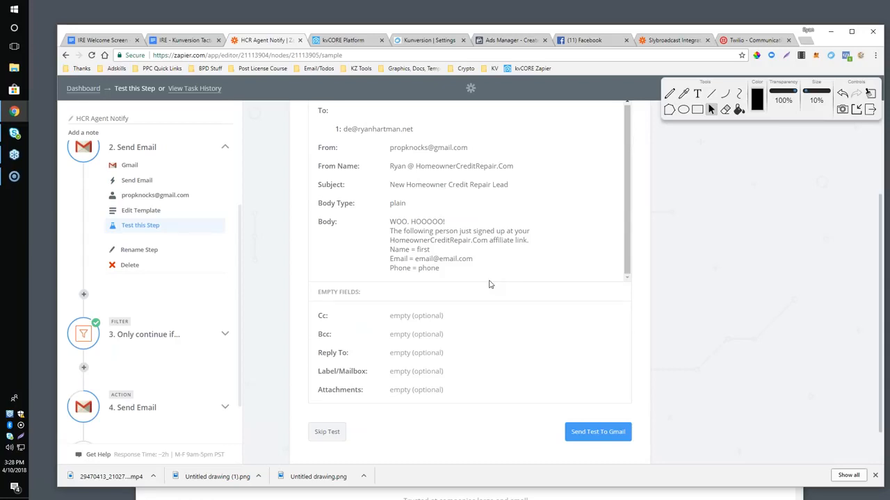
pyautogui.scroll(3)
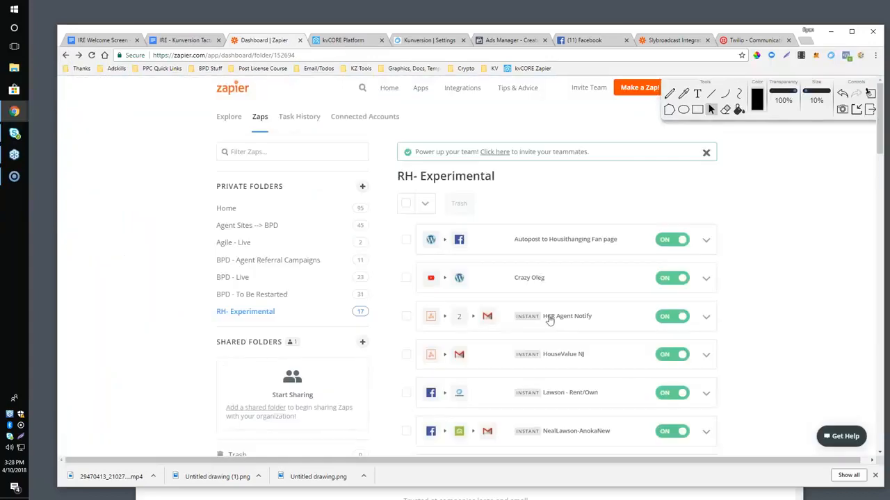
pyautogui.moveTo(486, 244)
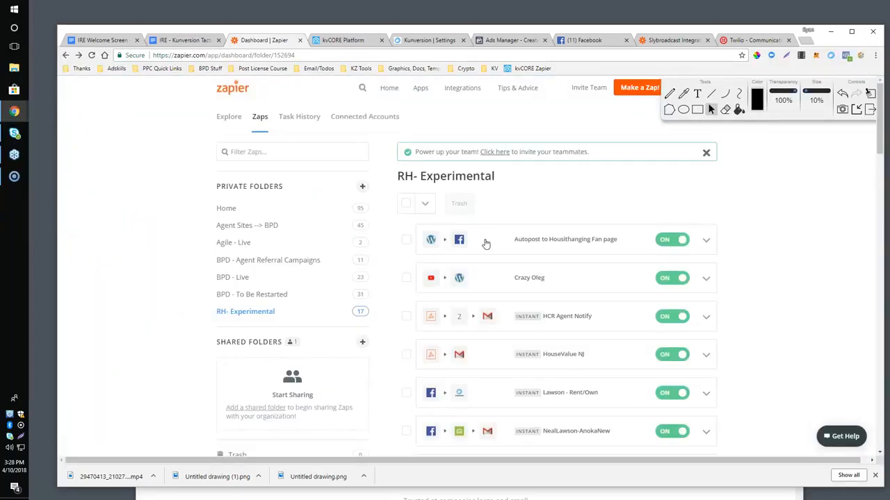
pyautogui.moveTo(434, 240)
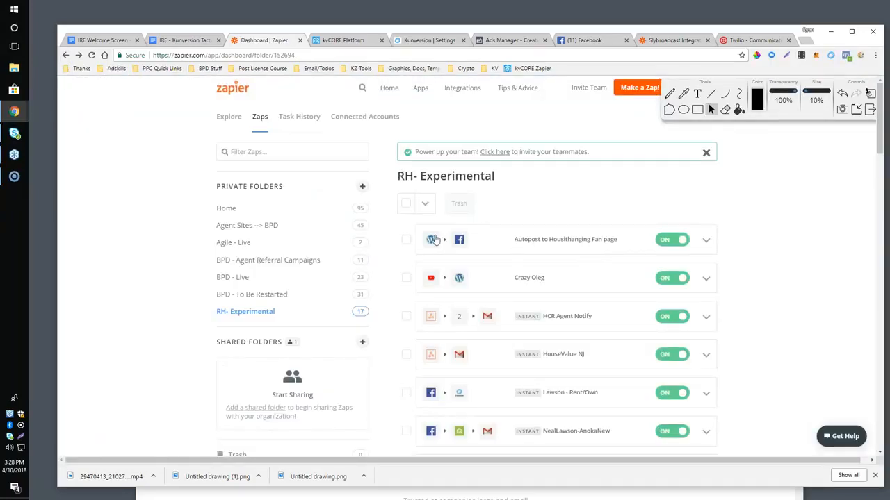
pyautogui.moveTo(569, 267)
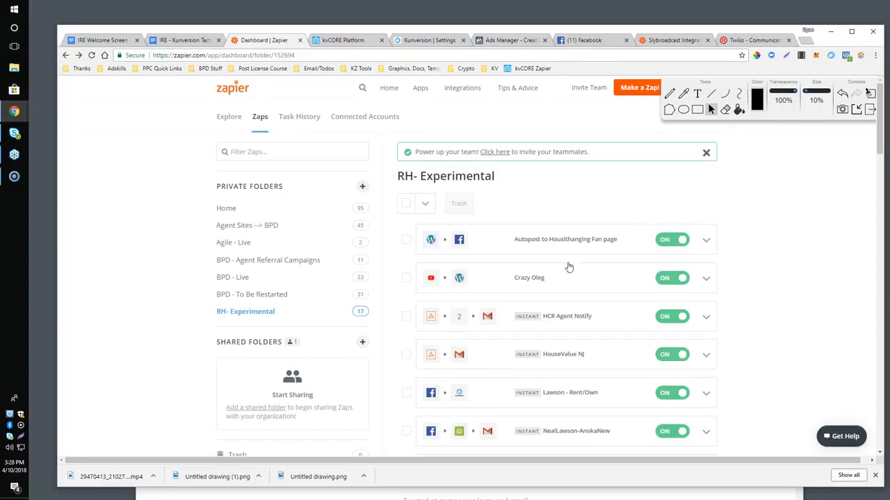
pyautogui.moveTo(435, 254)
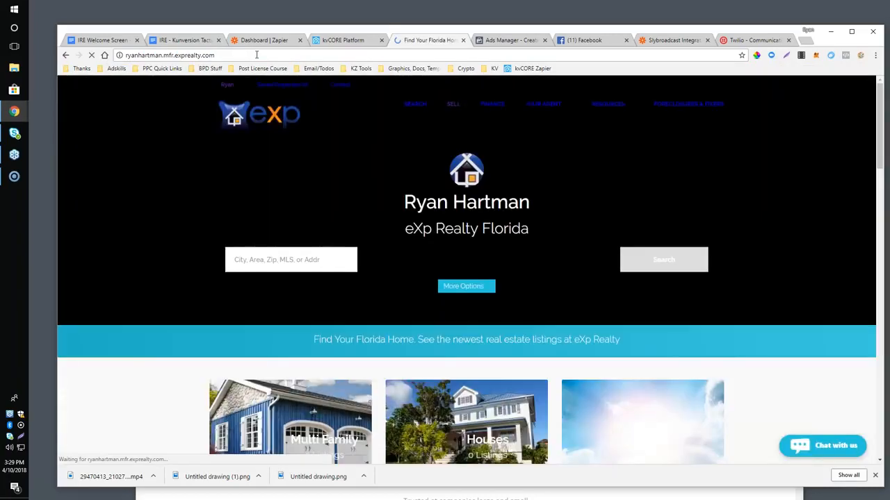
# Scroll the kvCORE agent homepage and open the Your Agent > Blog page
pyautogui.scroll(-3)
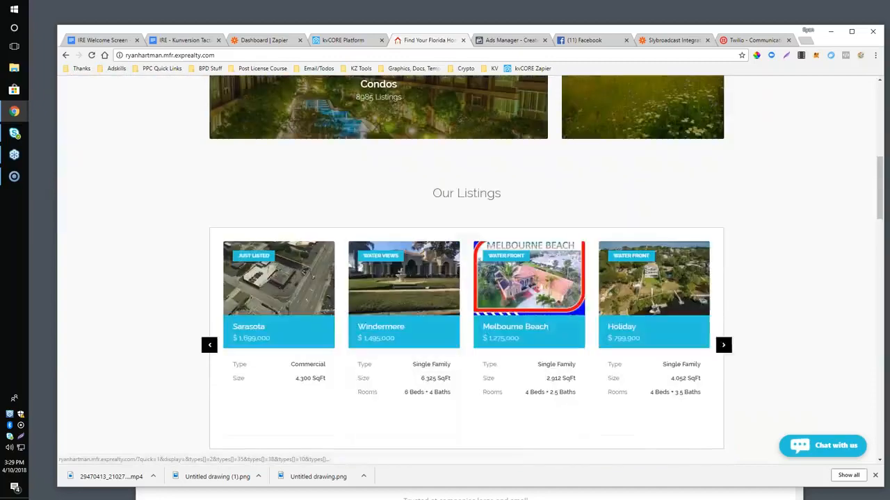
pyautogui.scroll(-3)
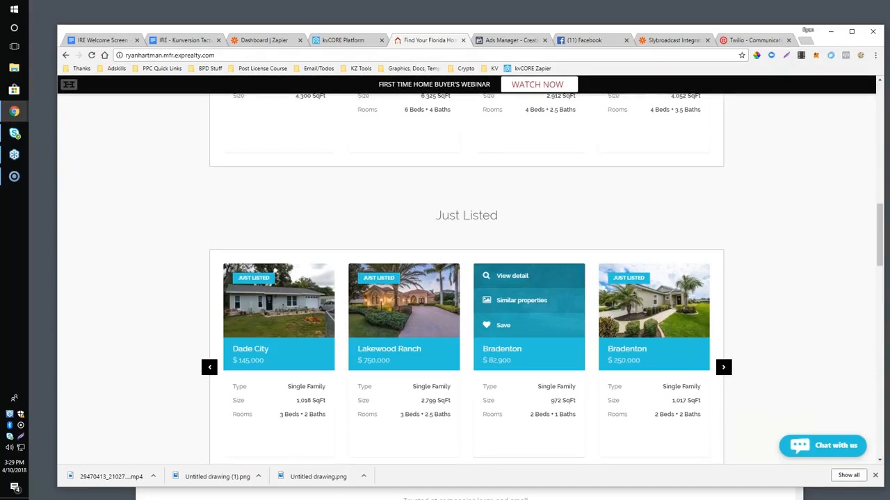
pyautogui.scroll(3)
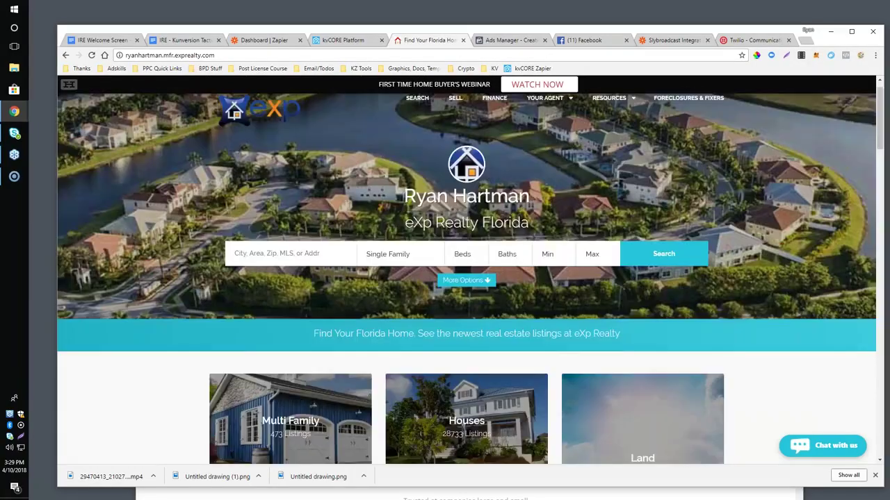
pyautogui.click(545, 104)
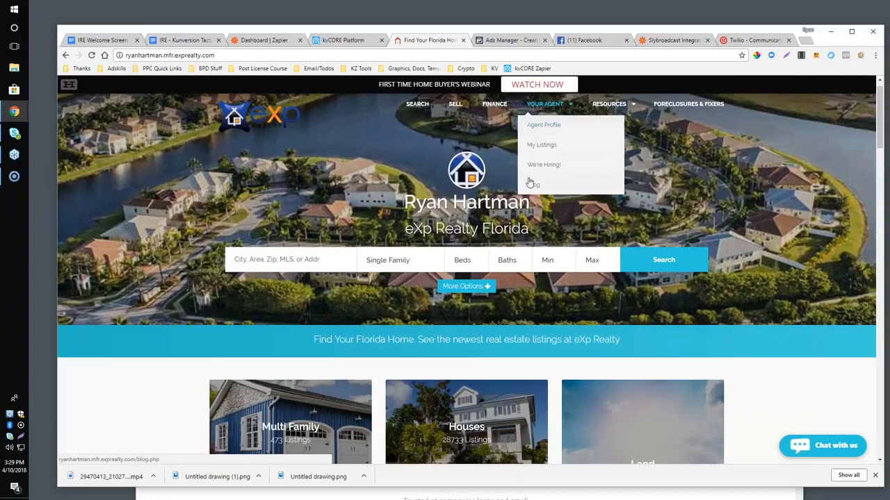
pyautogui.click(533, 183)
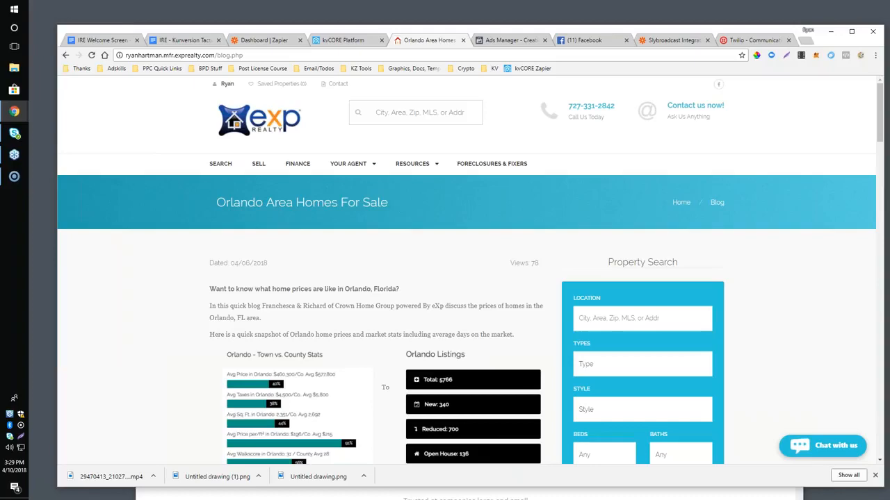
# Look over the Orlando Area Homes For Sale blog post, then return to the Zapier zaps folder
pyautogui.scroll(-3)
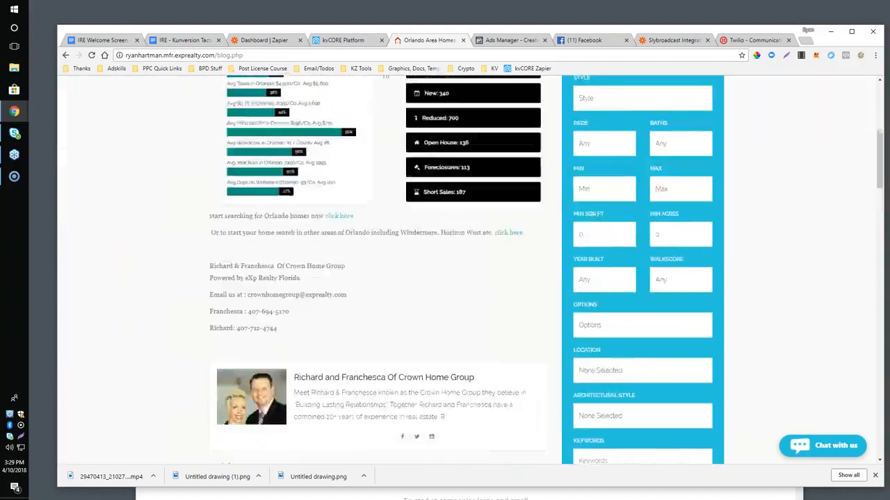
pyautogui.scroll(3)
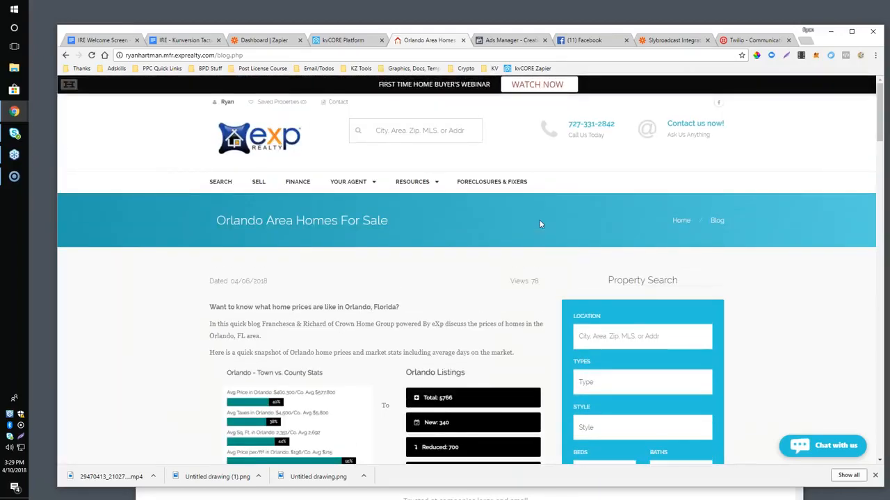
pyautogui.scroll(-3)
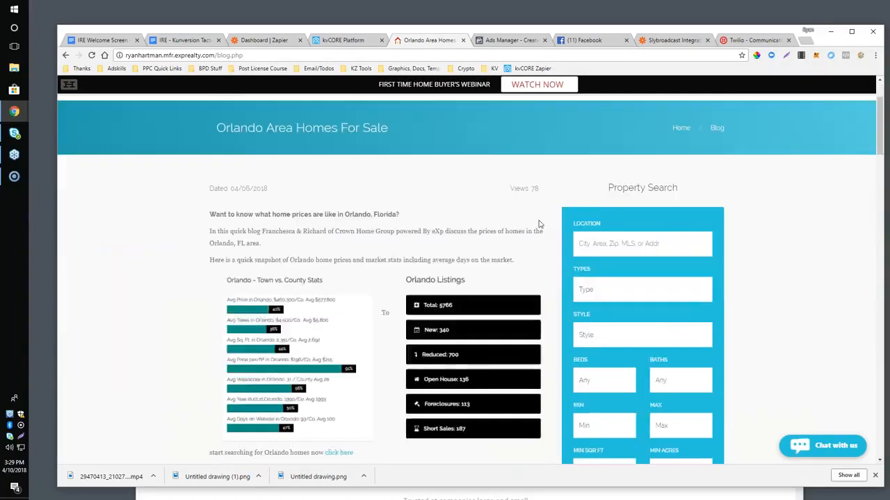
pyautogui.scroll(-3)
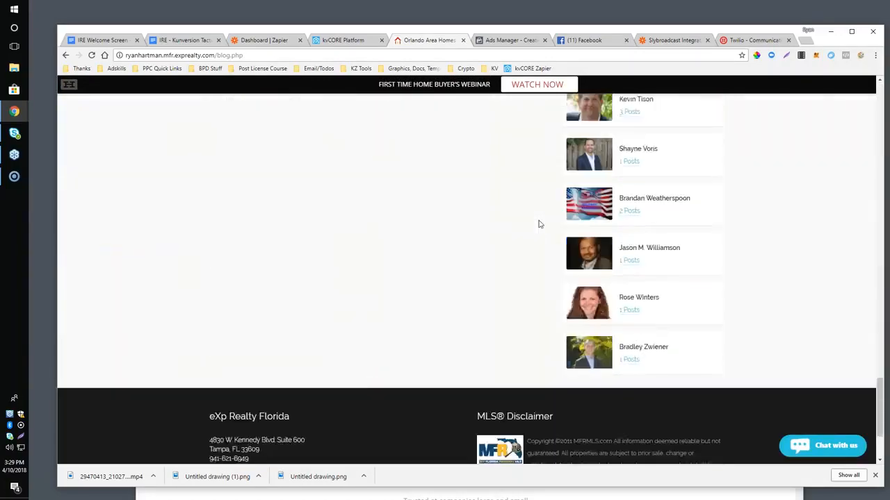
pyautogui.scroll(3)
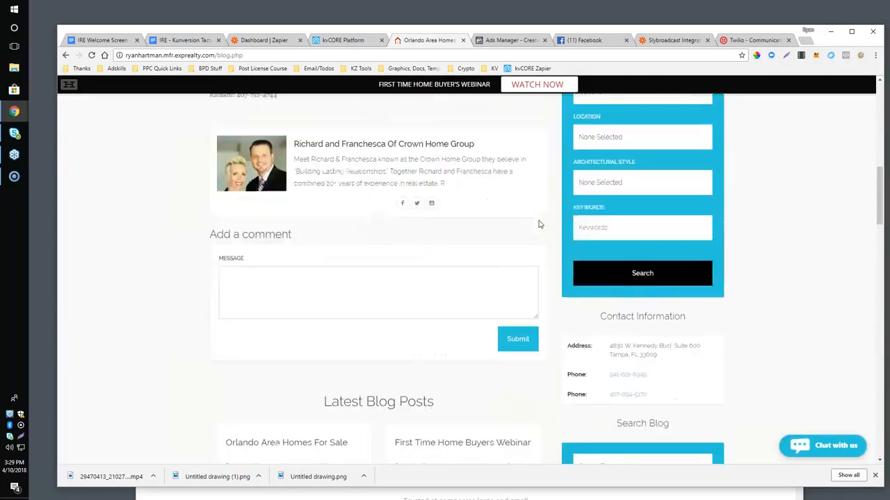
pyautogui.scroll(3)
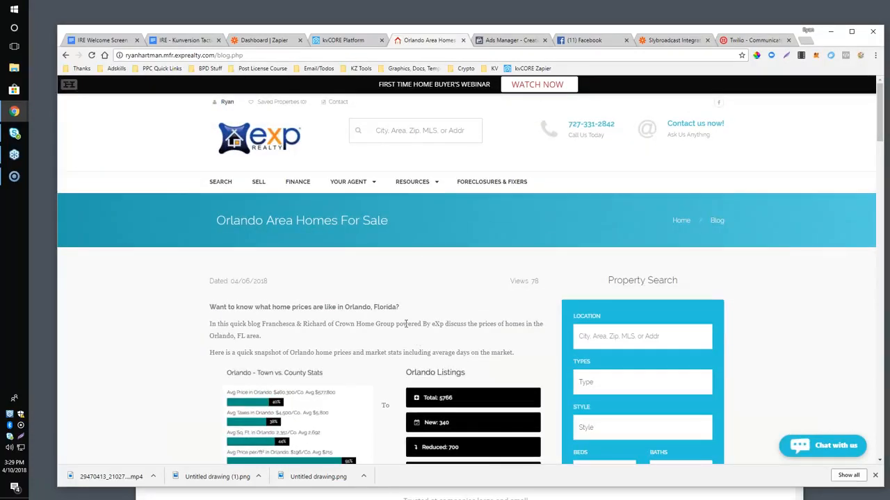
pyautogui.moveTo(272, 121)
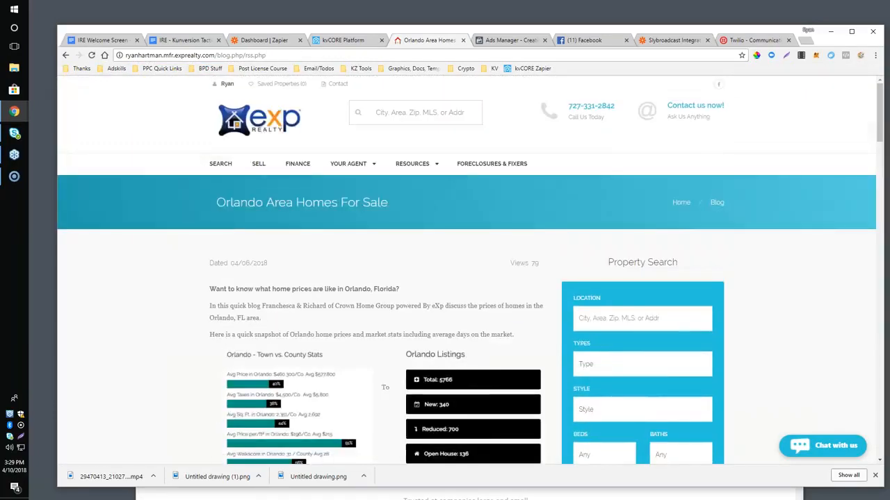
pyautogui.click(266, 39)
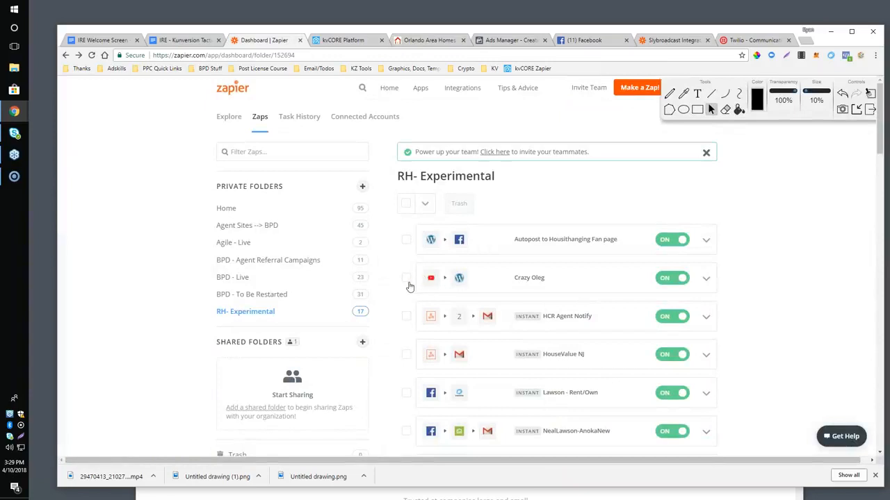
pyautogui.moveTo(320, 295)
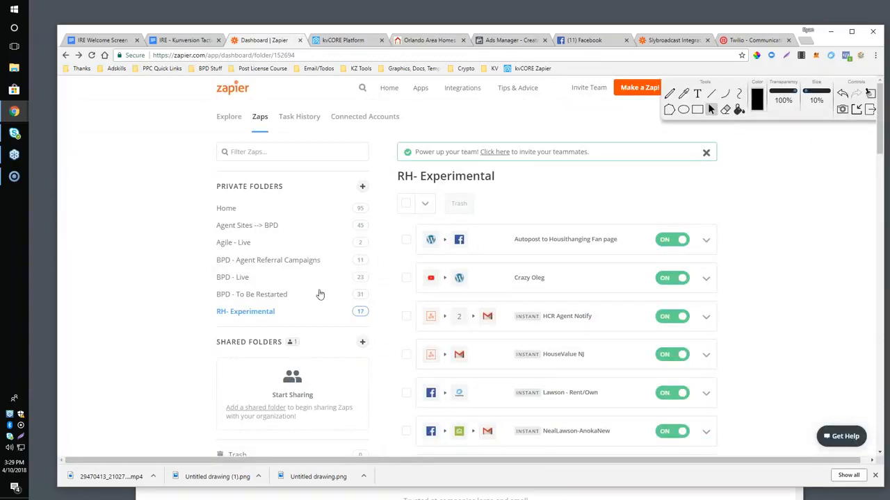
pyautogui.moveTo(531, 303)
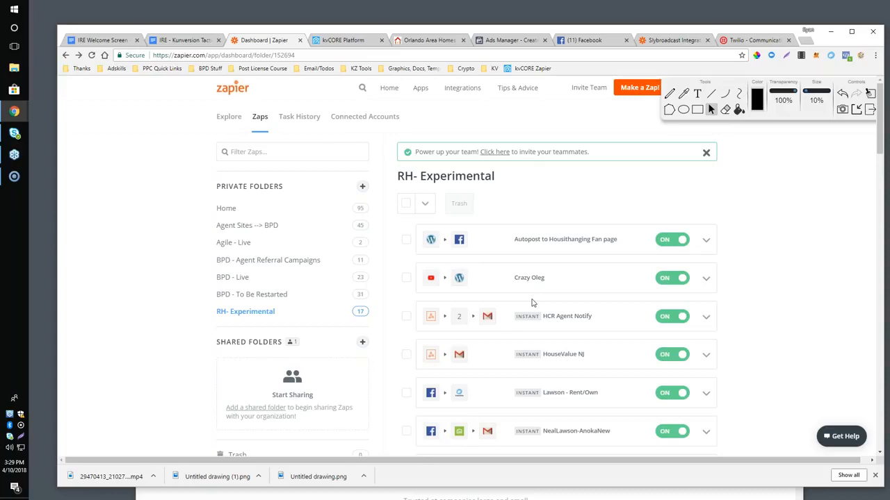
# Scroll through the RH- Experimental zaps list and return to the Zapier dashboard
pyautogui.scroll(-3)
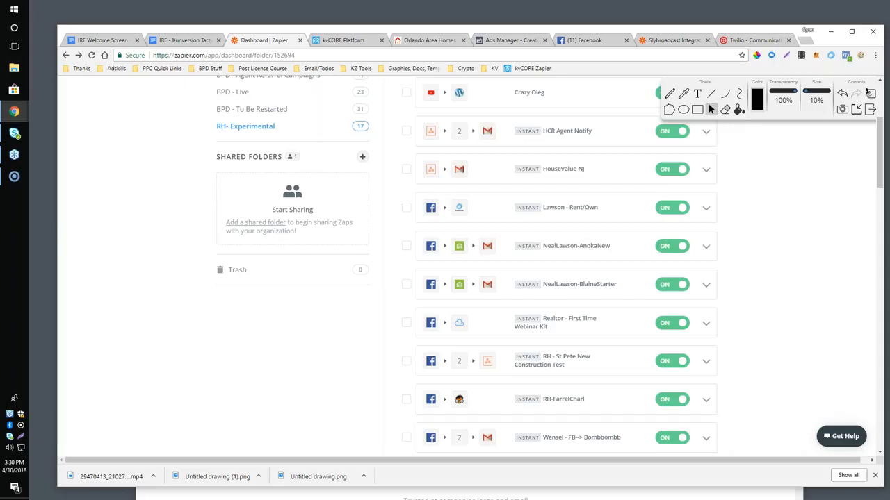
pyautogui.scroll(3)
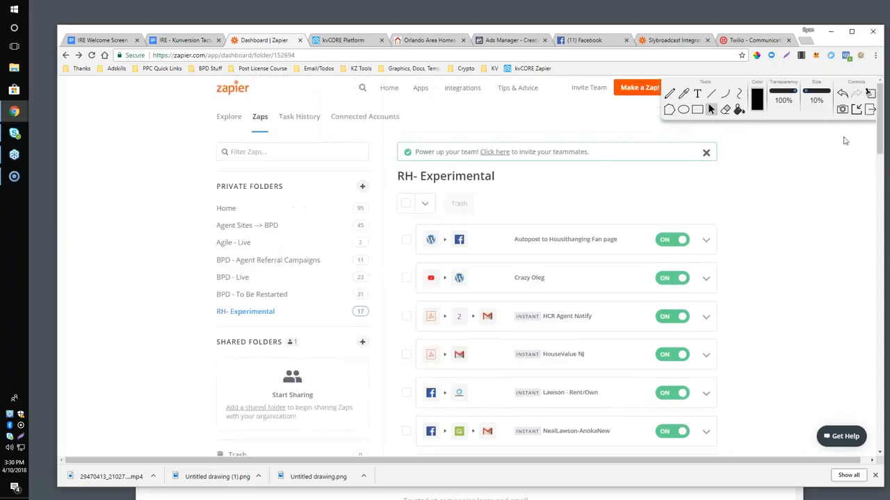
pyautogui.moveTo(864, 228)
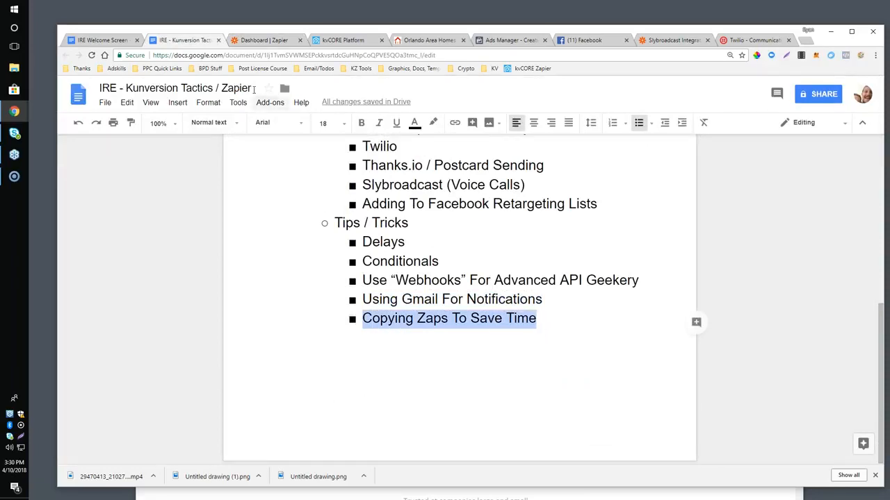
pyautogui.click(262, 39)
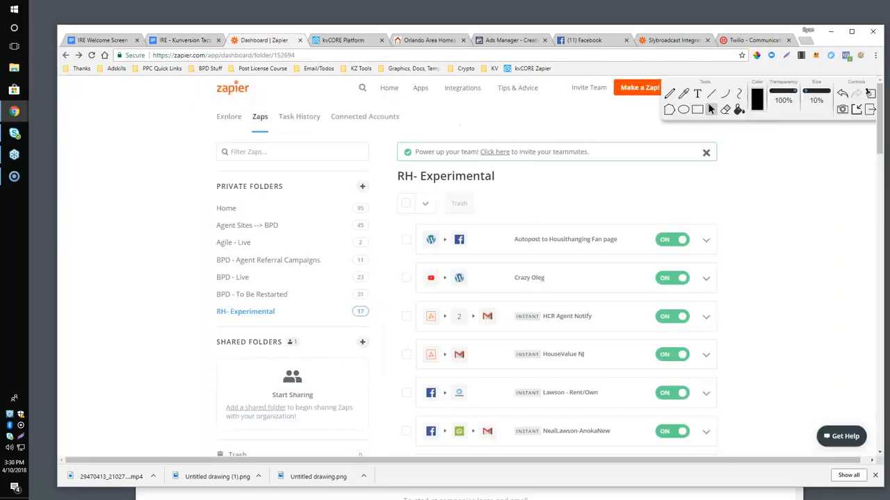
pyautogui.scroll(-3)
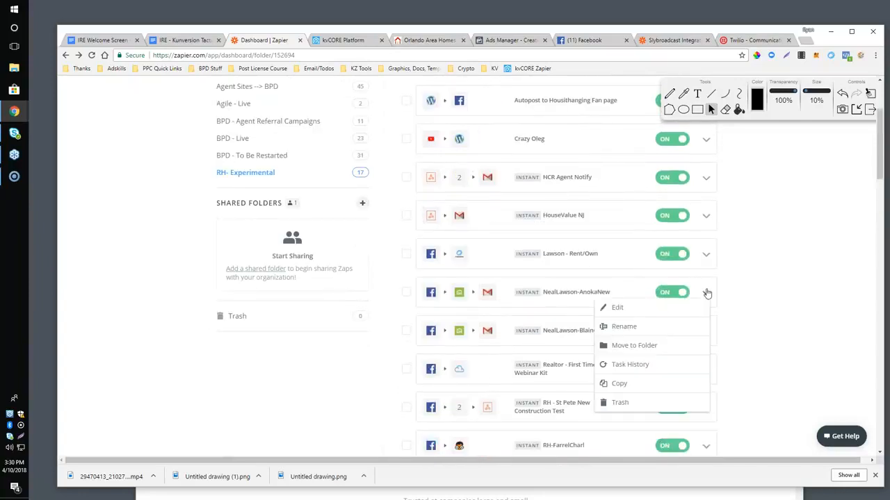
pyautogui.moveTo(618, 383)
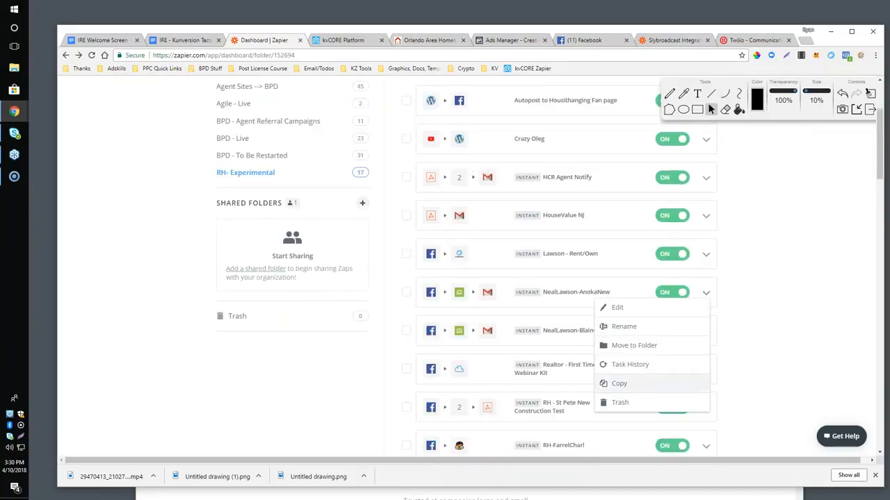
pyautogui.click(619, 383)
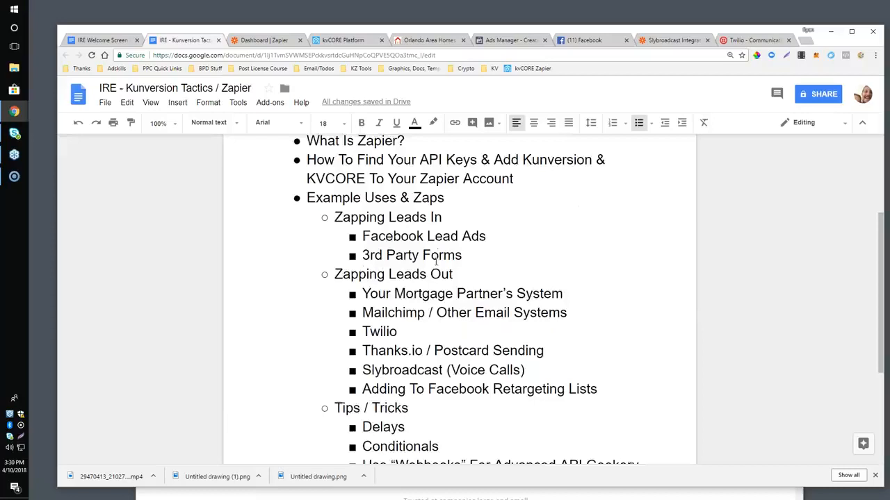
# Scroll to the outline's Inside Real Estate title and open Chrome's three-dot menu
pyautogui.scroll(3)
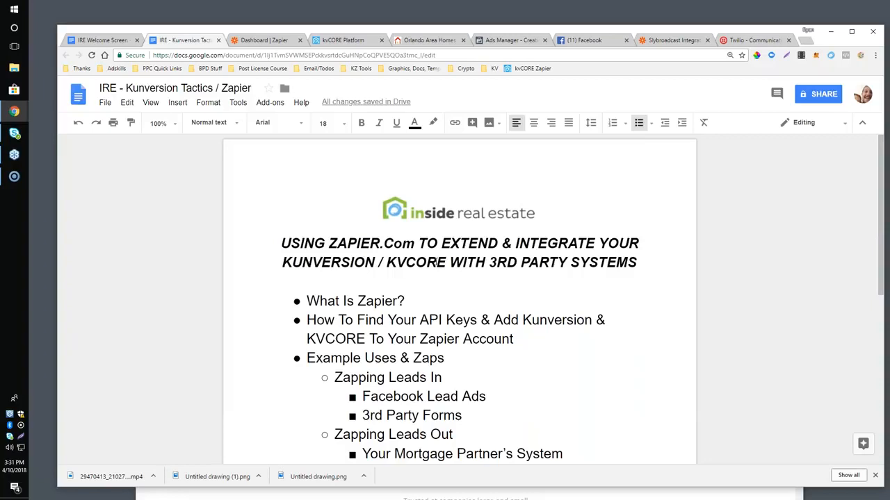
pyautogui.moveTo(822, 59)
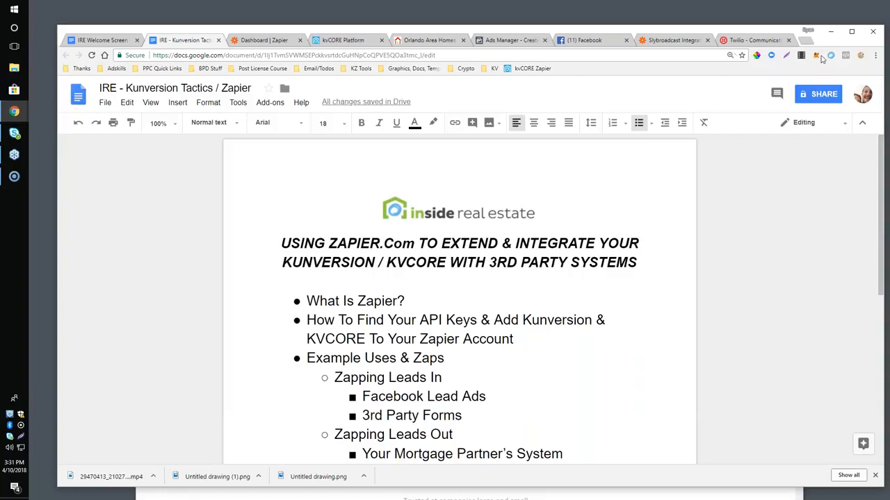
pyautogui.click(875, 55)
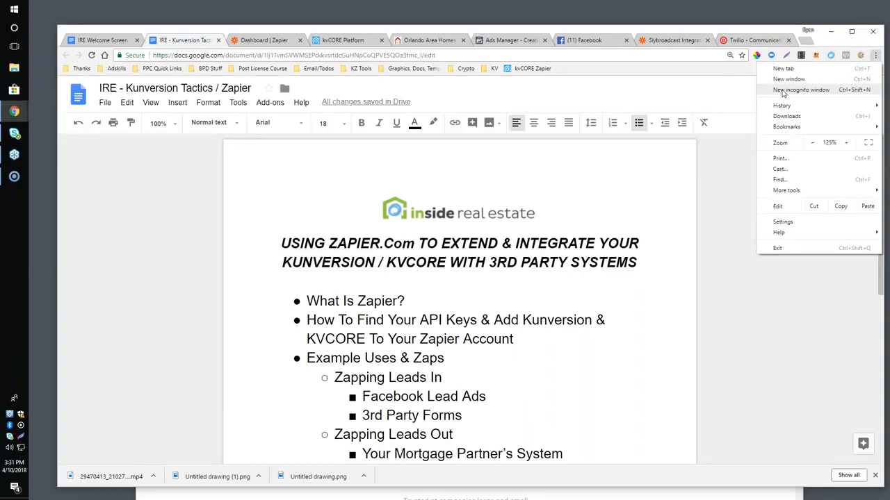
# In a new incognito window, search Zapier's apps for 'mojo' and open Mojo's integrations page
pyautogui.click(801, 89)
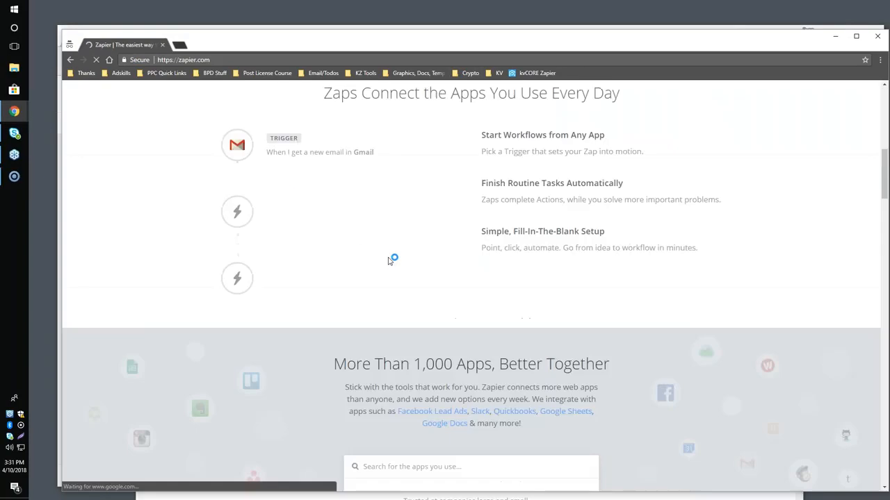
pyautogui.scroll(-3)
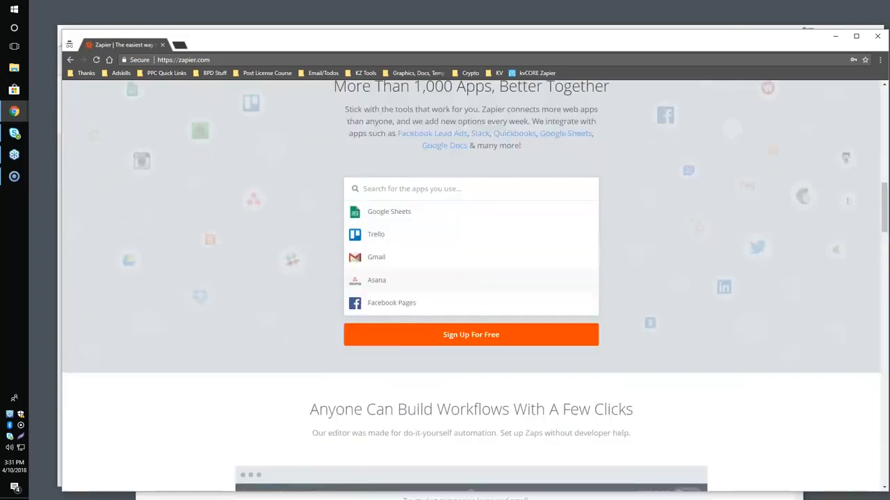
pyautogui.scroll(3)
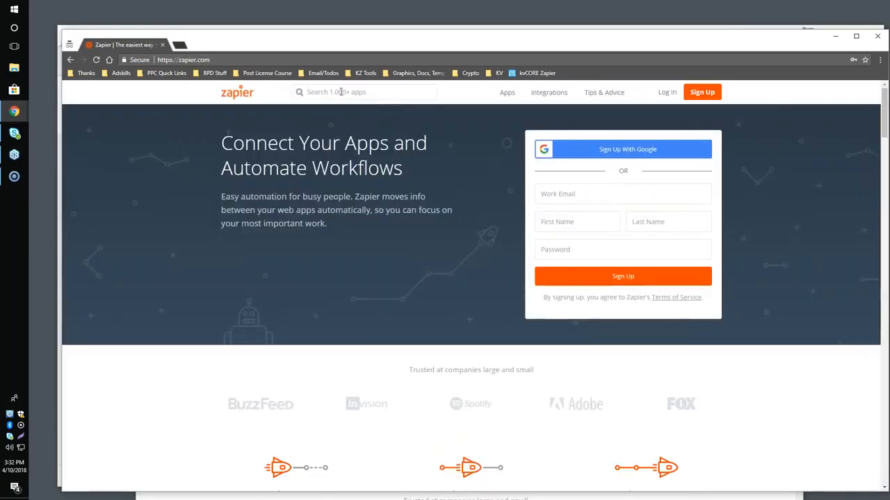
pyautogui.click(361, 91)
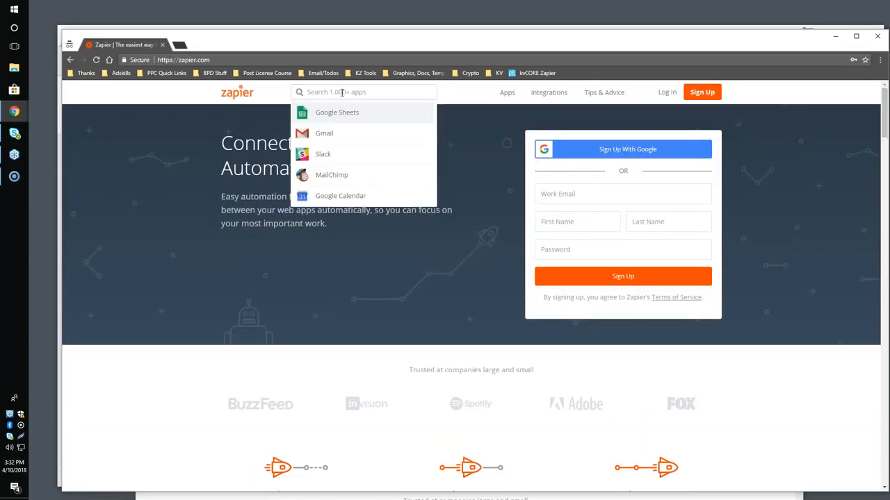
pyautogui.write('mojo')
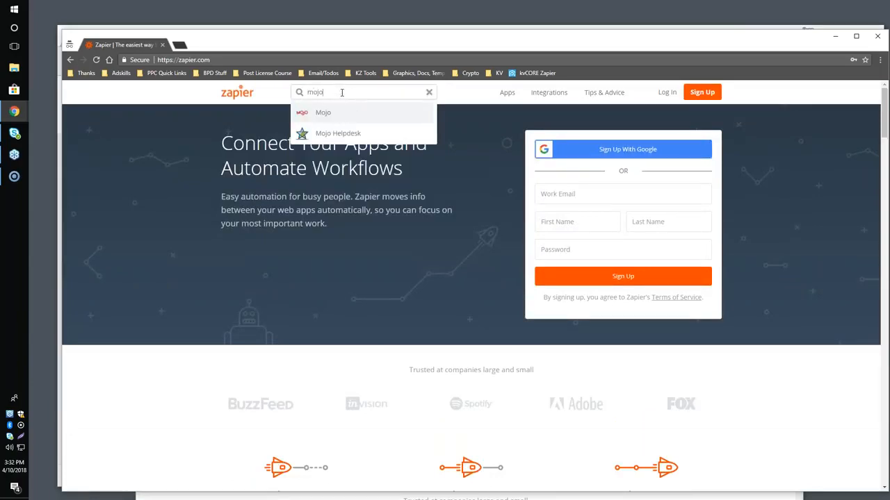
pyautogui.click(323, 112)
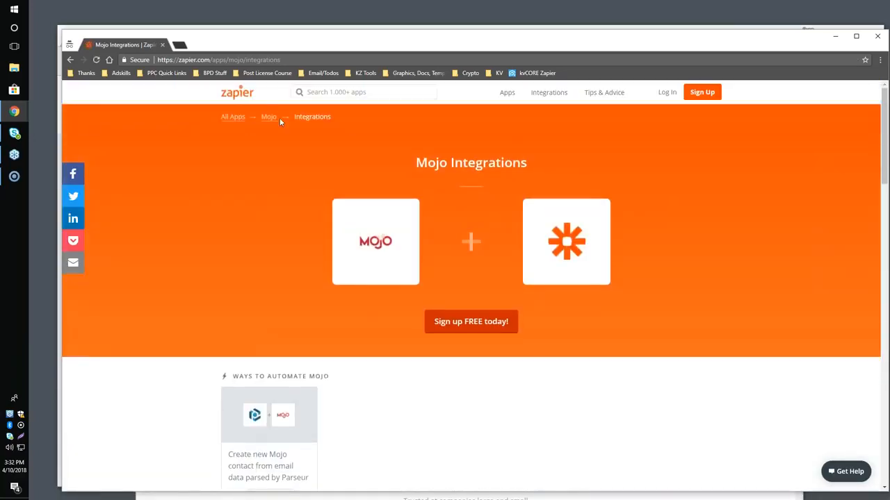
# Search the app directory for 'red', 'top product', then 'follow' to find Follow Up Boss
pyautogui.click(362, 91)
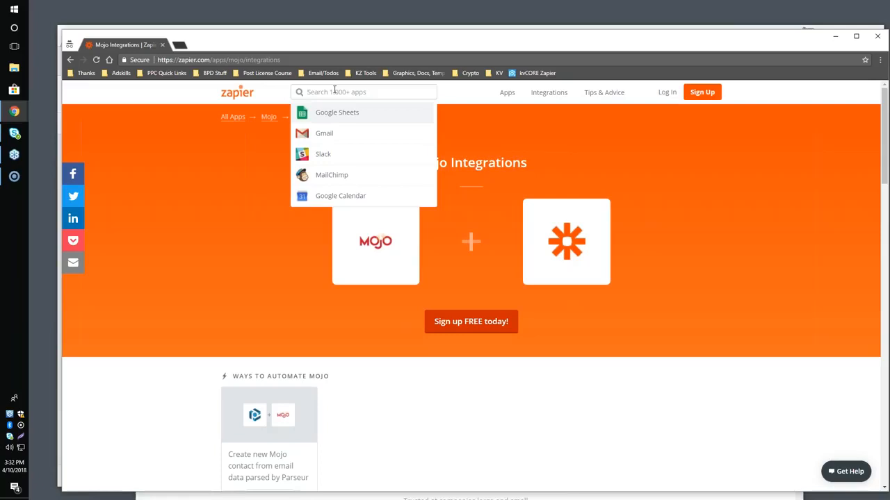
pyautogui.write('red')
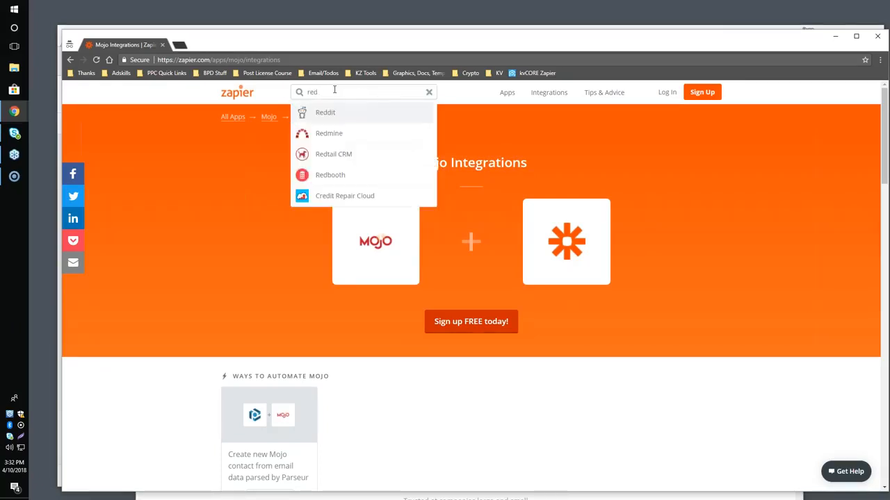
pyautogui.write('top product')
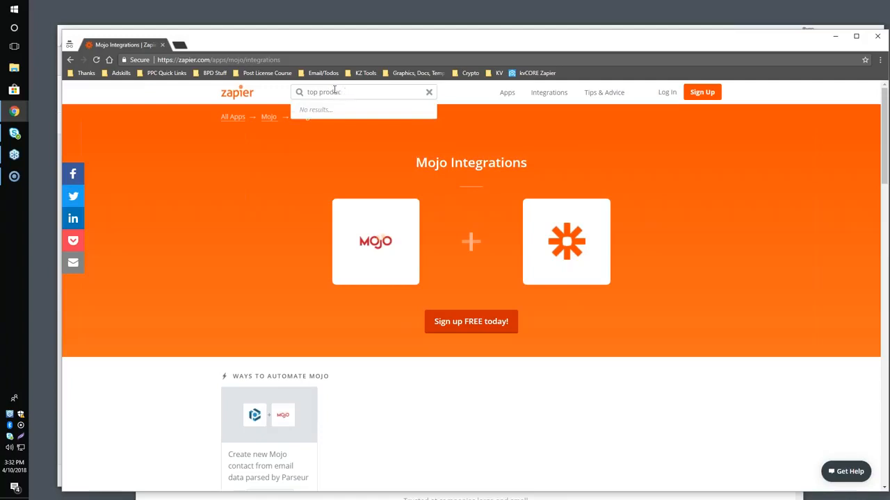
pyautogui.click(429, 91)
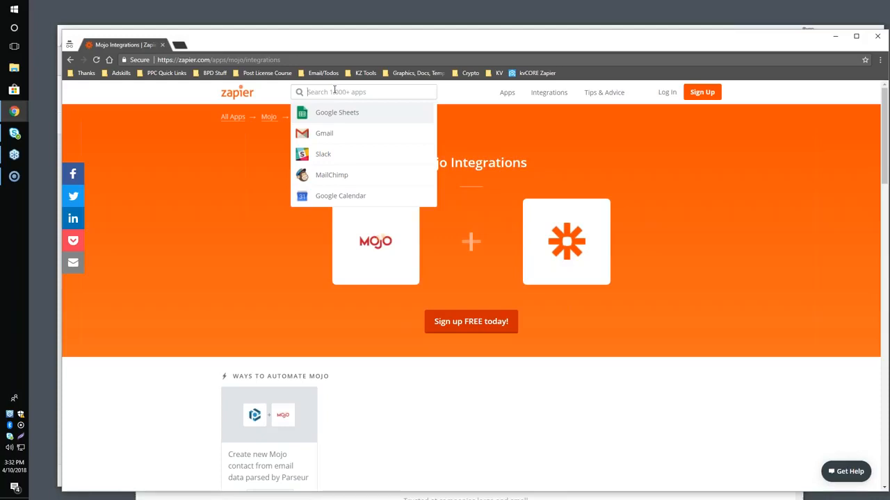
pyautogui.write('follow')
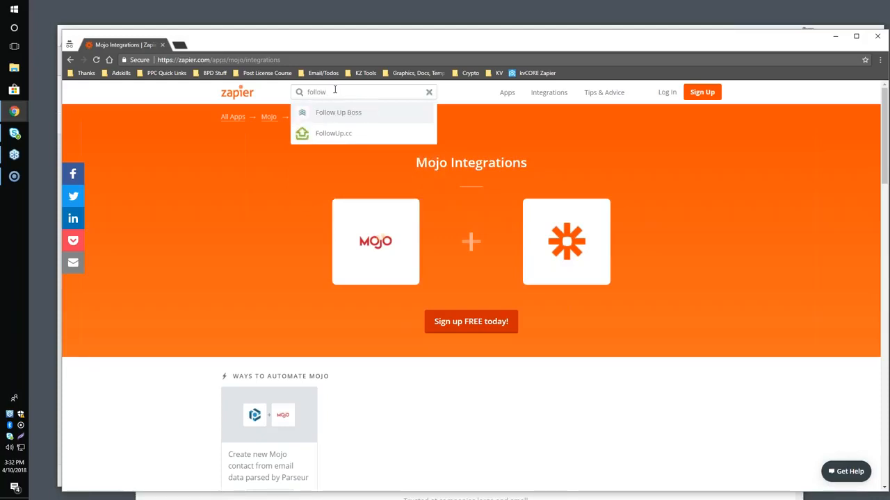
pyautogui.moveTo(339, 112)
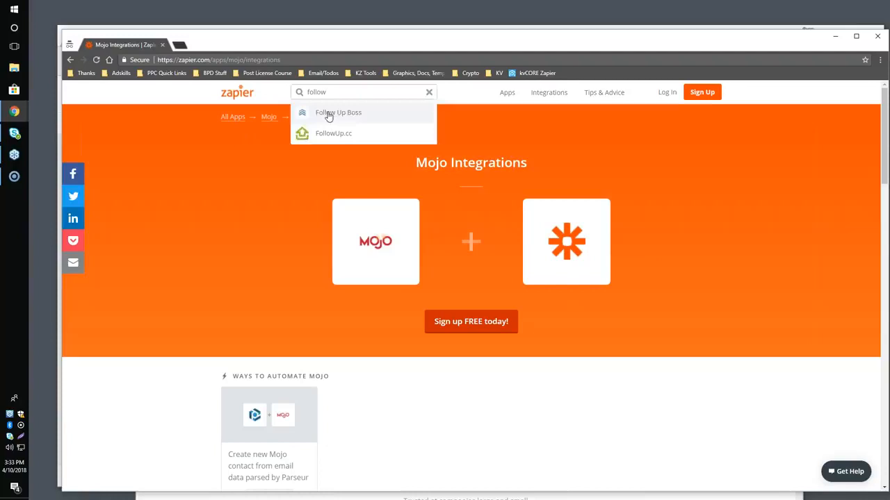
# Browse Follow Up Boss's Ways to Automate zaps, then open kvCORE's help center options
pyautogui.click(338, 112)
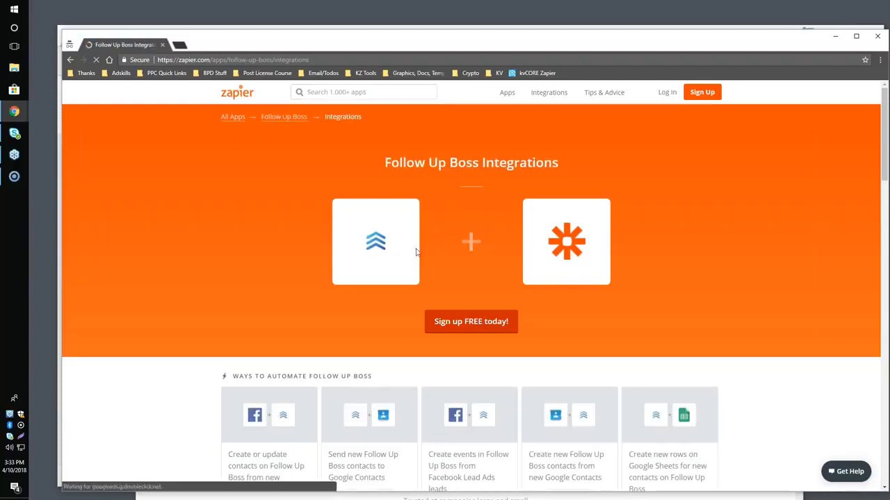
pyautogui.scroll(-3)
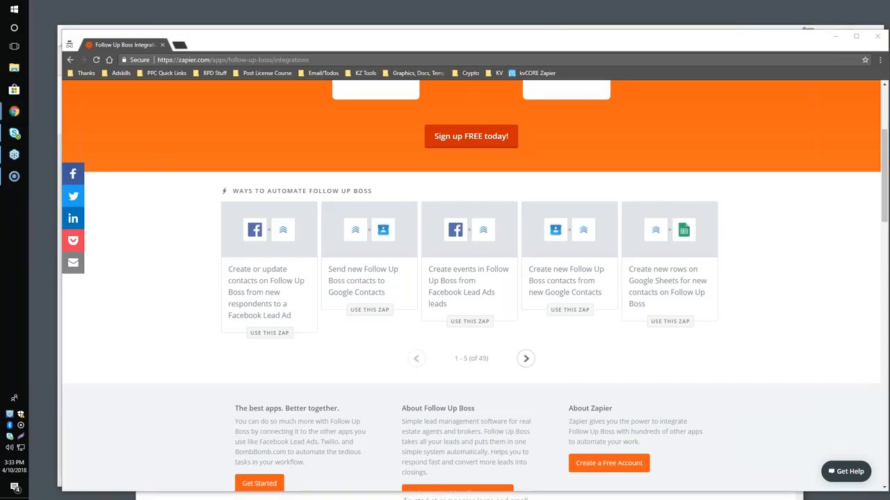
pyautogui.moveTo(403, 4)
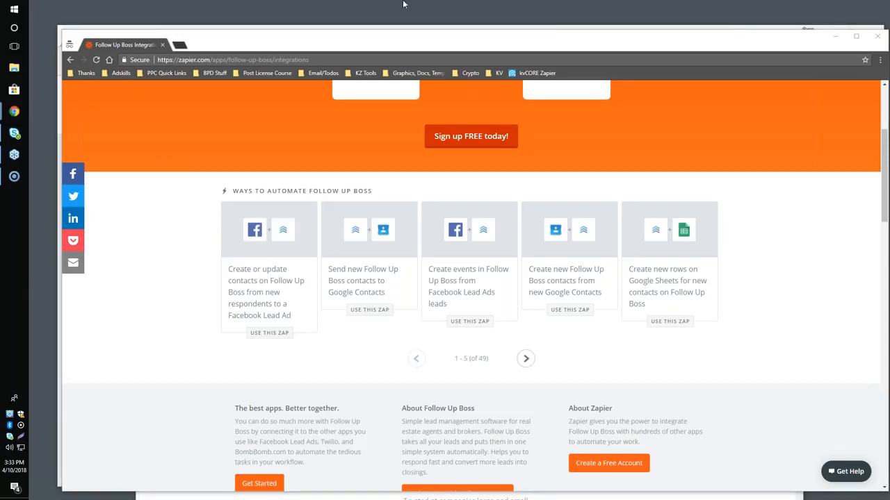
pyautogui.scroll(-3)
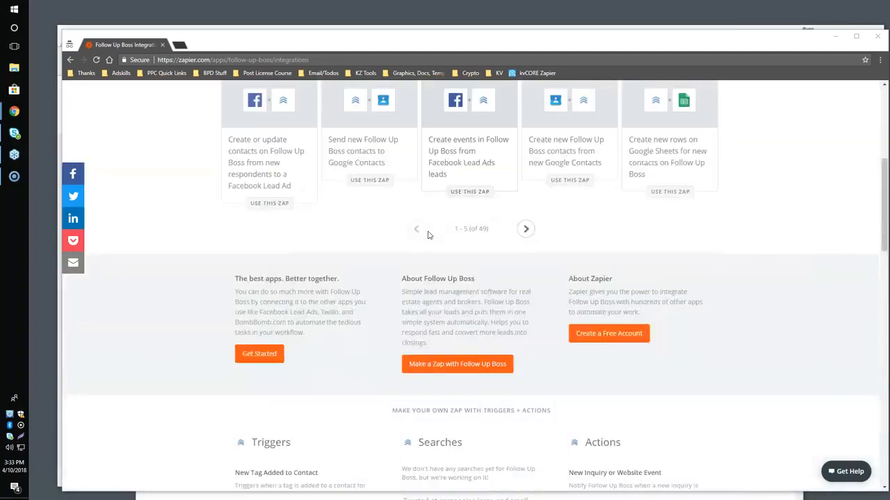
pyautogui.scroll(3)
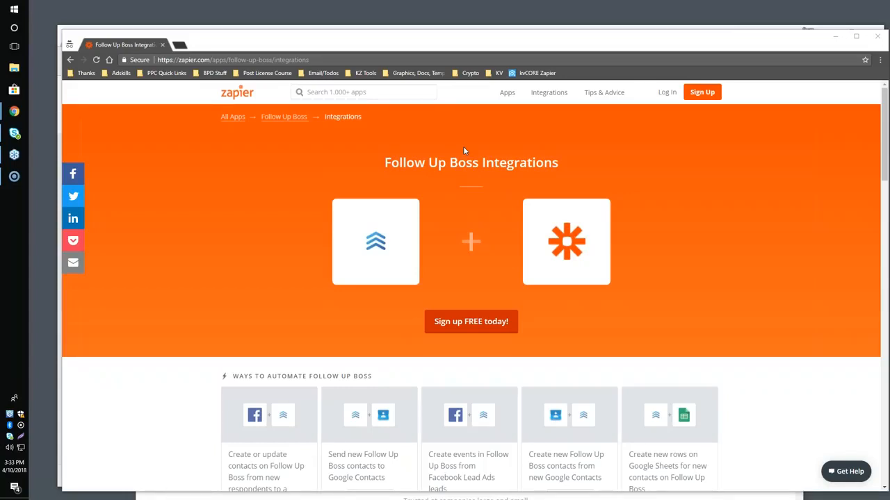
pyautogui.moveTo(212, 18)
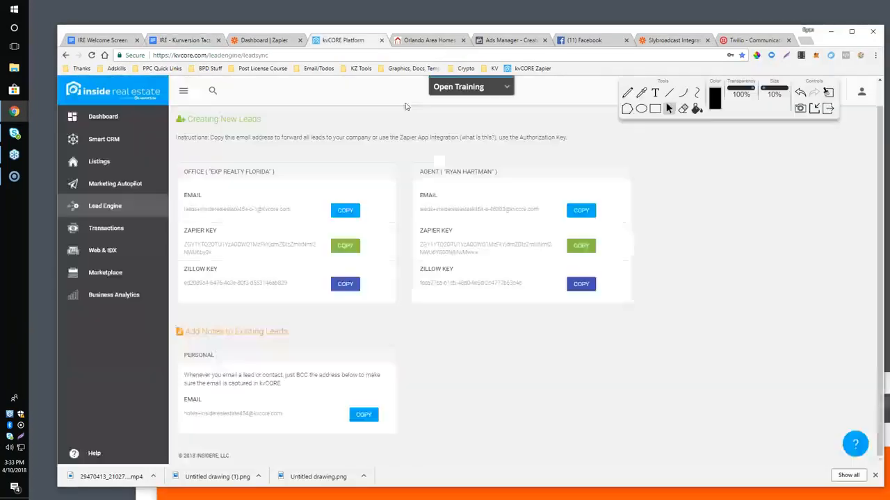
pyautogui.click(856, 443)
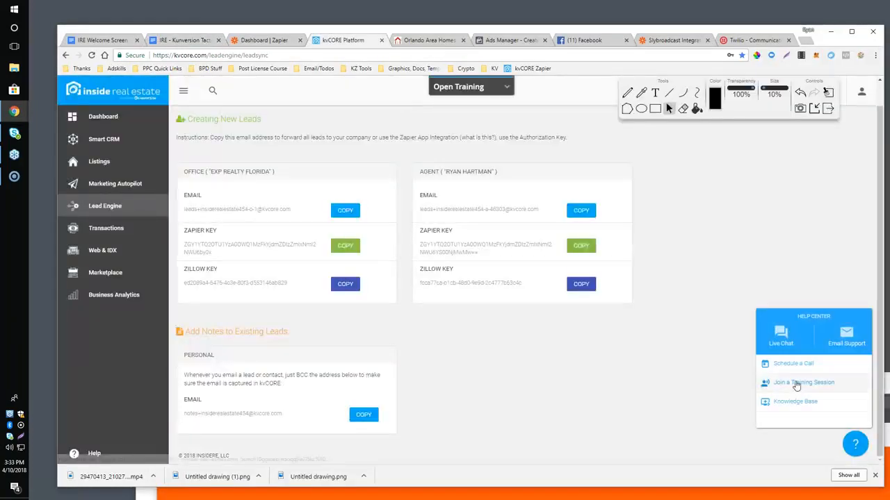